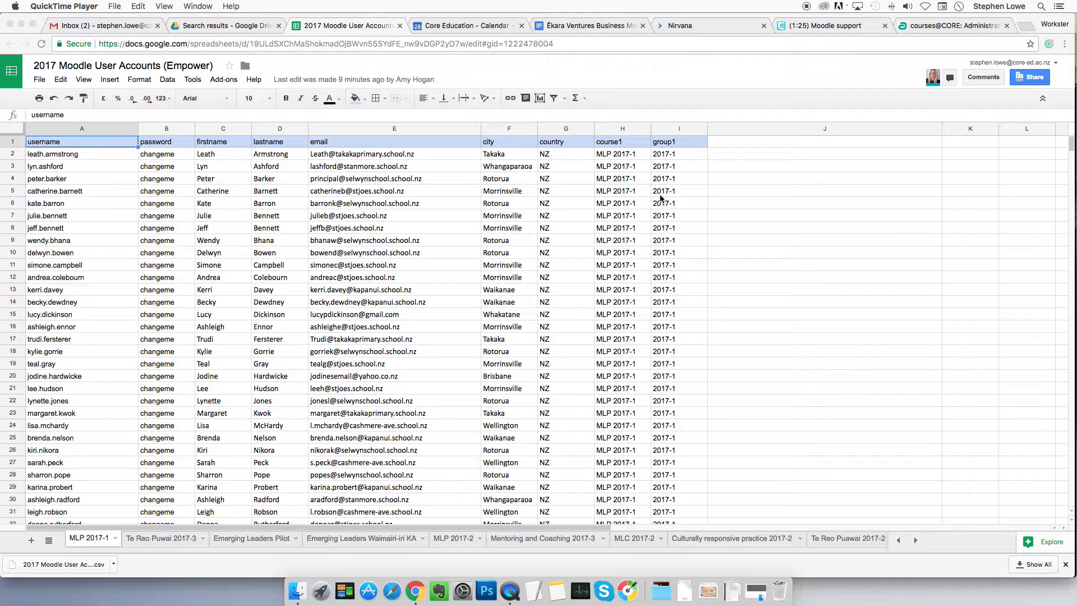
pyautogui.moveTo(680, 198)
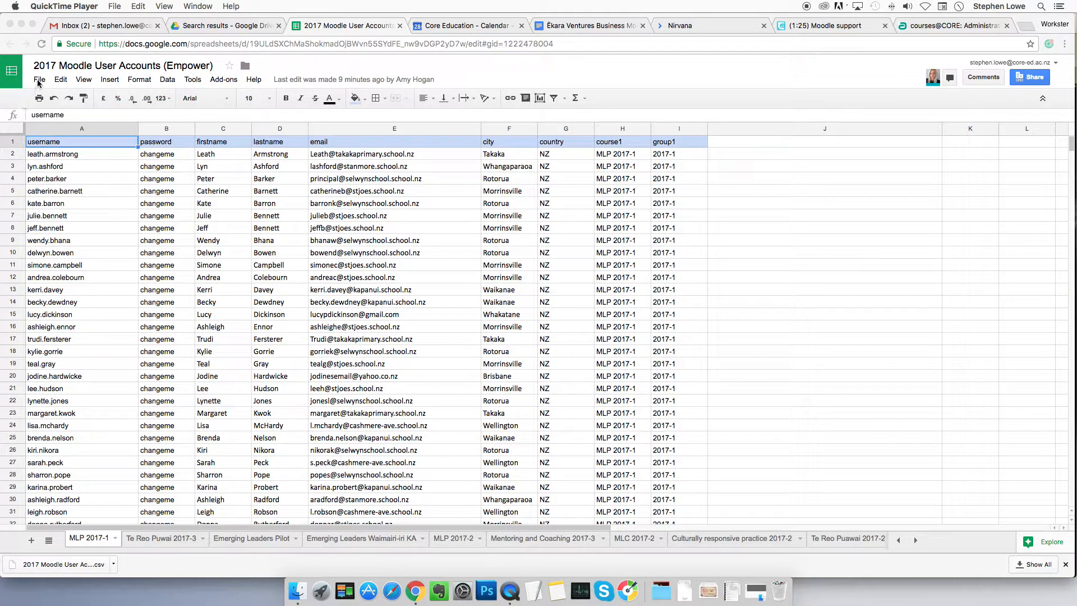
# - Show the File > Download as formats for the MLP 2017-1 sheet
pyautogui.click(39, 79)
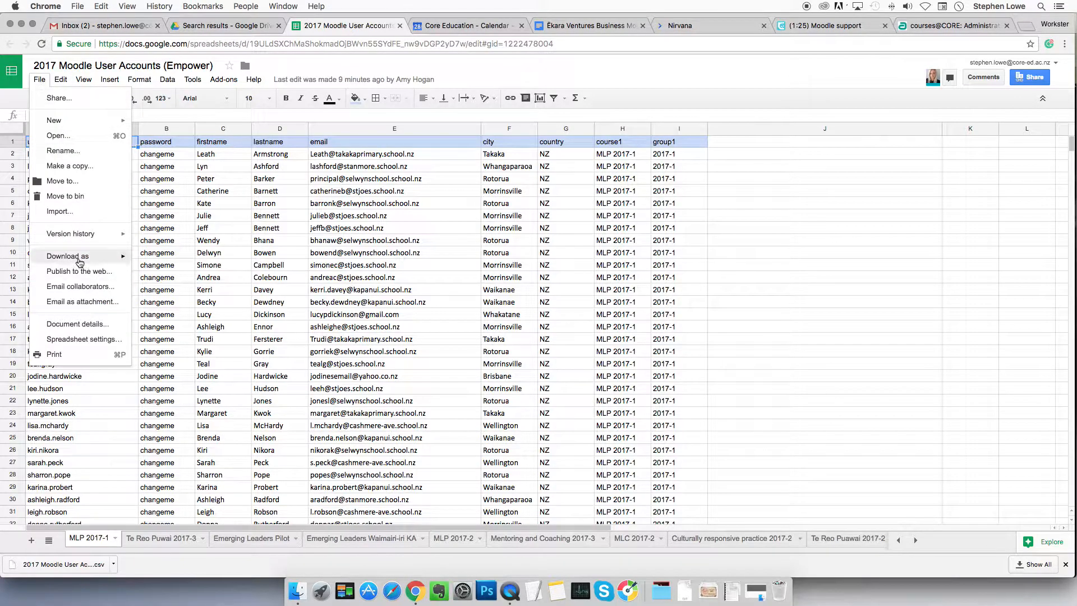
pyautogui.click(67, 256)
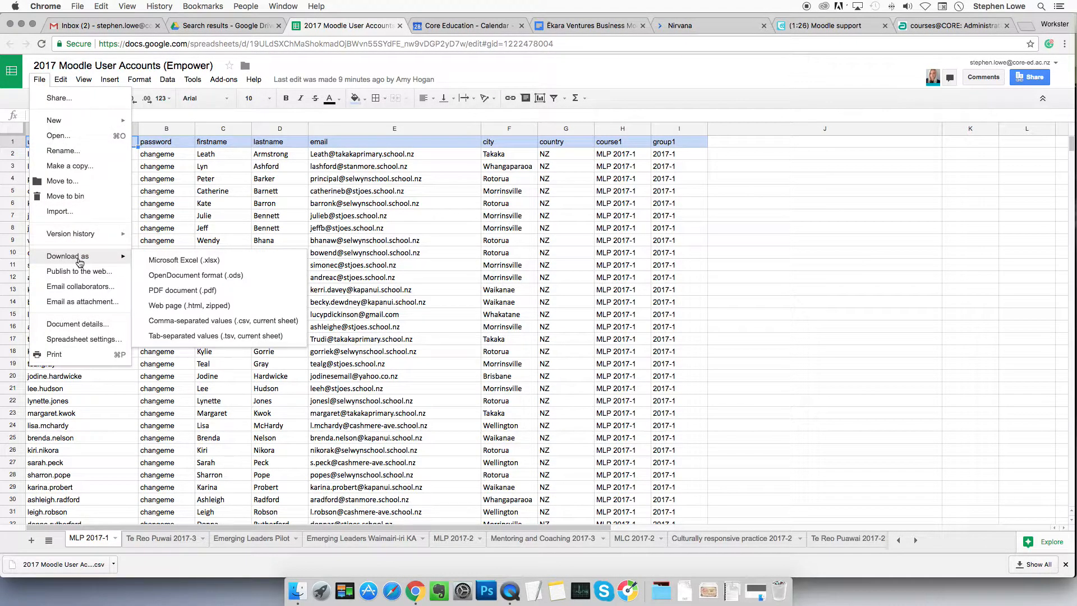
pyautogui.moveTo(209, 321)
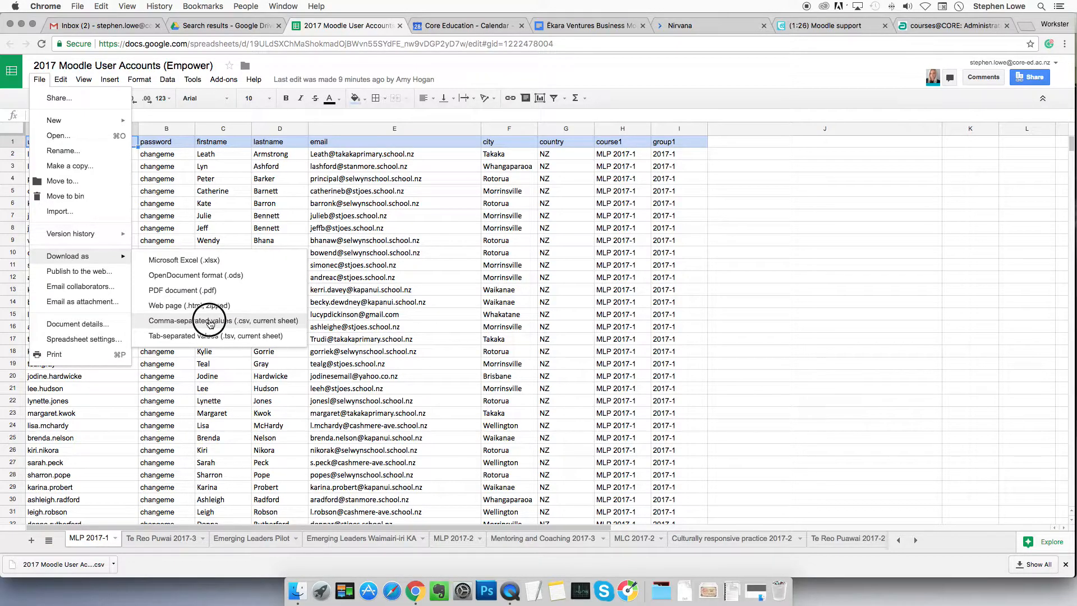
# - Download the current sheet as a .csv file saved to the Desktop
pyautogui.click(206, 321)
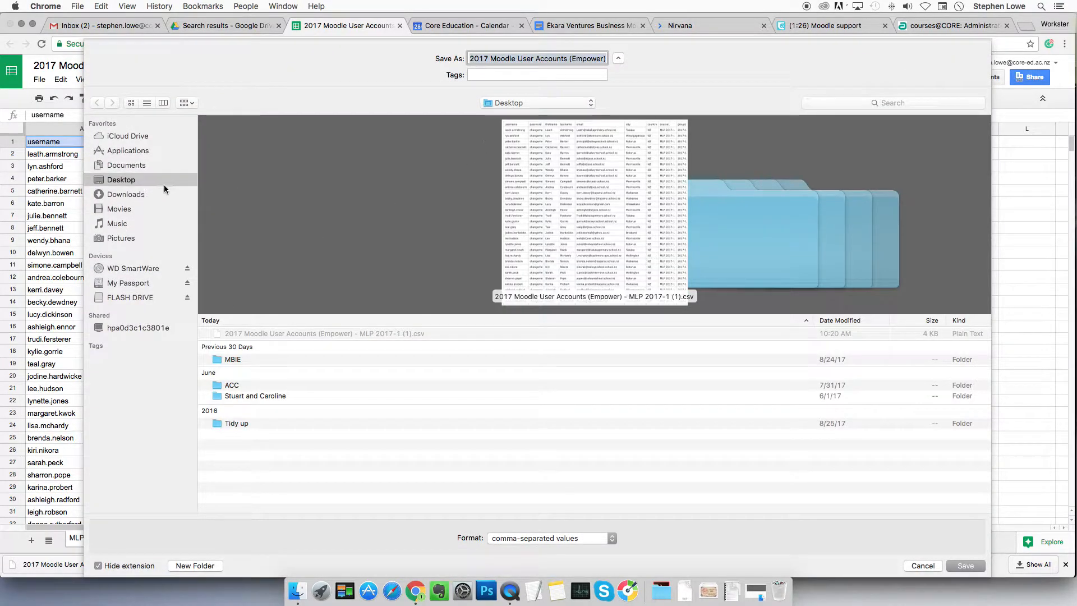
pyautogui.moveTo(133, 183)
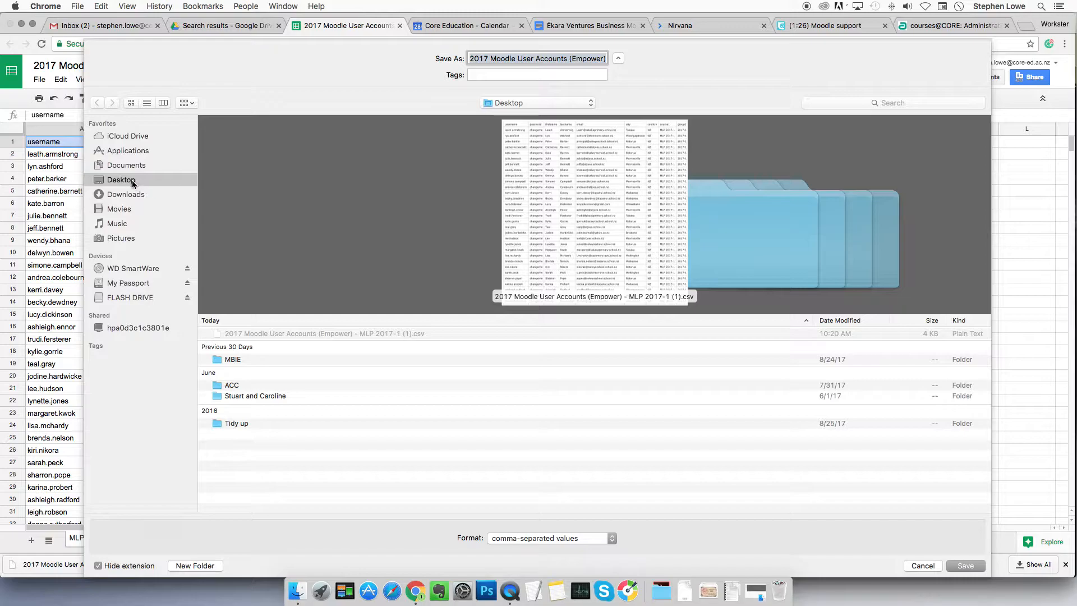
pyautogui.moveTo(569, 277)
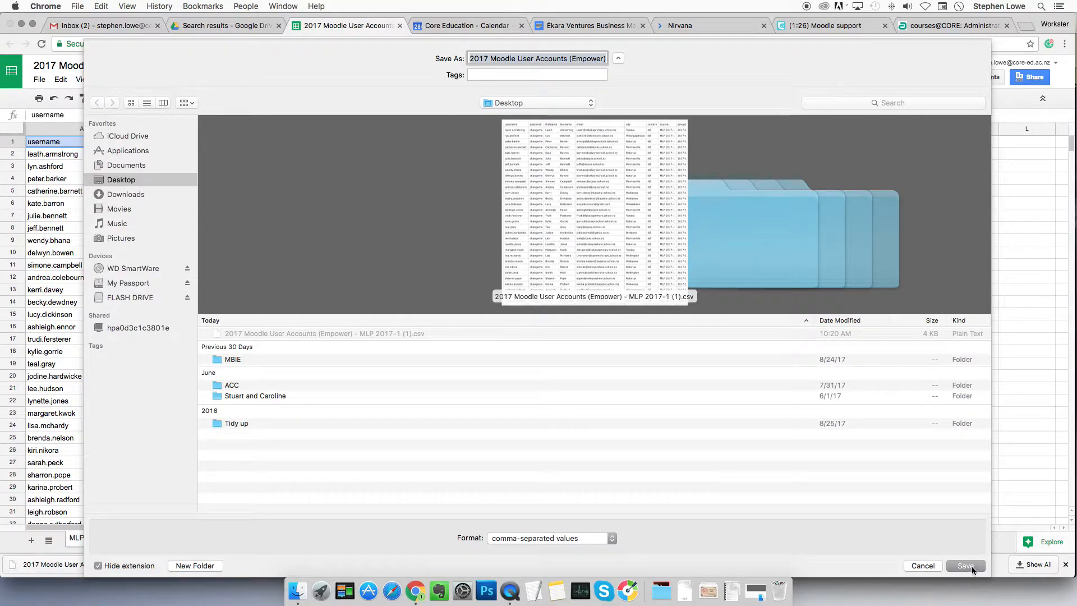
pyautogui.moveTo(969, 566)
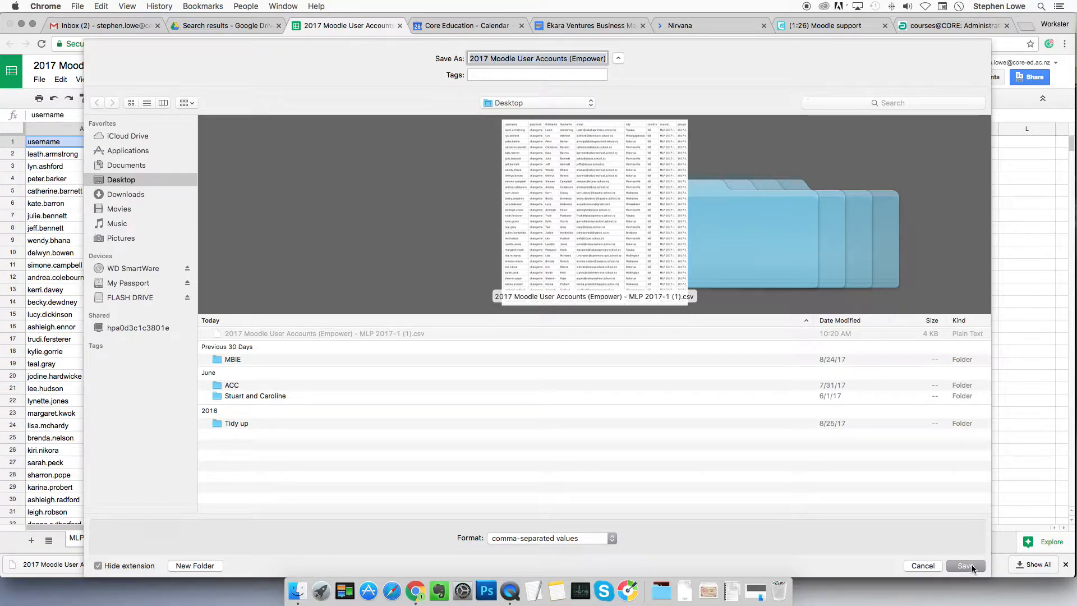
pyautogui.click(965, 565)
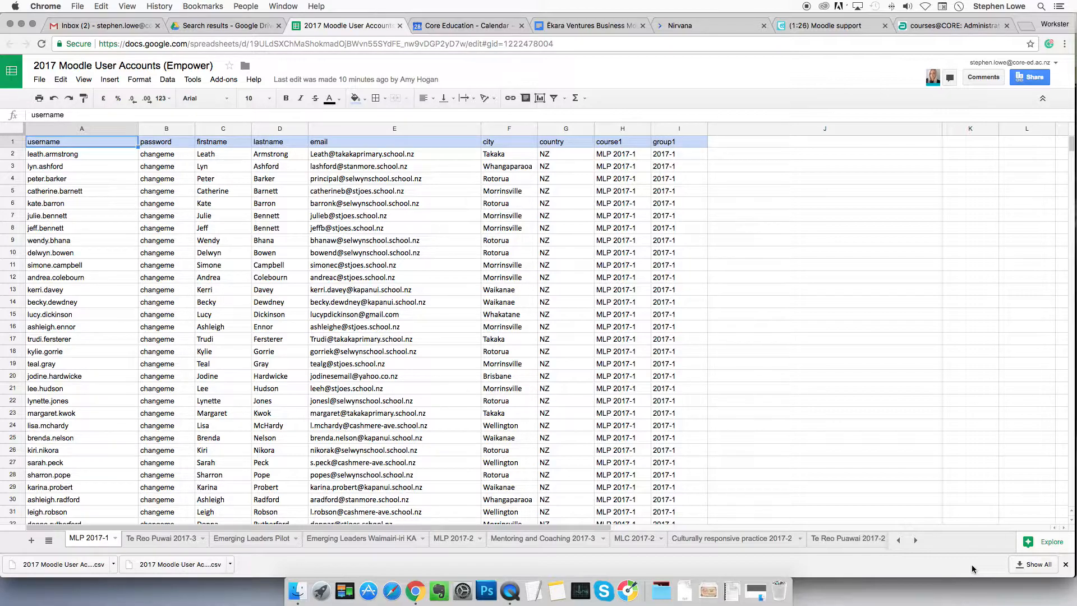
pyautogui.moveTo(731, 358)
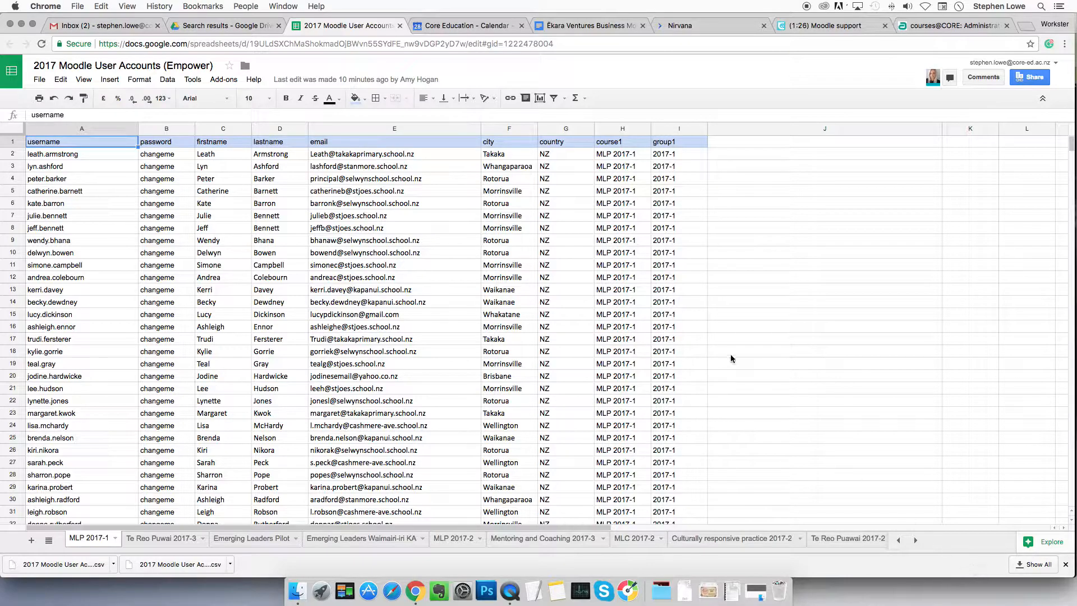
# - Navigate from Moodle Home through Site administration > Users > Accounts to Upload users
pyautogui.click(951, 25)
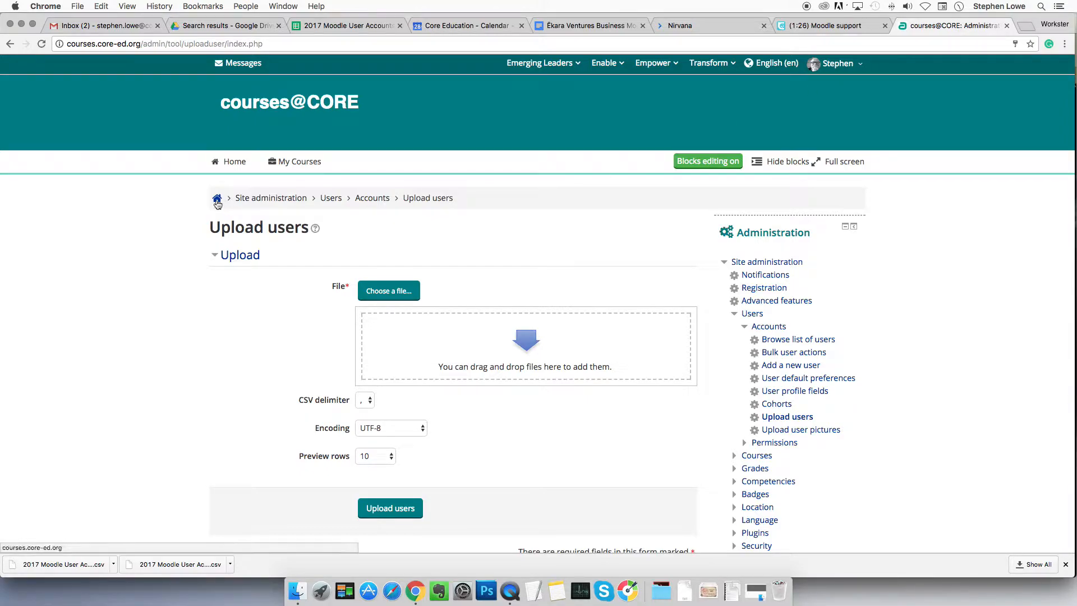
pyautogui.click(217, 202)
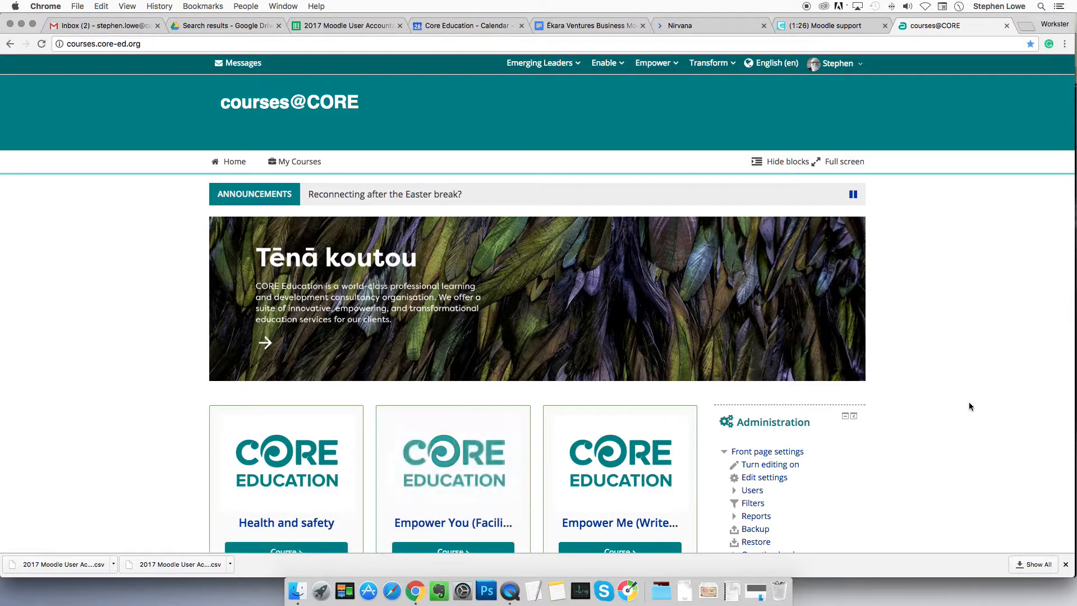
pyautogui.scroll(-3)
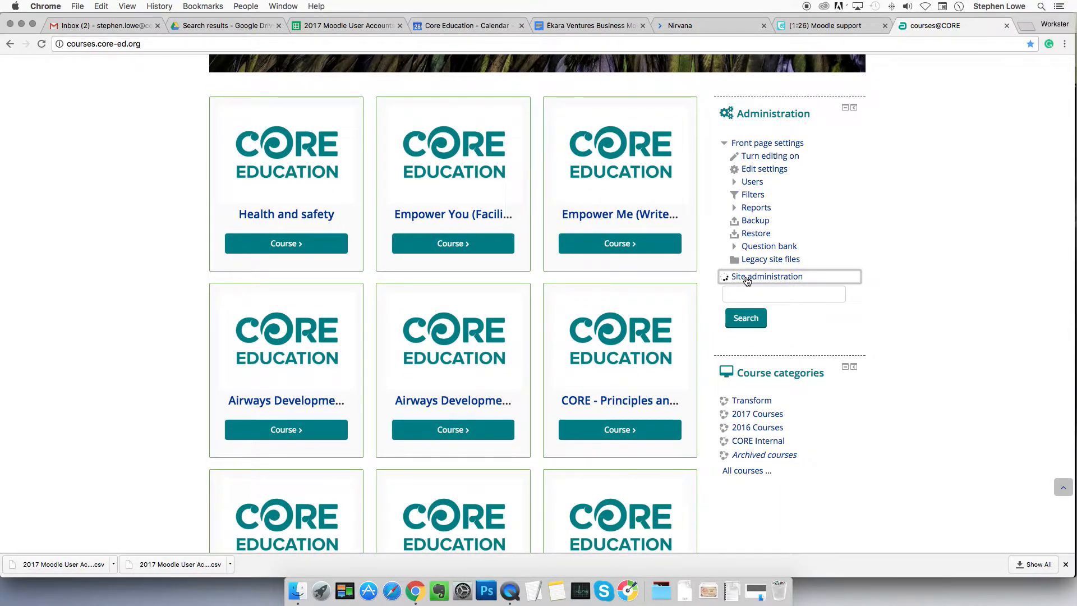
pyautogui.click(768, 276)
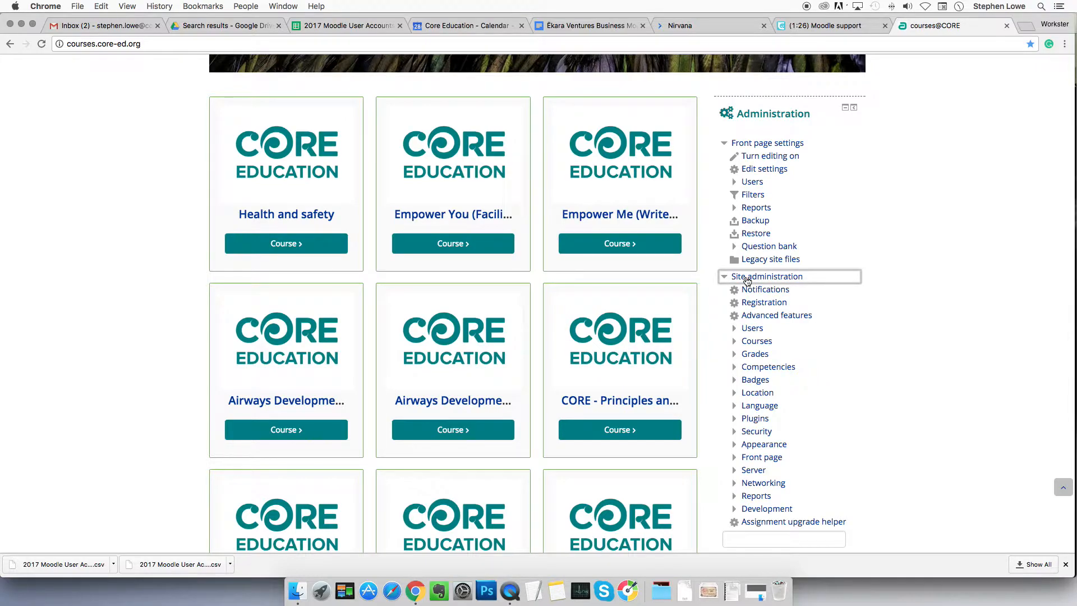
pyautogui.scroll(-3)
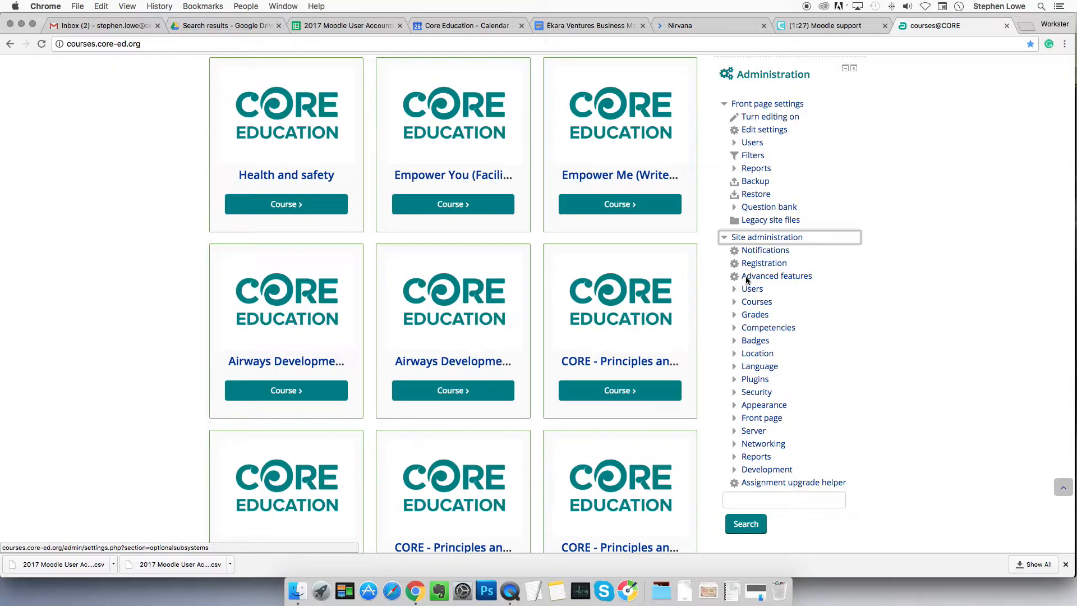
pyautogui.click(752, 288)
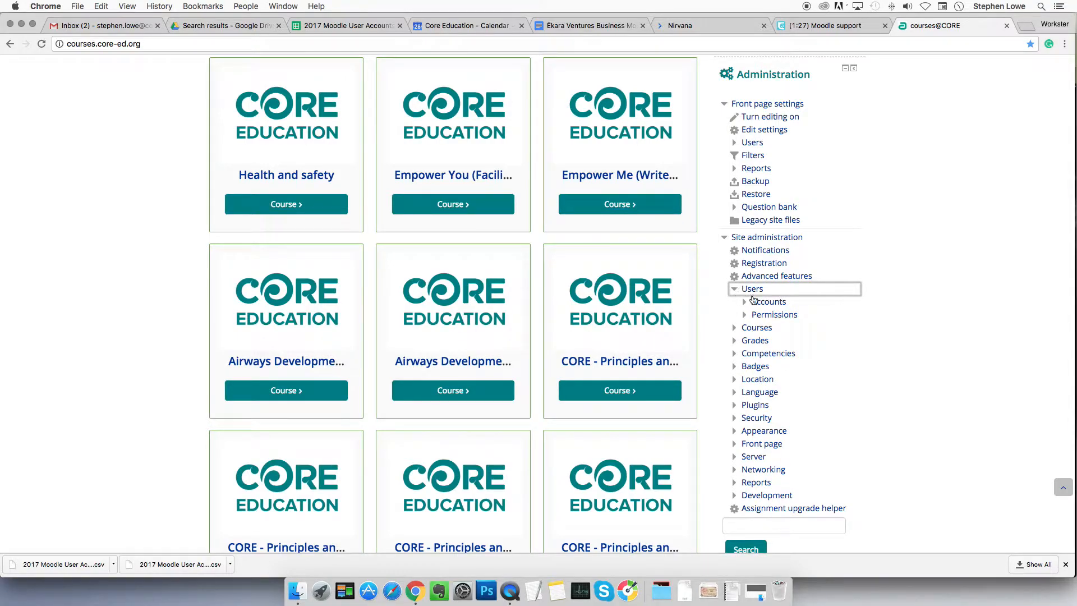
pyautogui.click(768, 302)
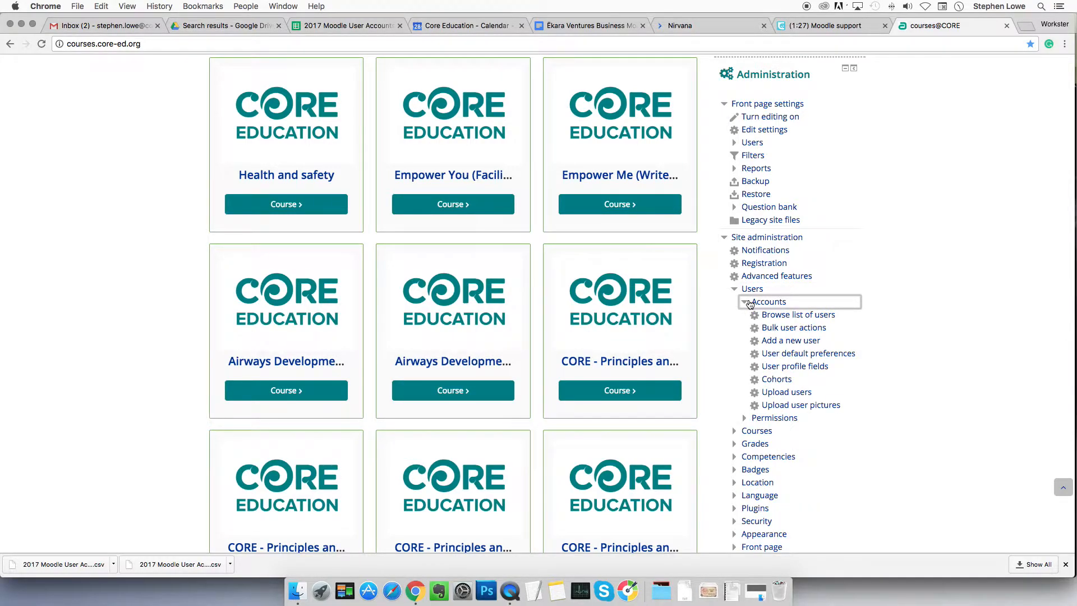
pyautogui.moveTo(795, 367)
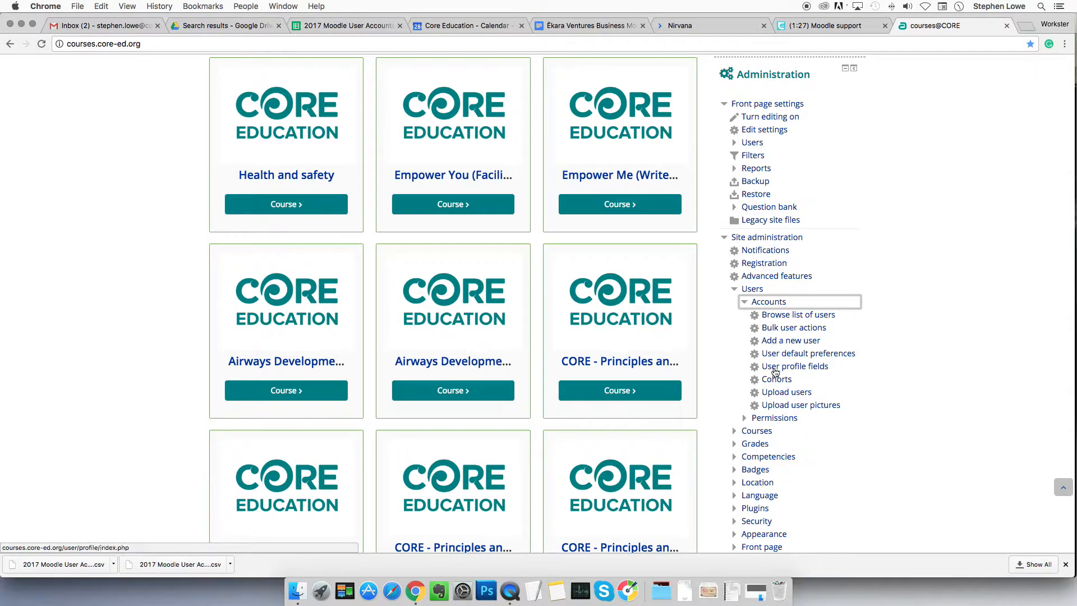
pyautogui.moveTo(775, 397)
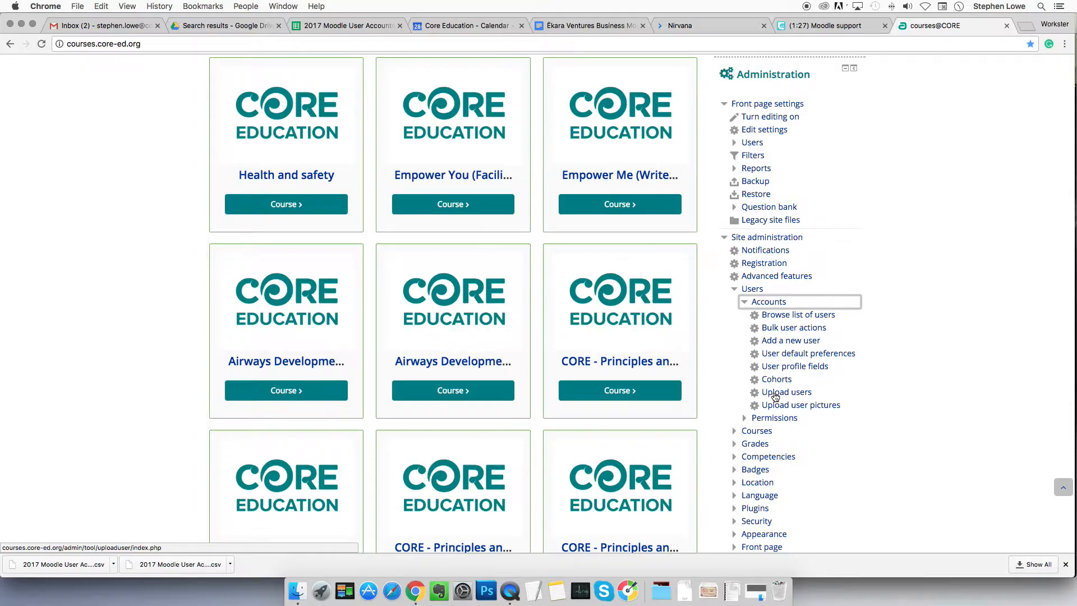
pyautogui.click(786, 392)
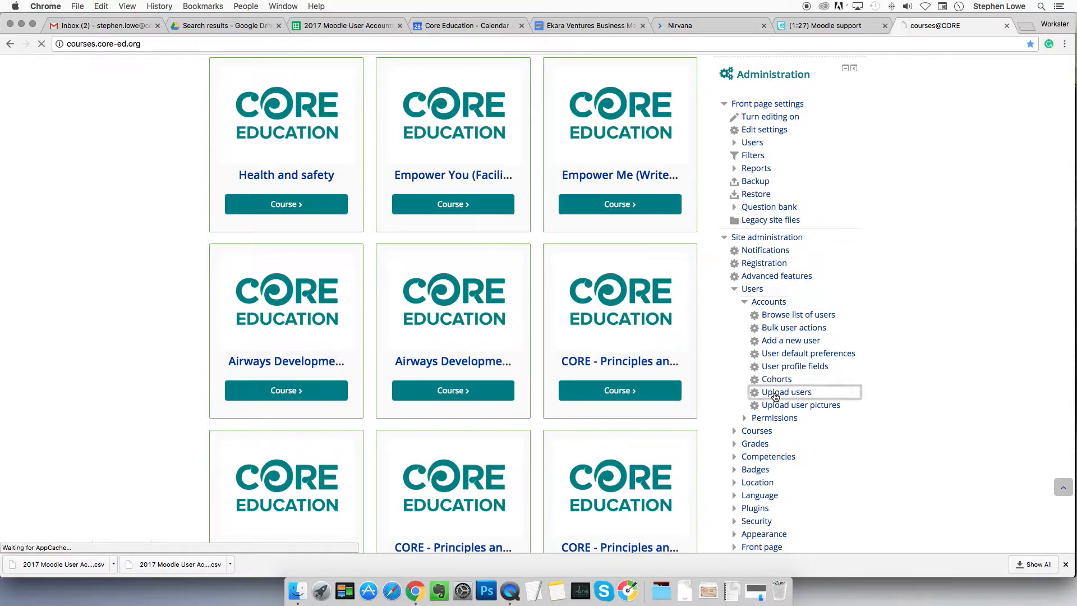
# - Attach '2017 Moodle User Accounts (Empower) - MLP 2017-1.csv' via the file picker
pyautogui.click(788, 392)
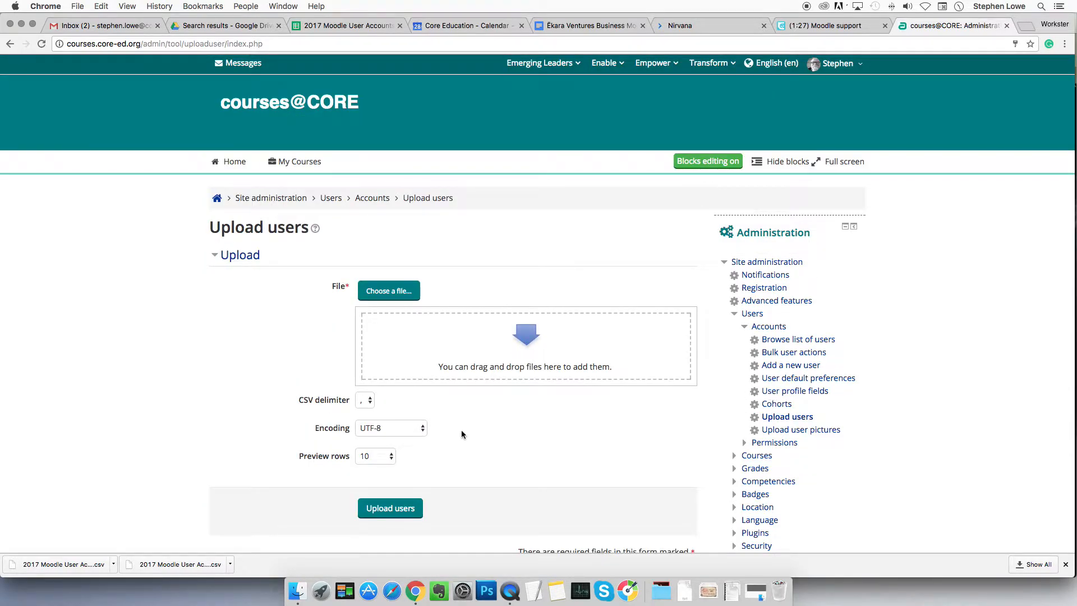
pyautogui.click(388, 291)
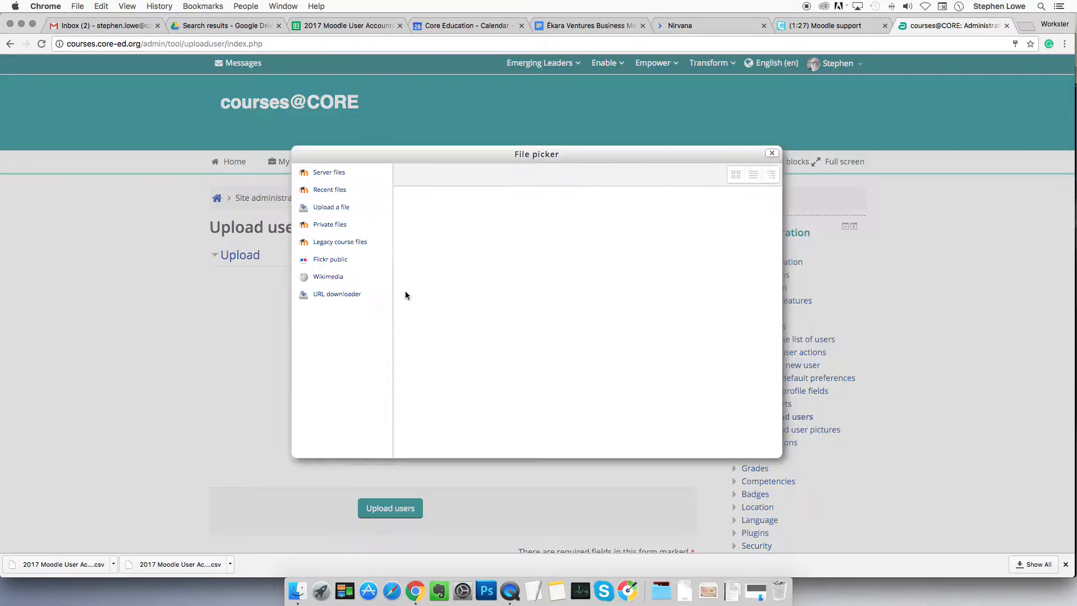
pyautogui.click(331, 207)
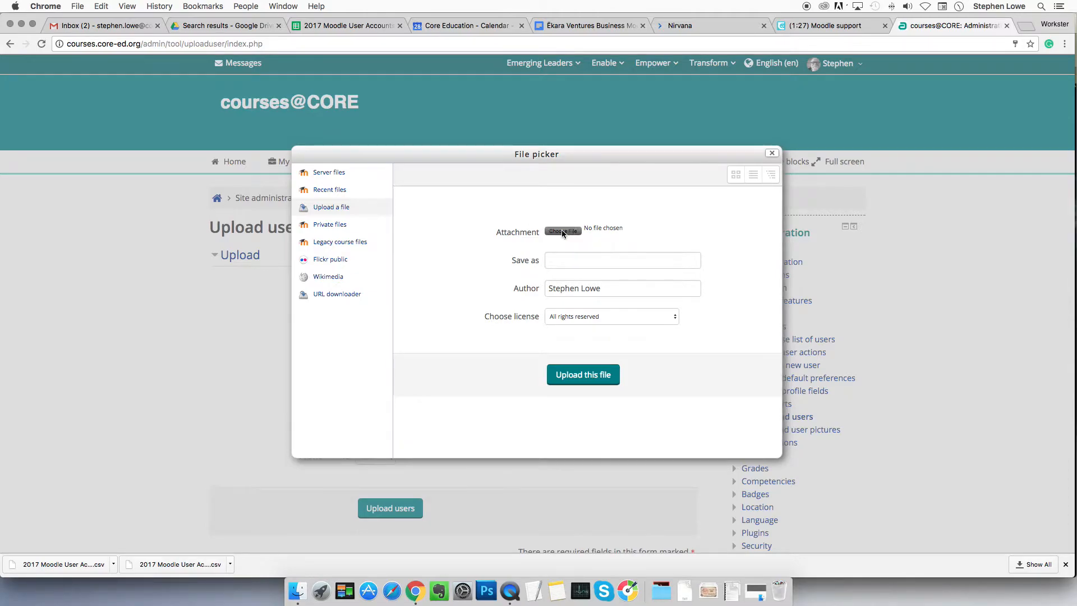
pyautogui.click(562, 232)
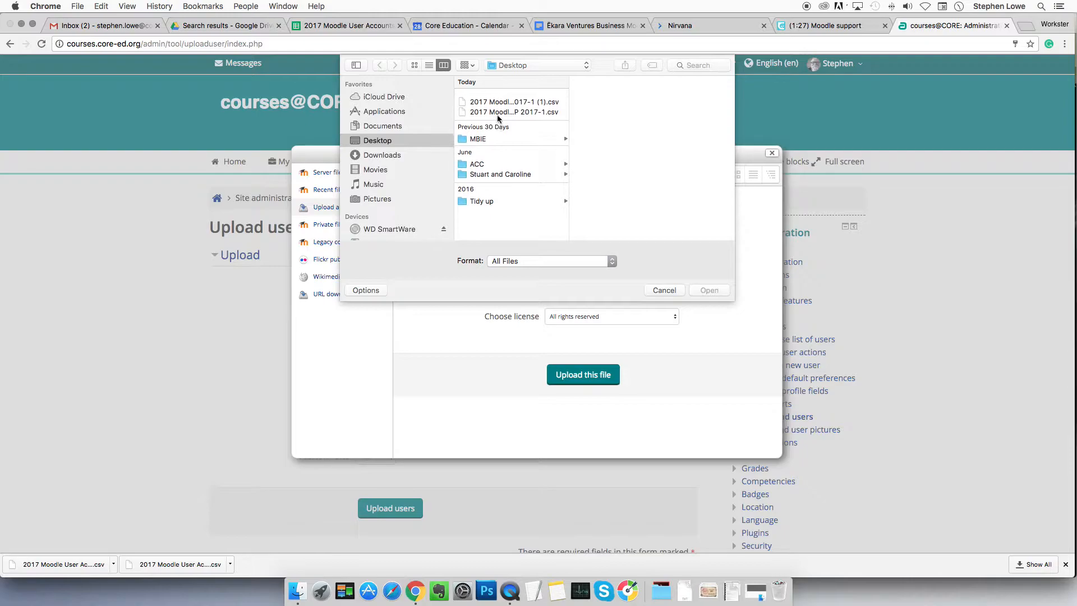
pyautogui.click(514, 105)
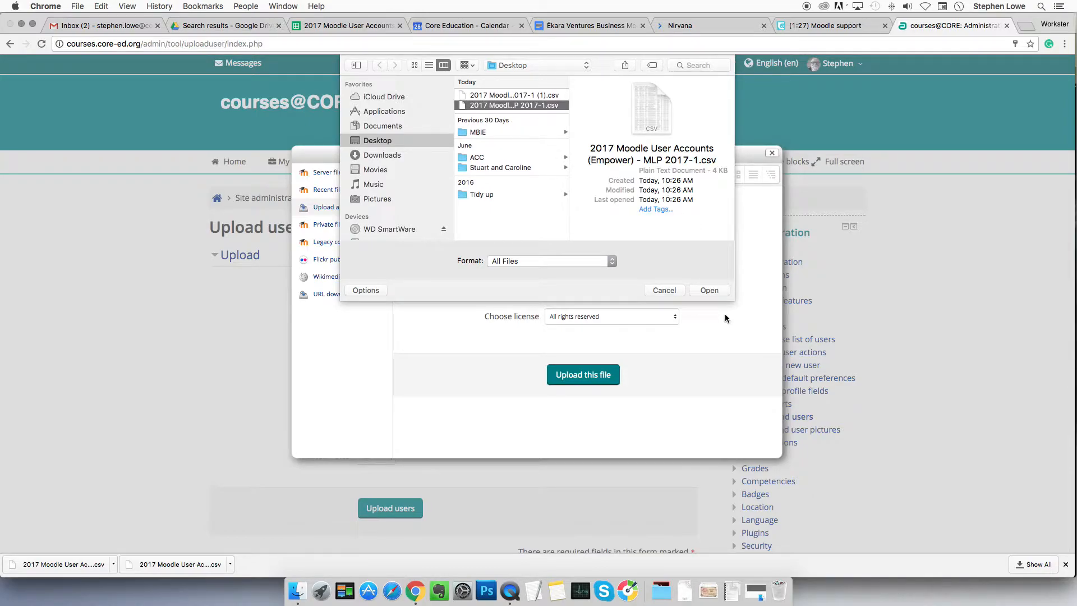
pyautogui.click(709, 290)
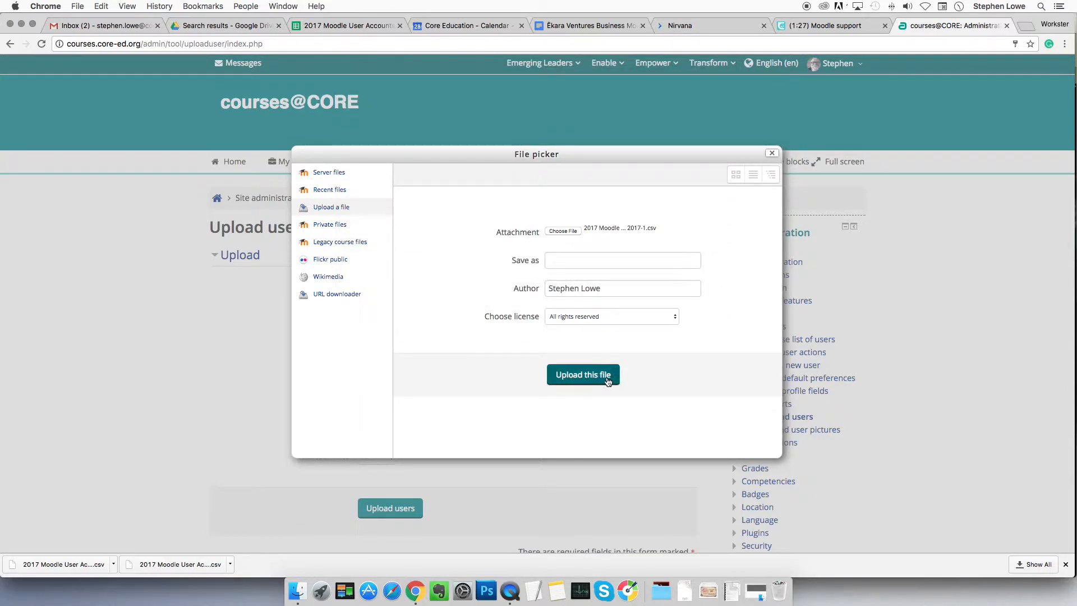
pyautogui.click(582, 374)
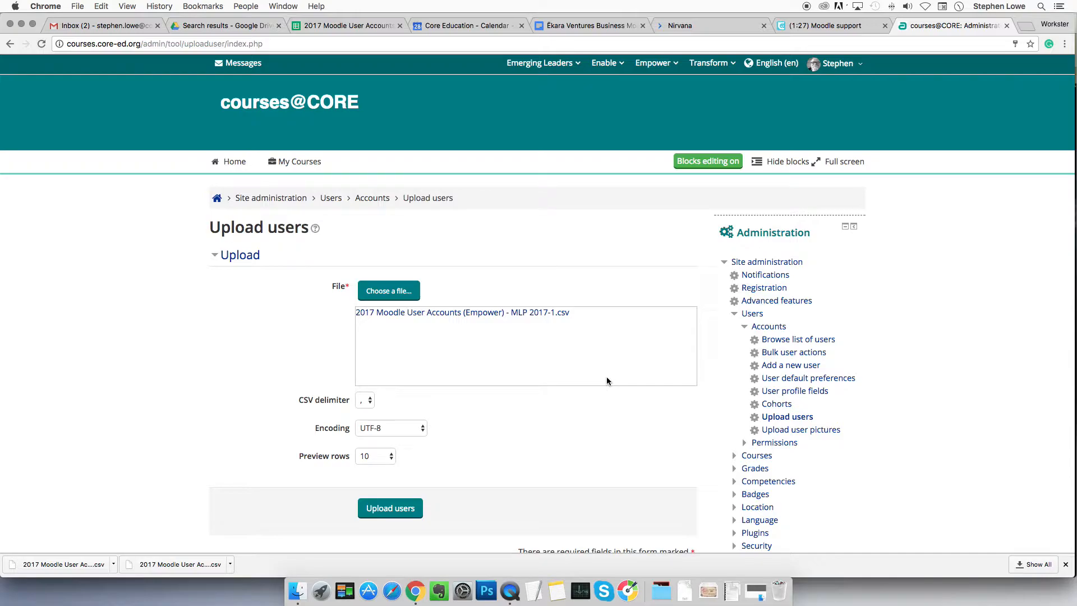
# - Submit the CSV with UTF-8 encoding and 100 preview rows
pyautogui.scroll(-3)
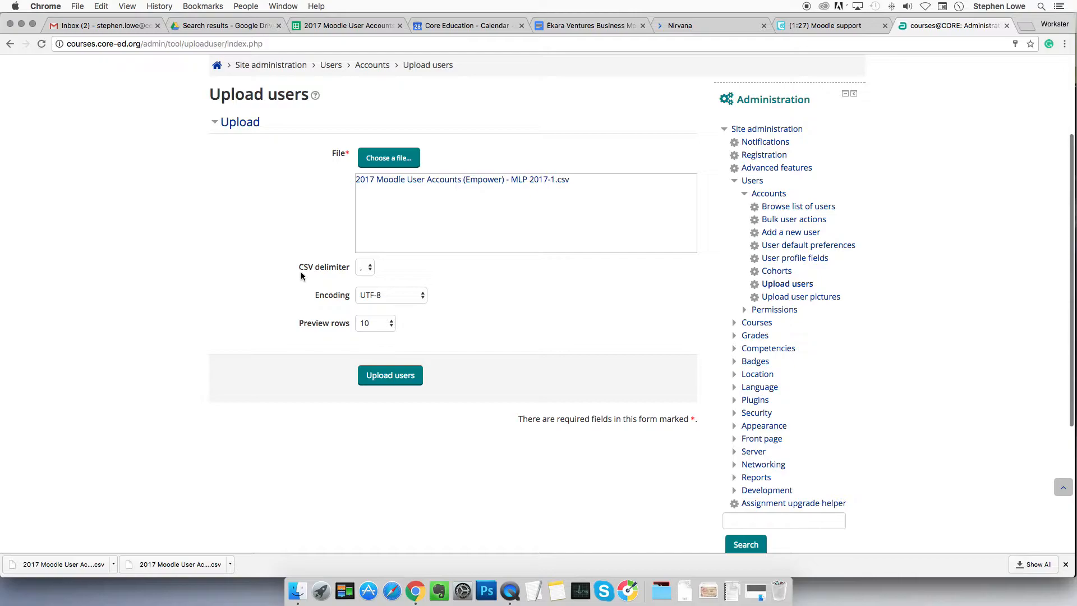
pyautogui.moveTo(336, 281)
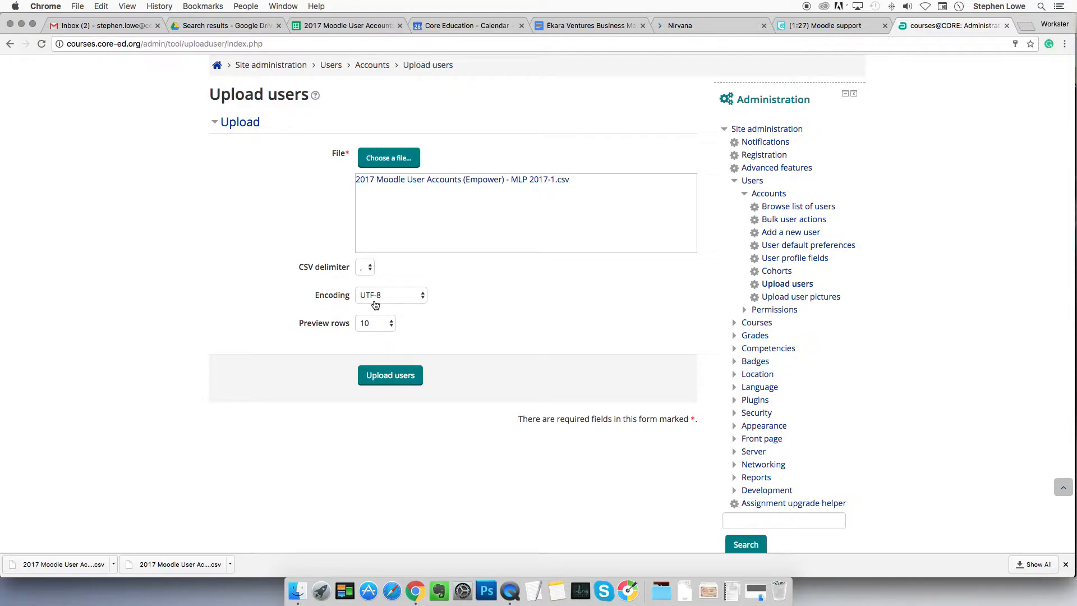
pyautogui.moveTo(418, 300)
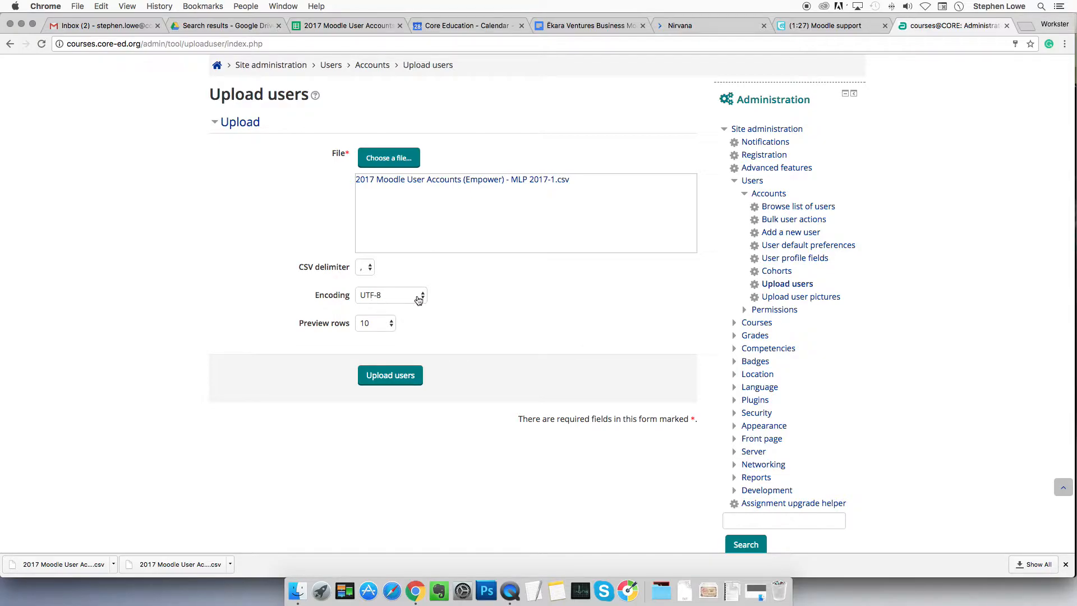
pyautogui.click(391, 294)
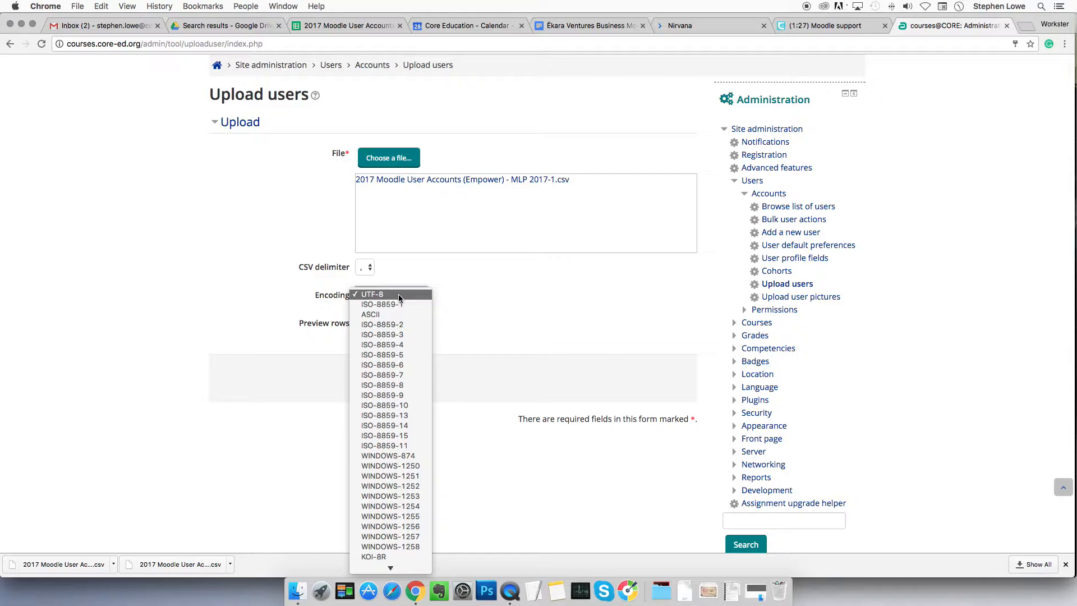
pyautogui.click(371, 294)
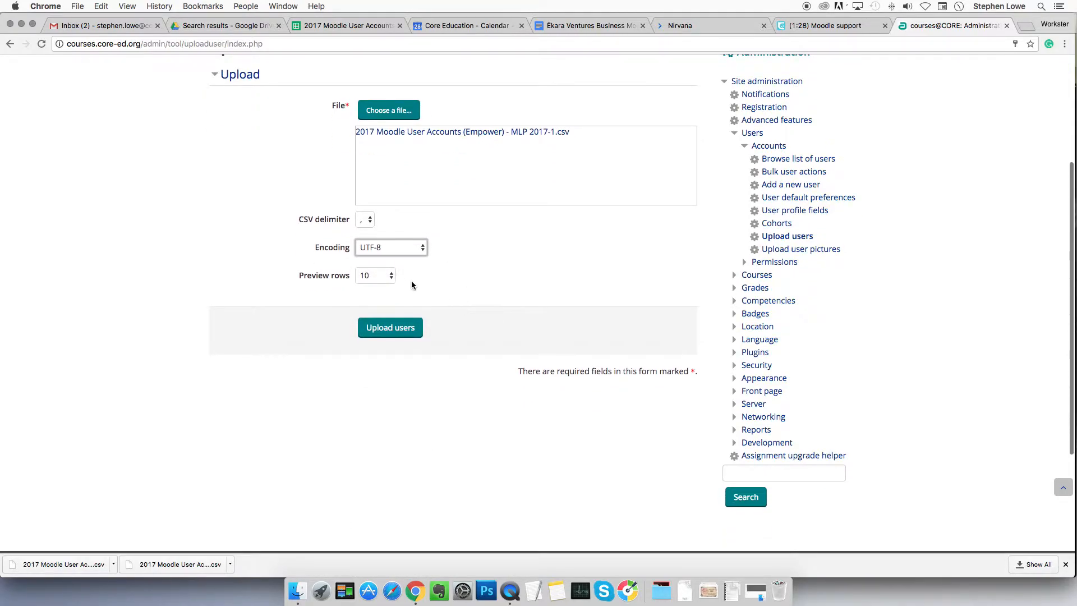
pyautogui.click(375, 275)
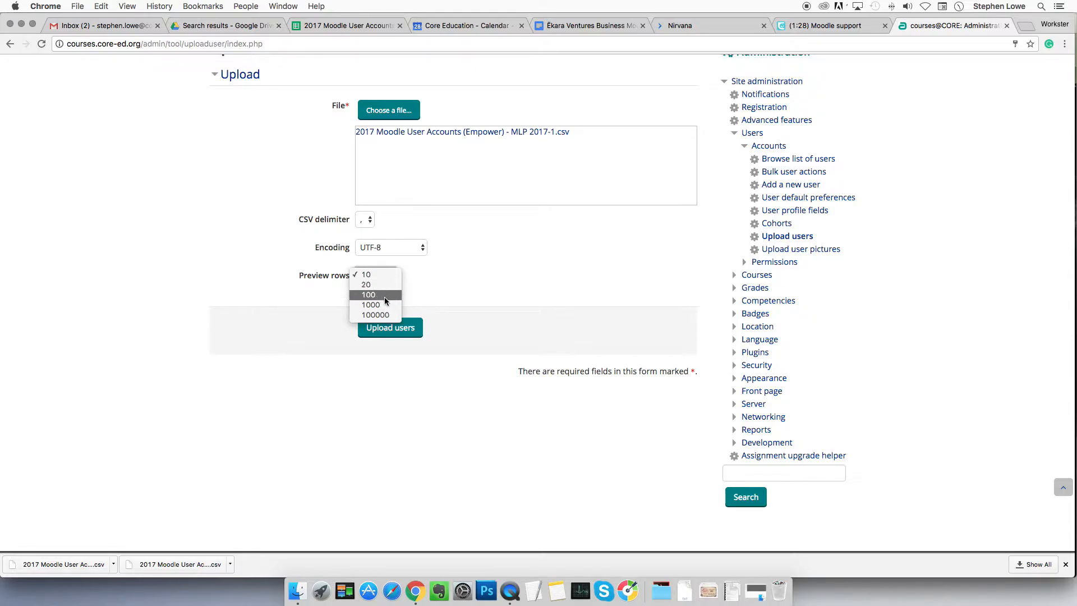
pyautogui.moveTo(371, 304)
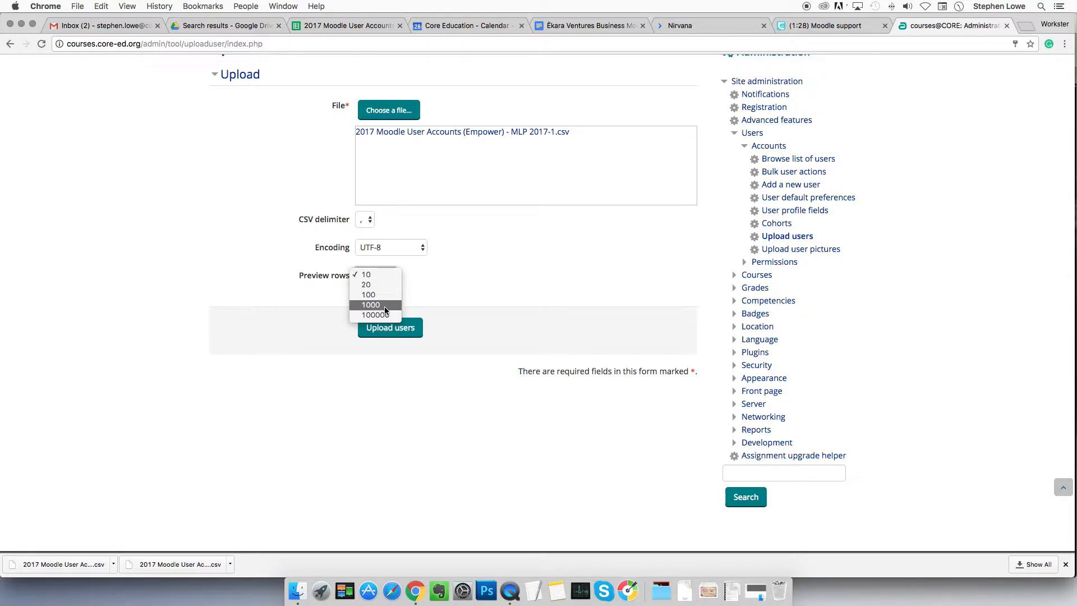
pyautogui.moveTo(368, 294)
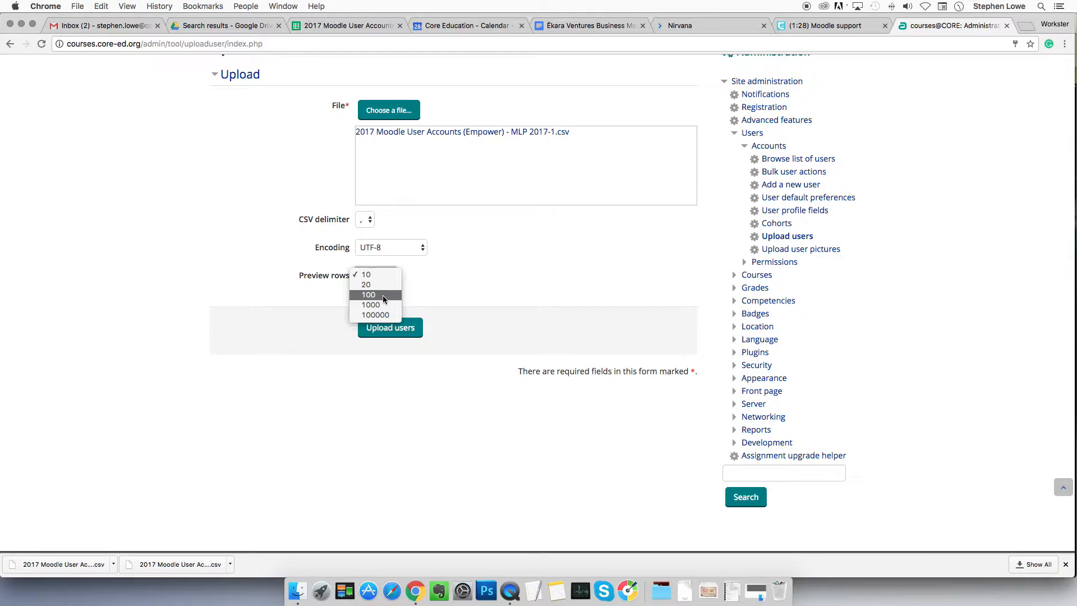
pyautogui.click(369, 293)
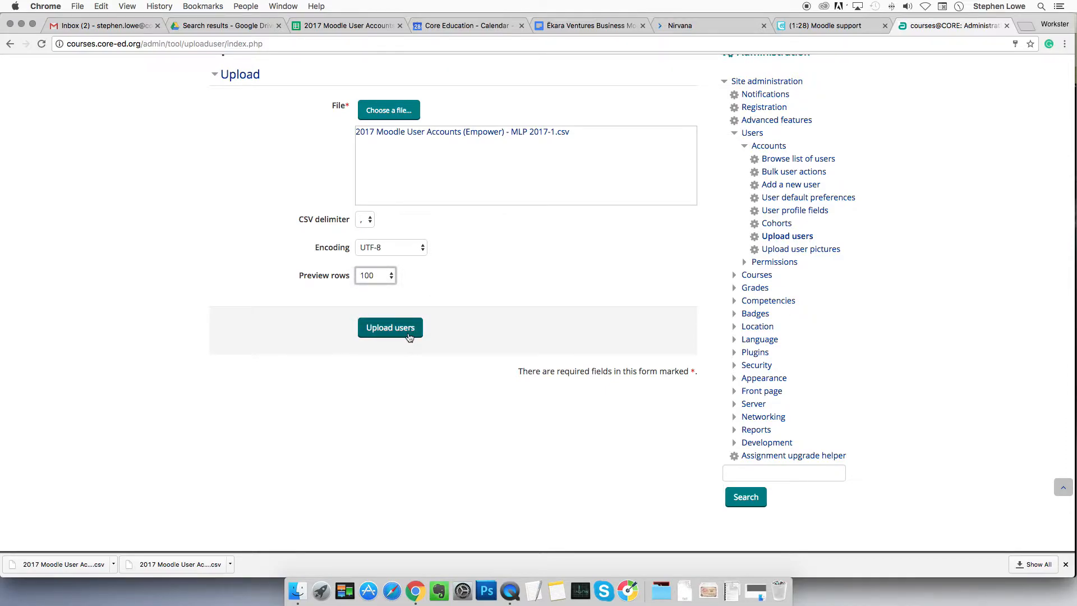
pyautogui.click(389, 327)
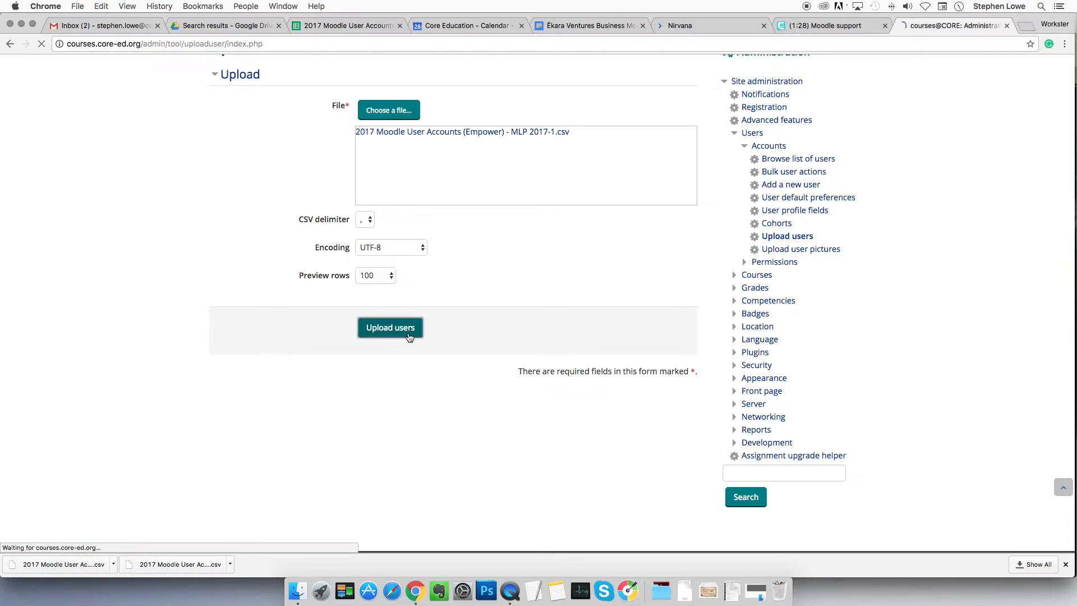
pyautogui.click(390, 328)
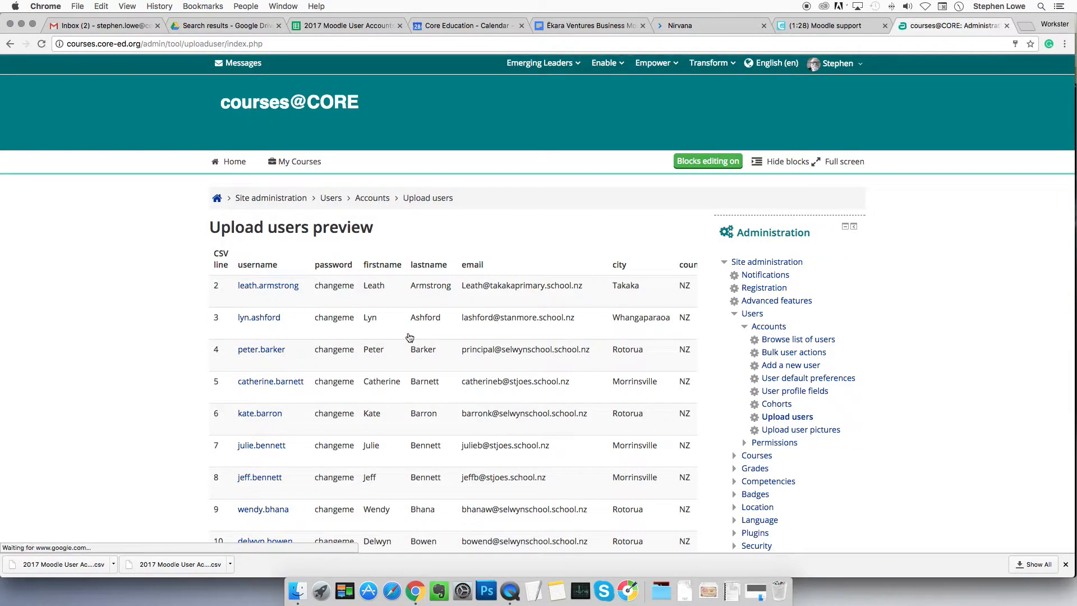
pyautogui.scroll(-3)
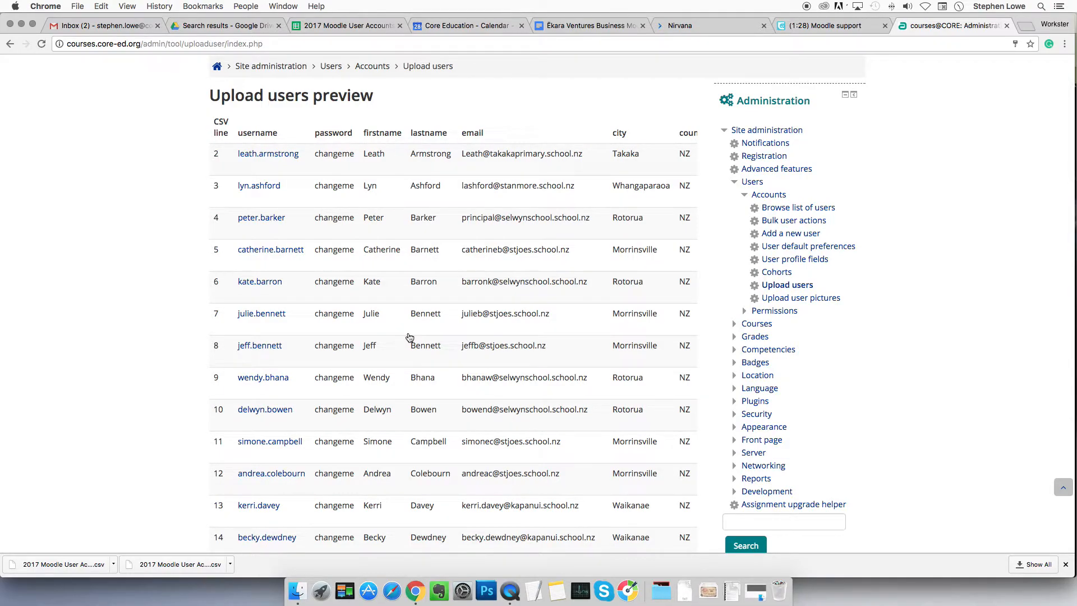
pyautogui.scroll(-3)
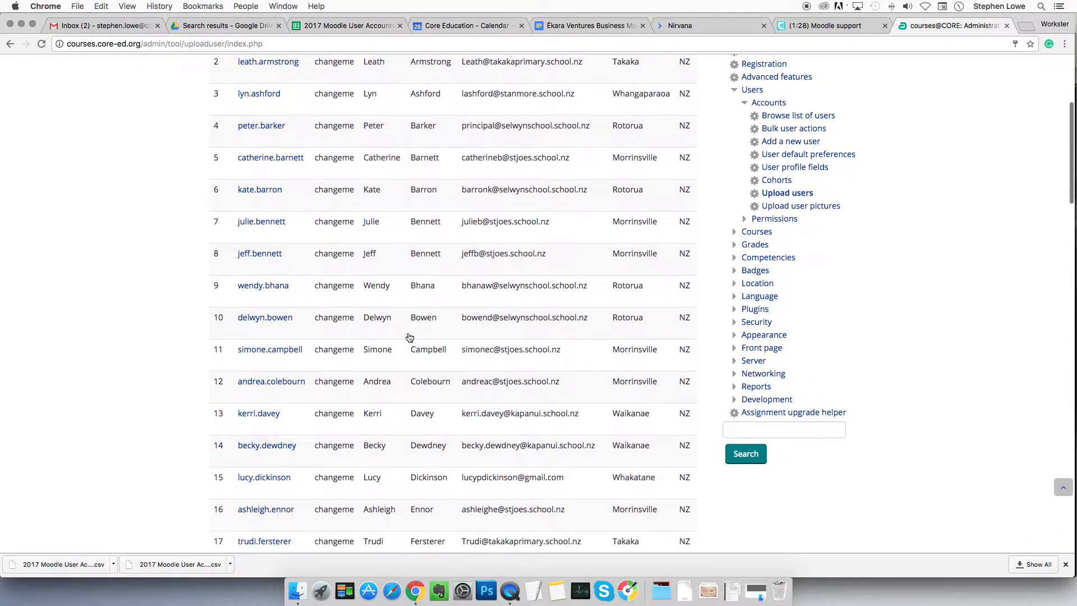
pyautogui.scroll(-3)
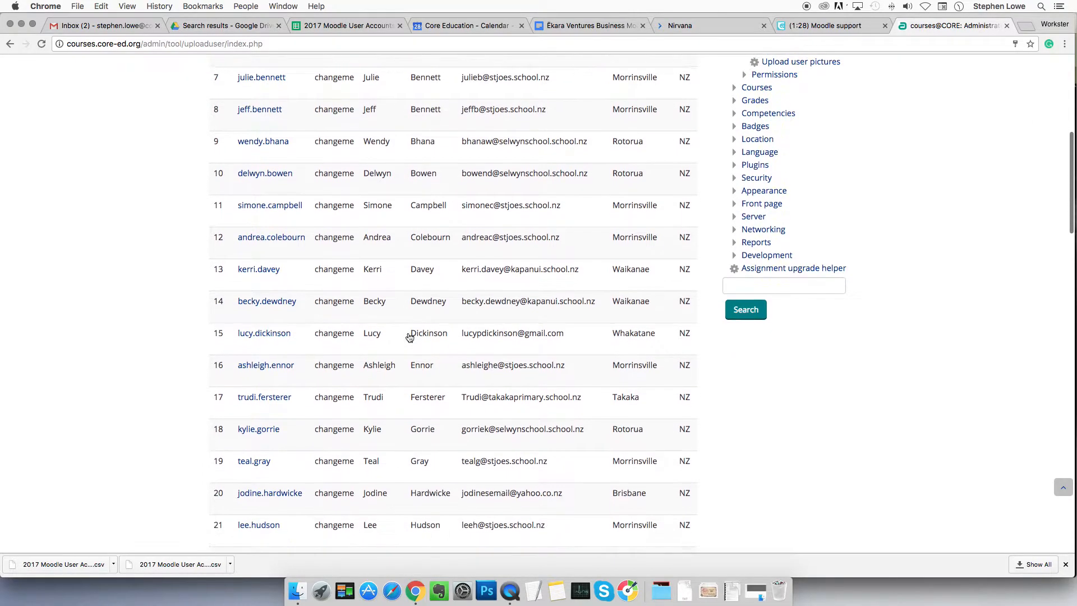
pyautogui.scroll(-3)
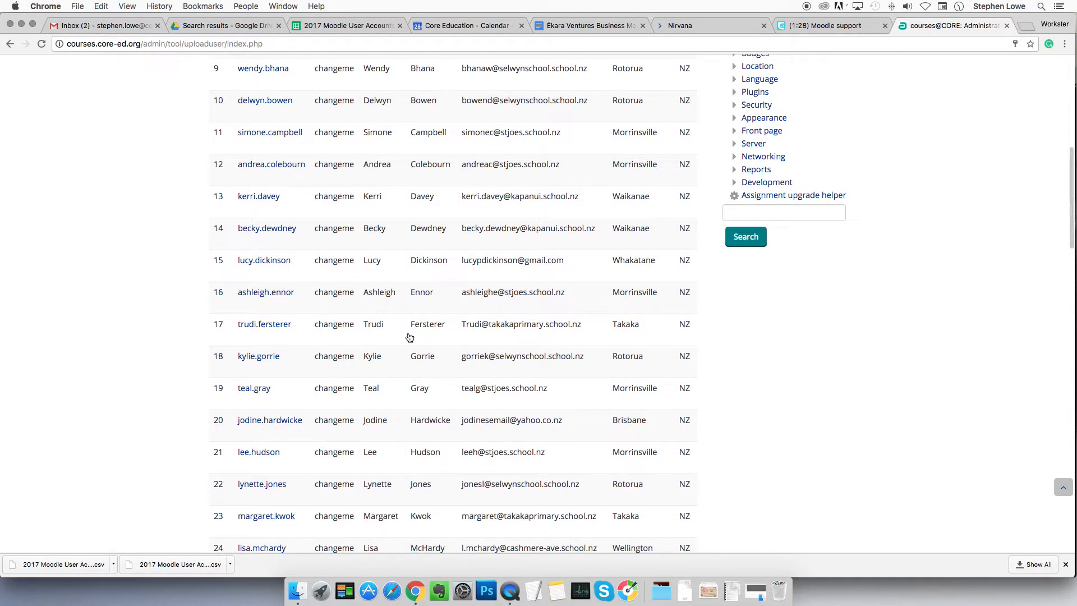
pyautogui.scroll(-3)
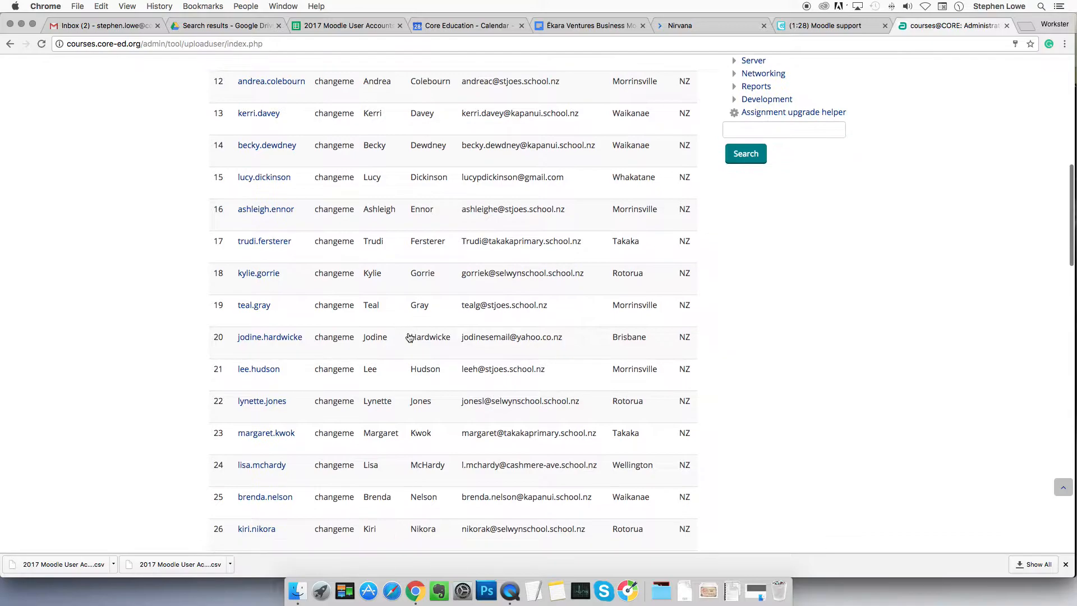
pyautogui.scroll(-3)
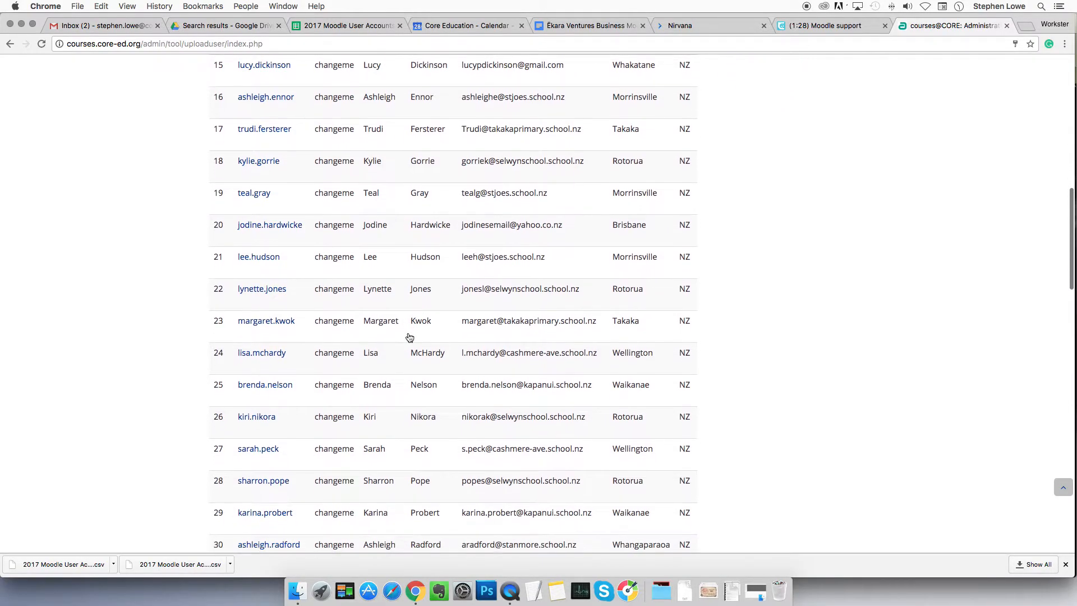
pyautogui.scroll(-3)
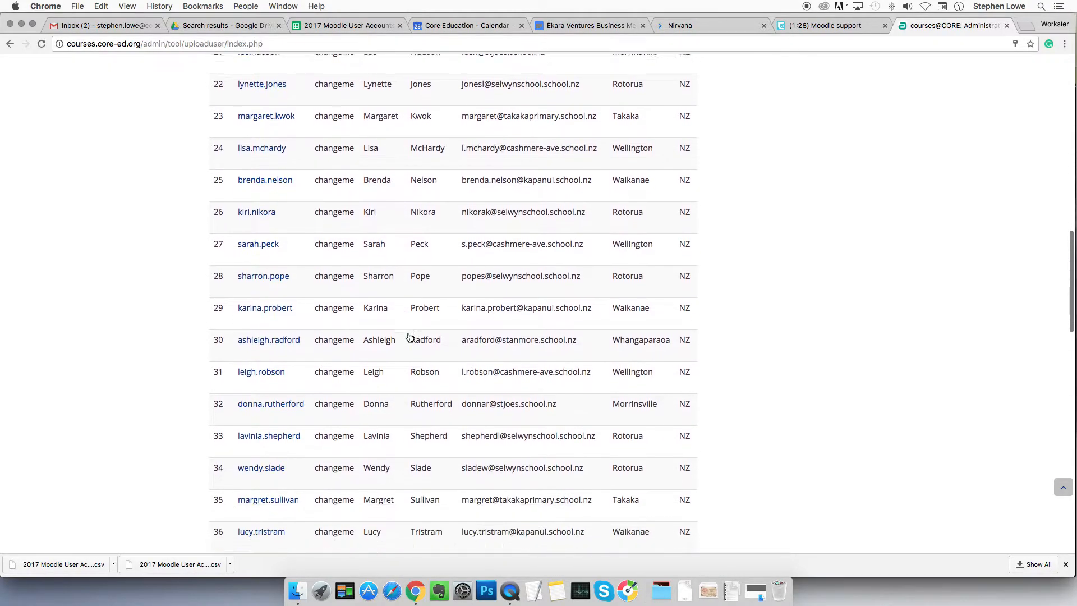
pyautogui.scroll(-3)
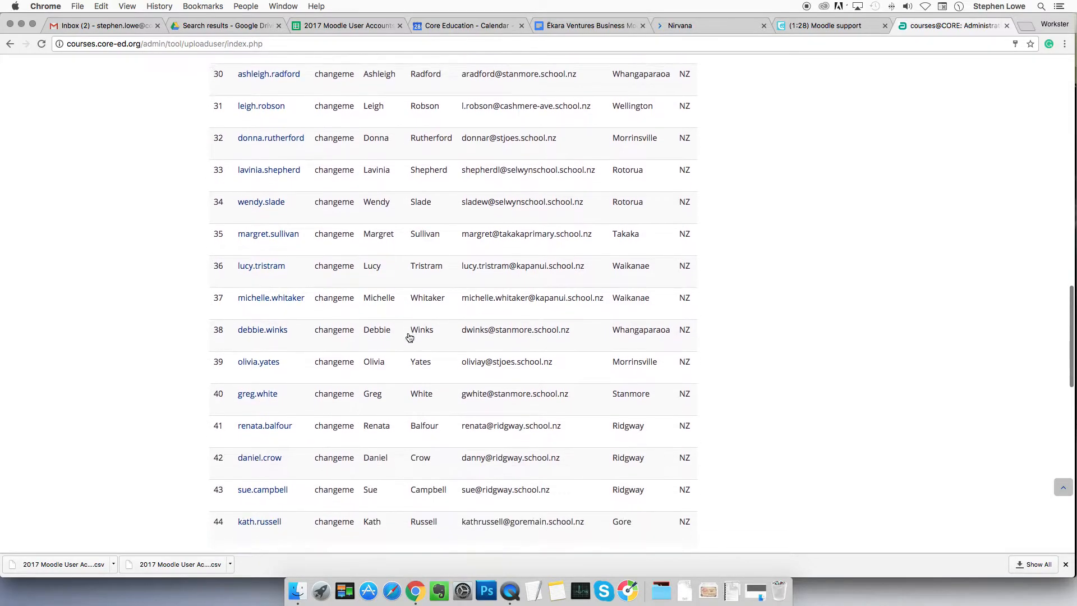
pyautogui.scroll(-3)
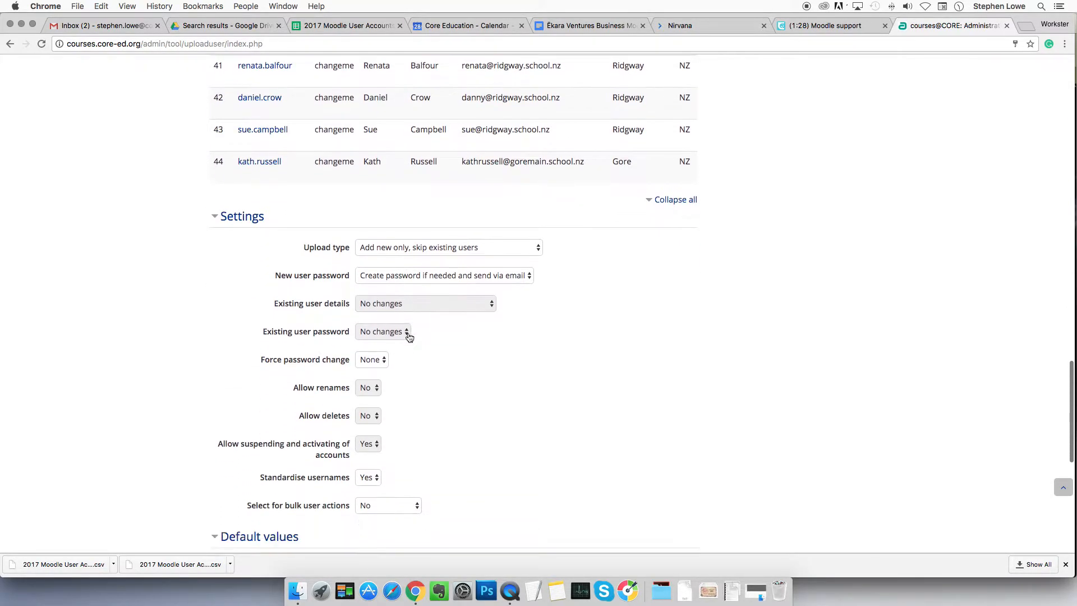
# - Upload the users with 'Add new only, skip existing users' settings
pyautogui.scroll(-3)
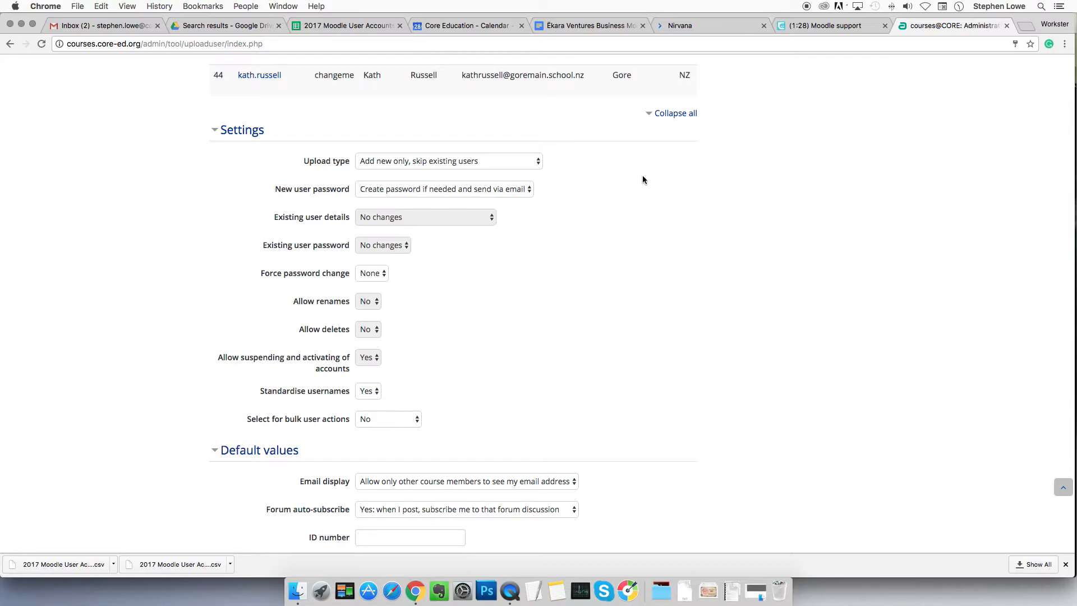
pyautogui.moveTo(502, 401)
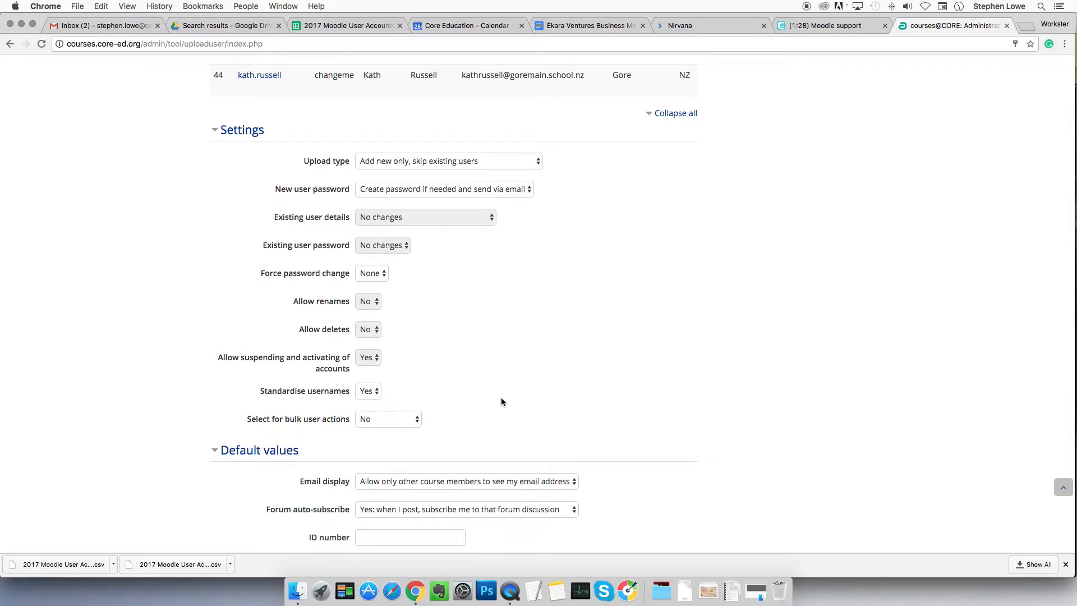
pyautogui.scroll(-3)
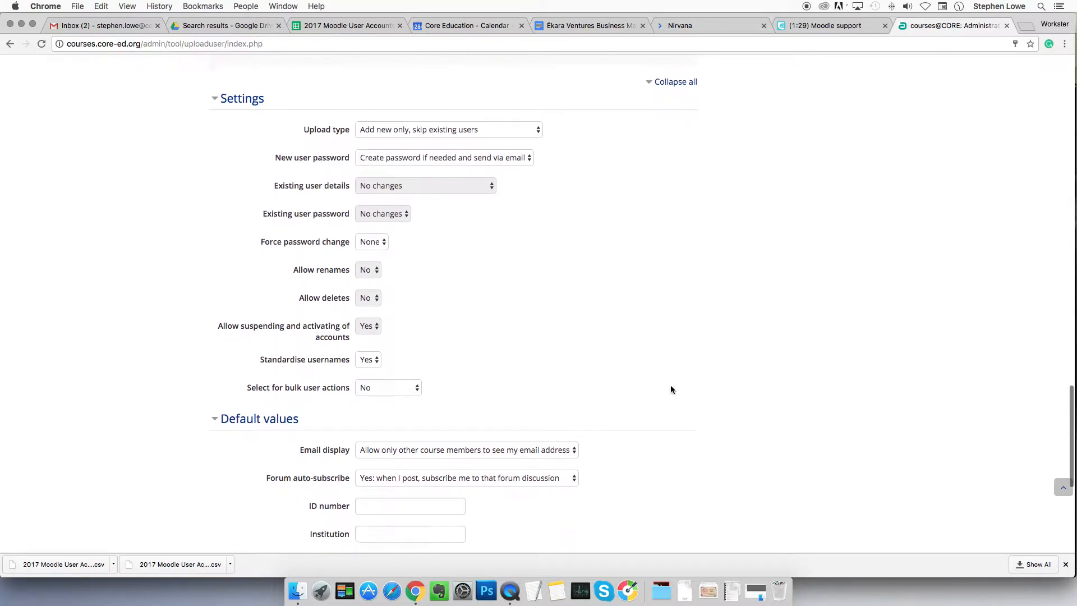
pyautogui.scroll(-3)
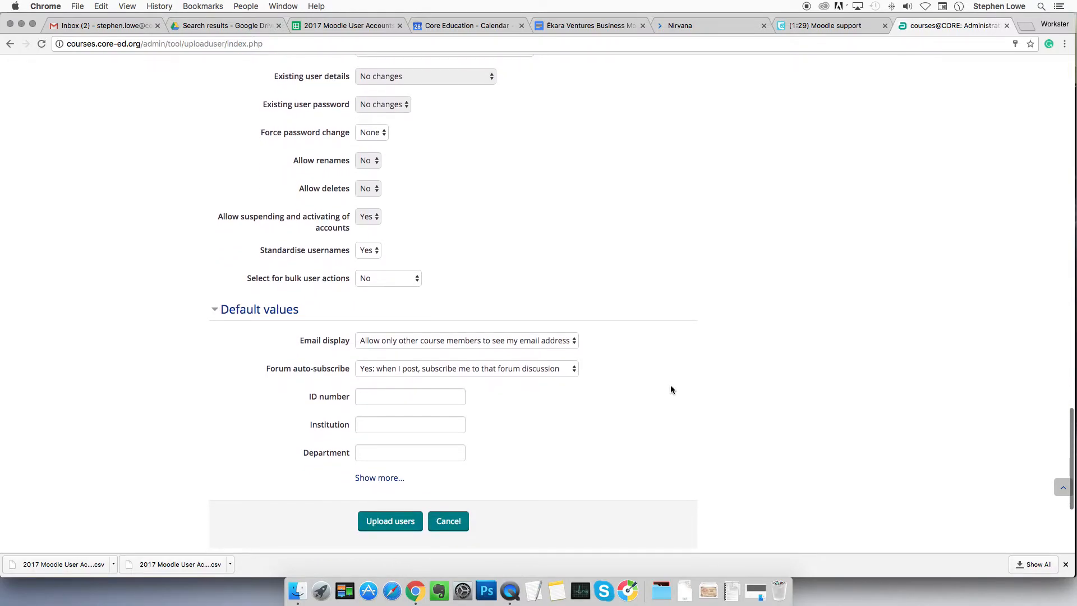
pyautogui.scroll(-3)
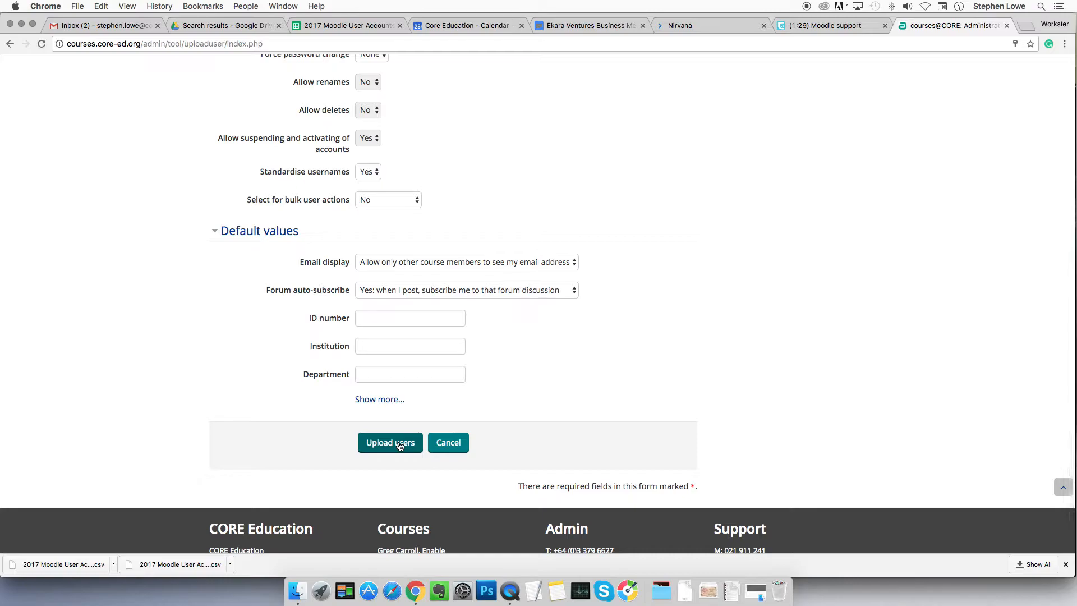
pyautogui.click(389, 443)
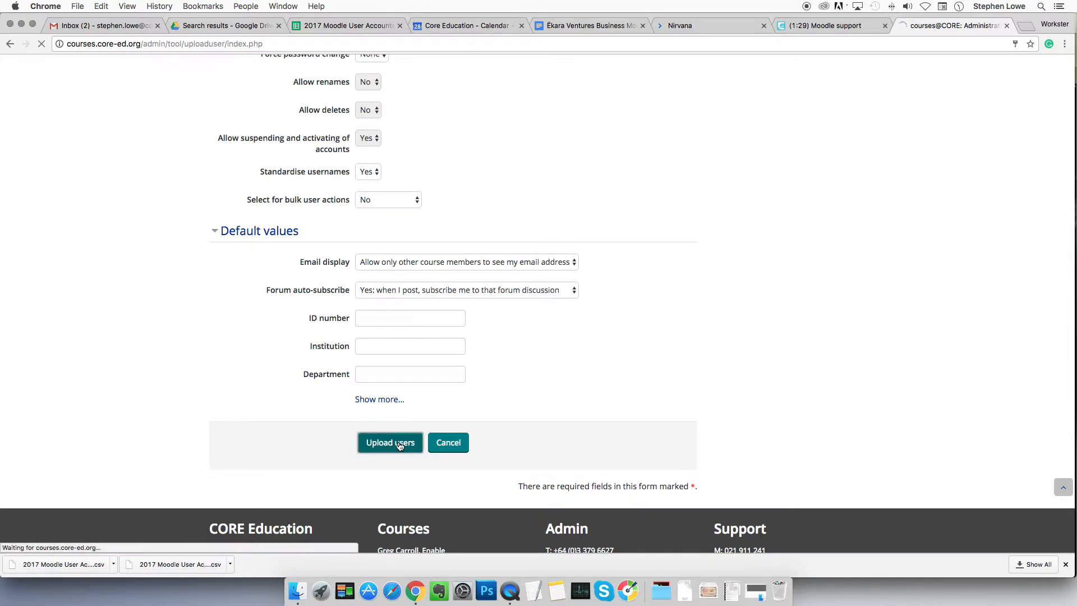
pyautogui.click(389, 443)
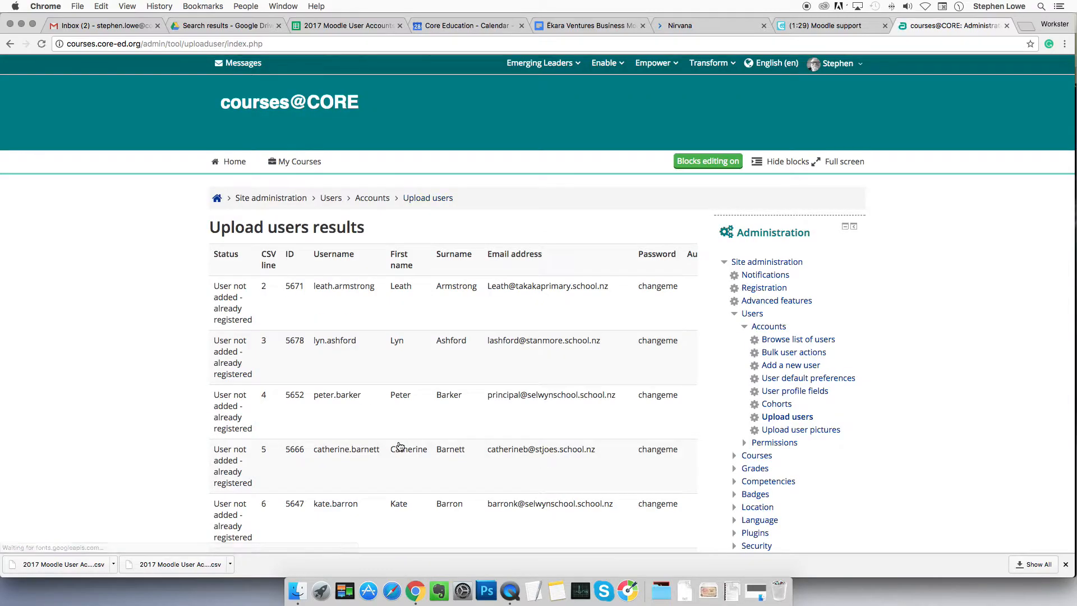
# - Scroll to the results summary: 0 created, 43 skipped, 0 errors
pyautogui.scroll(-3)
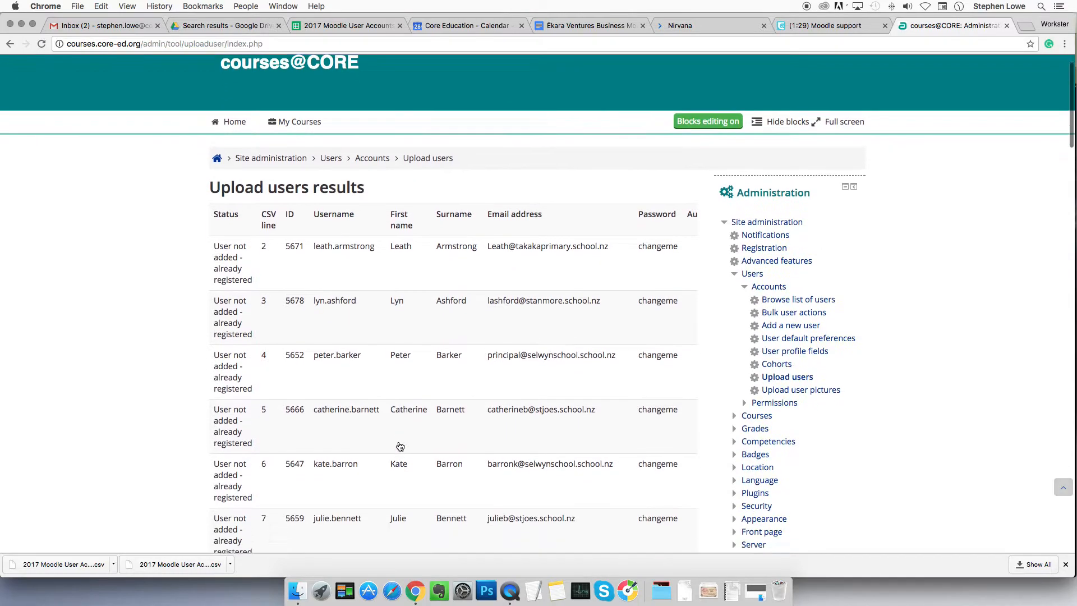
pyautogui.scroll(-3)
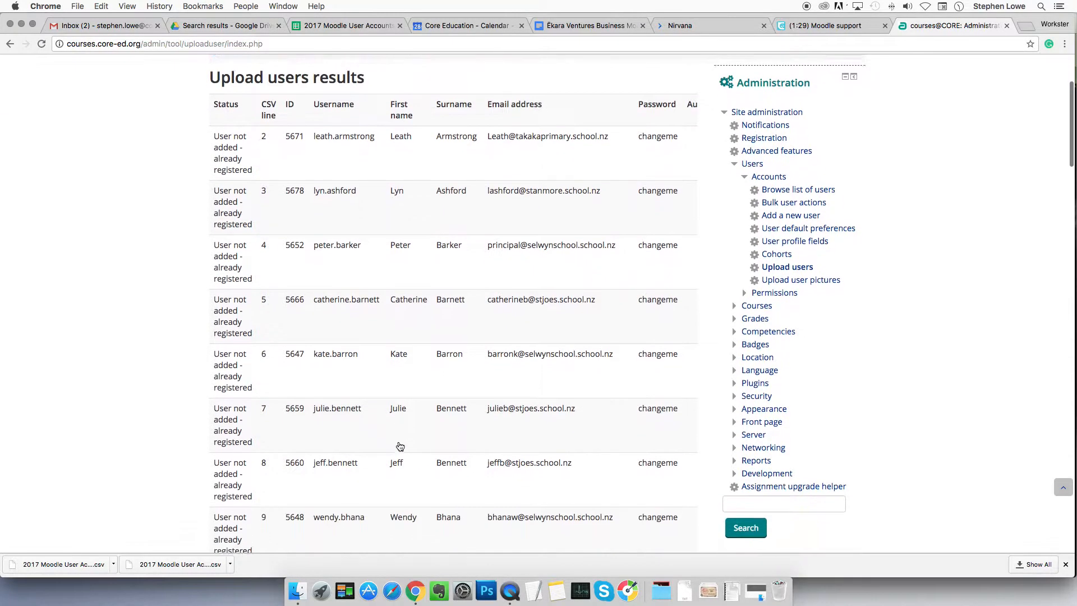
pyautogui.scroll(3)
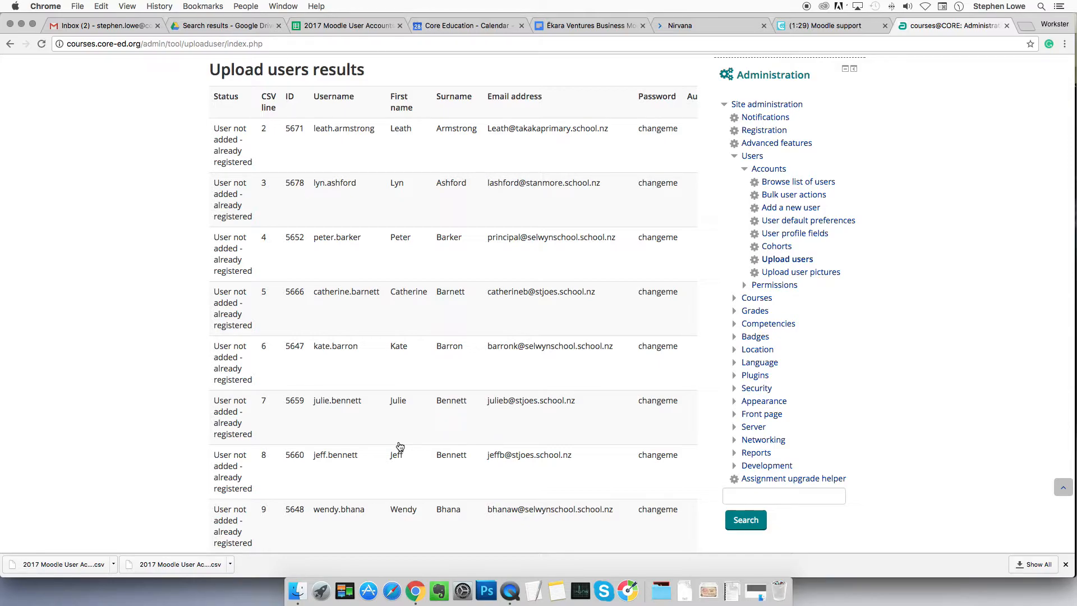
pyautogui.scroll(-3)
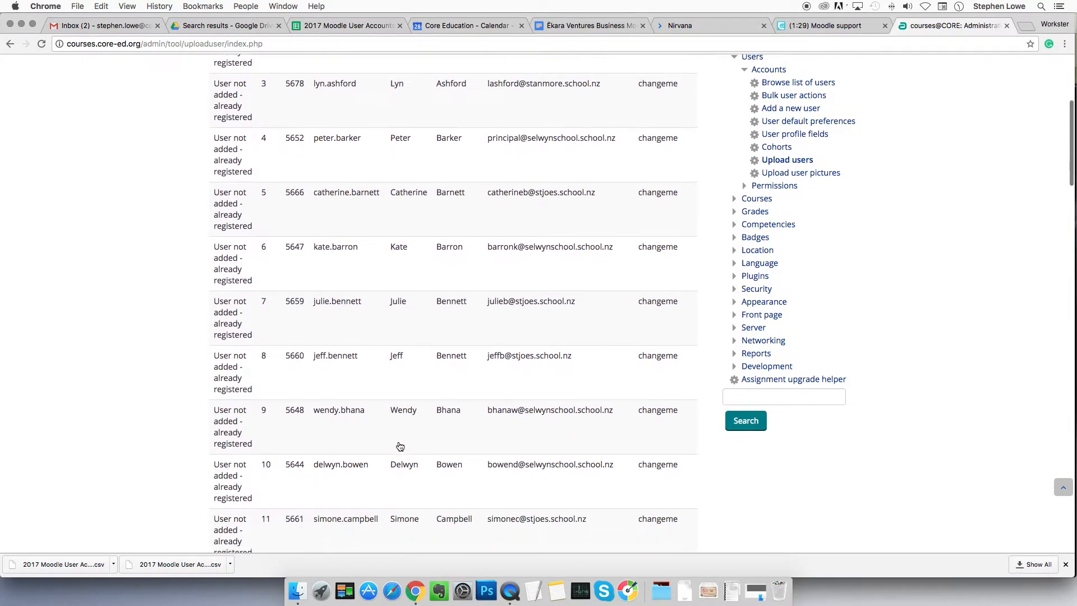
pyautogui.scroll(-3)
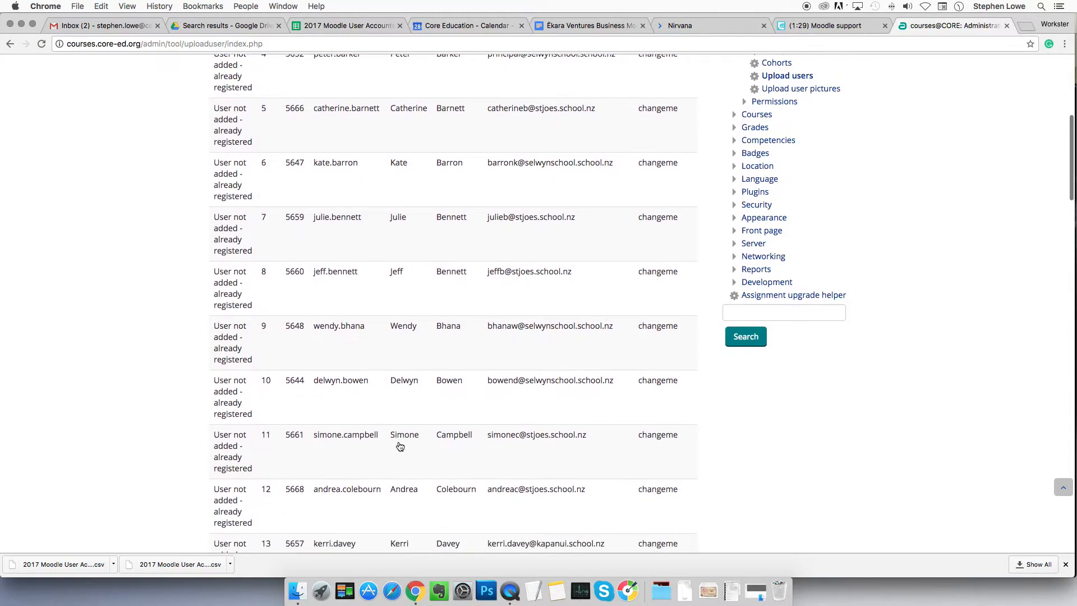
pyautogui.scroll(-3)
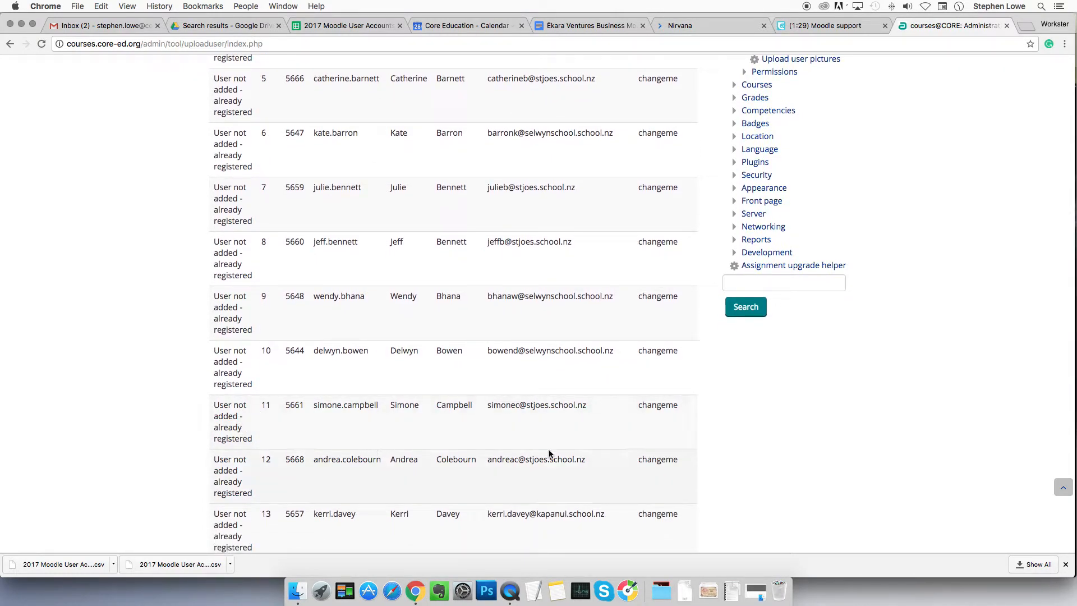
pyautogui.scroll(-3)
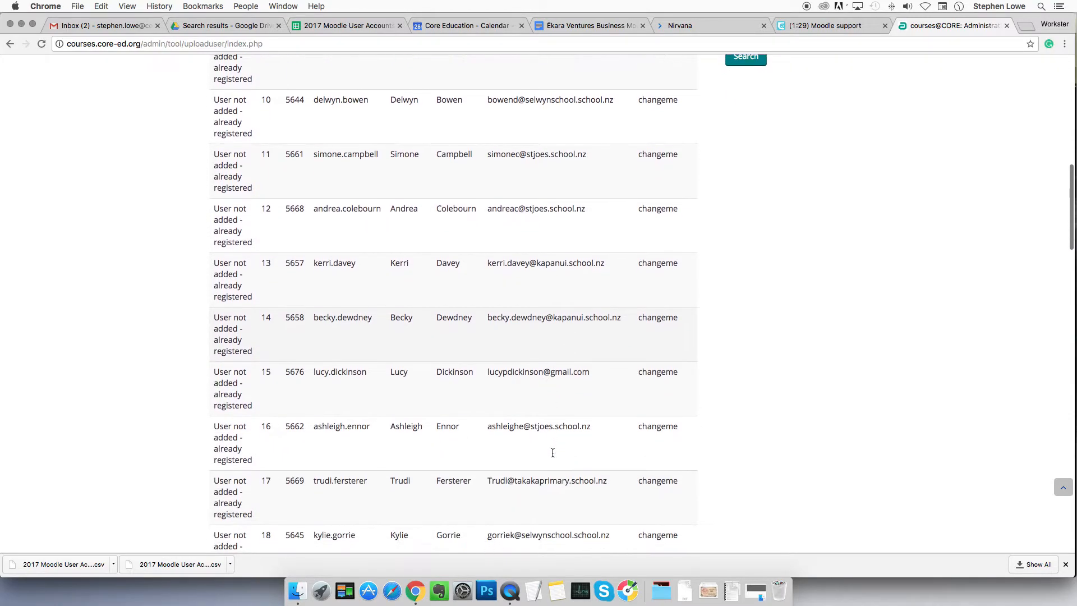
pyautogui.scroll(-3)
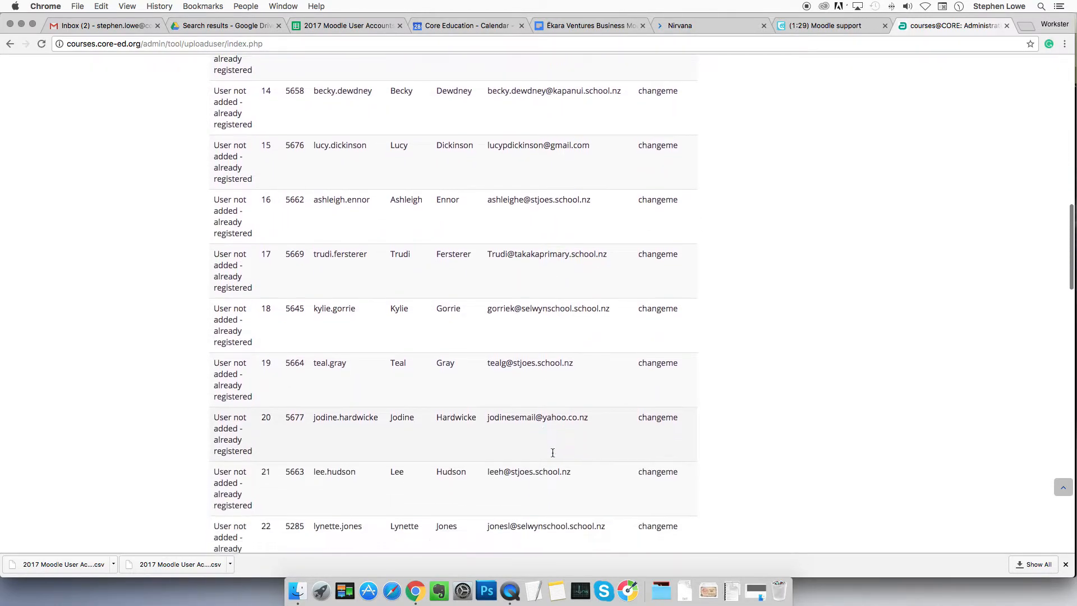
pyautogui.scroll(-3)
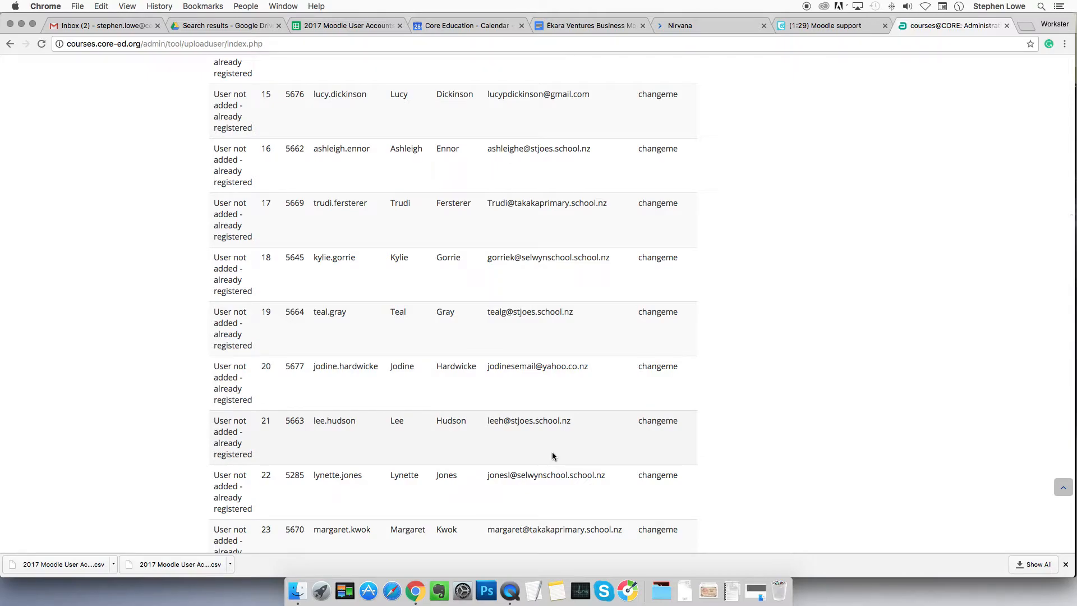
pyautogui.scroll(-3)
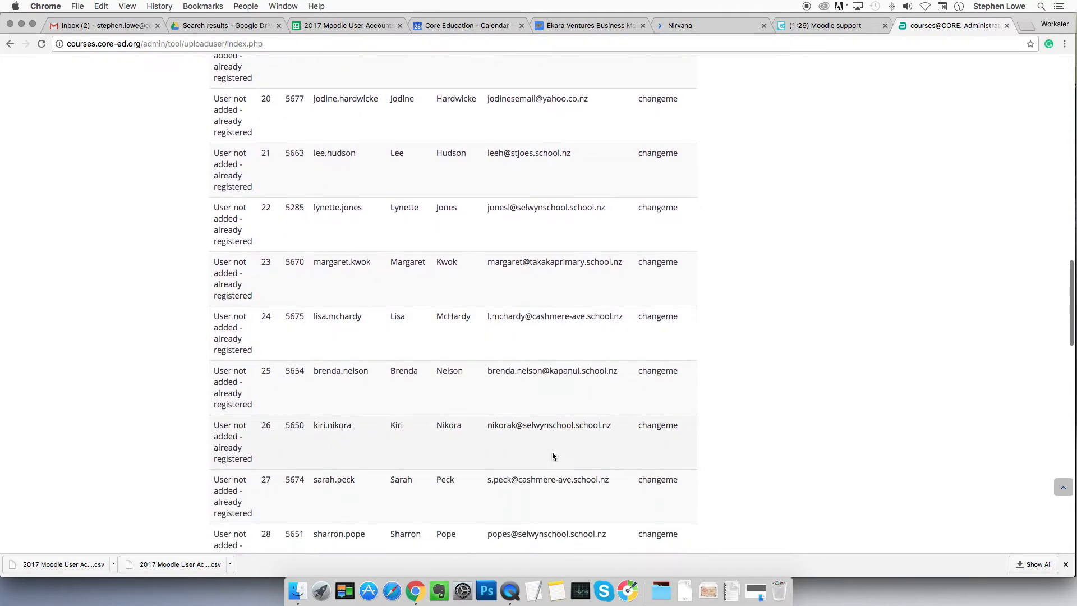
pyautogui.scroll(-3)
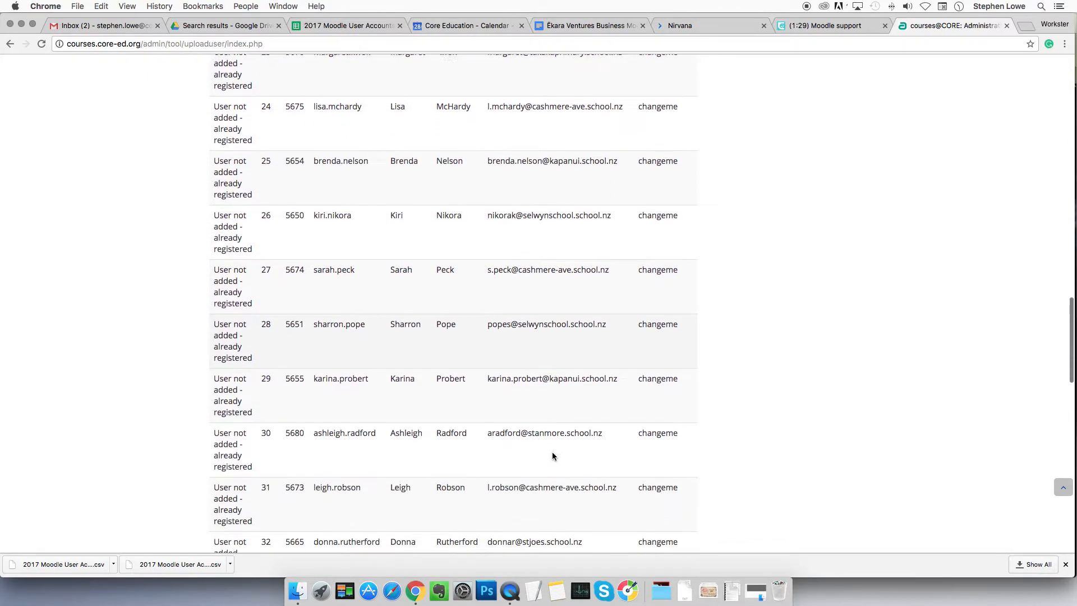
pyautogui.scroll(-3)
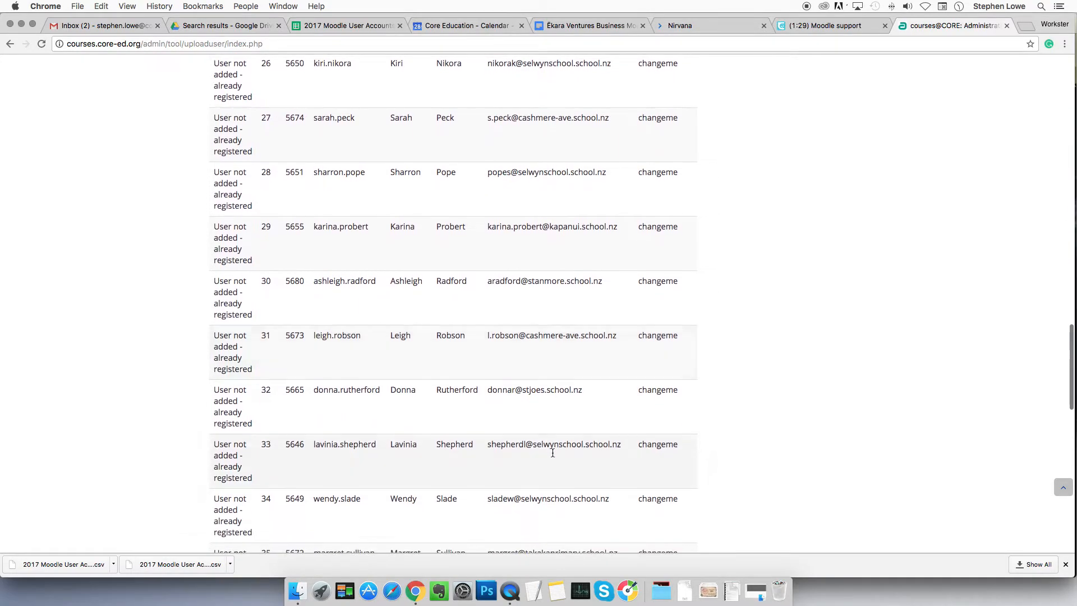
pyautogui.scroll(-3)
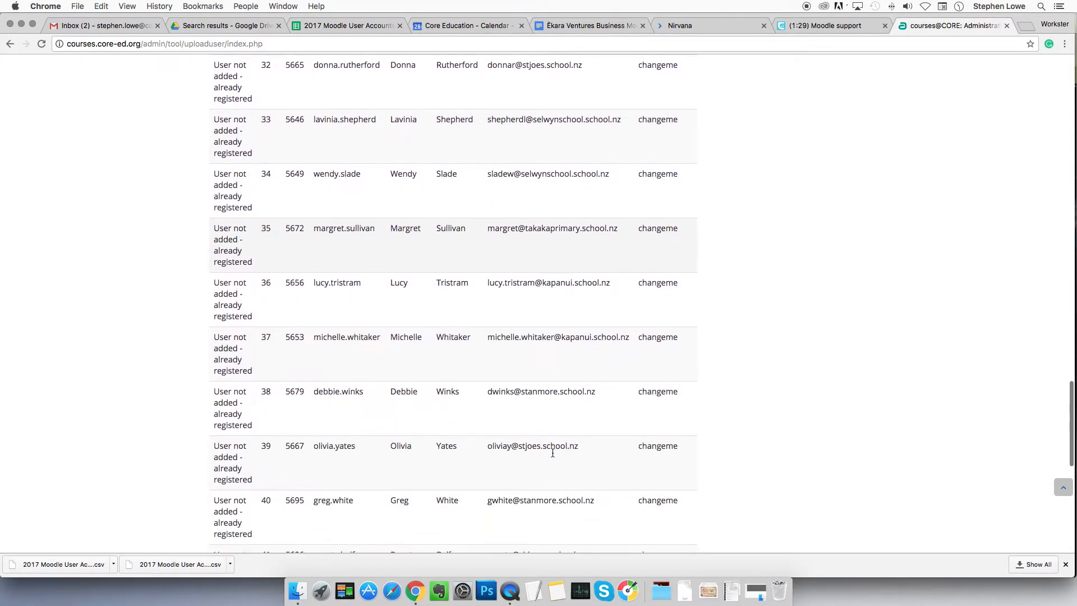
pyautogui.scroll(-3)
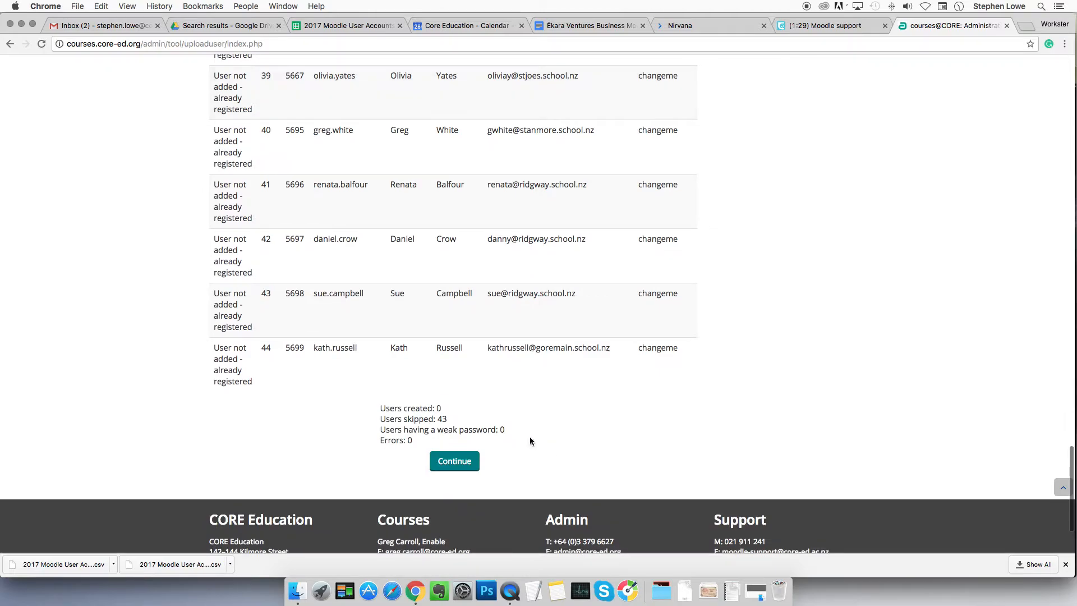
pyautogui.moveTo(444, 411)
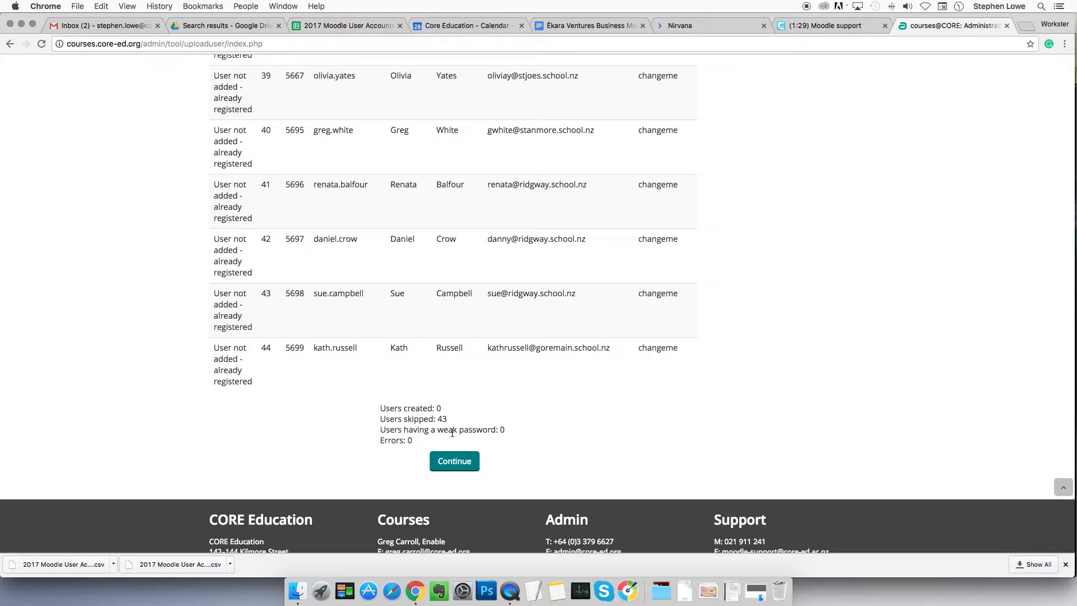
pyautogui.moveTo(553, 443)
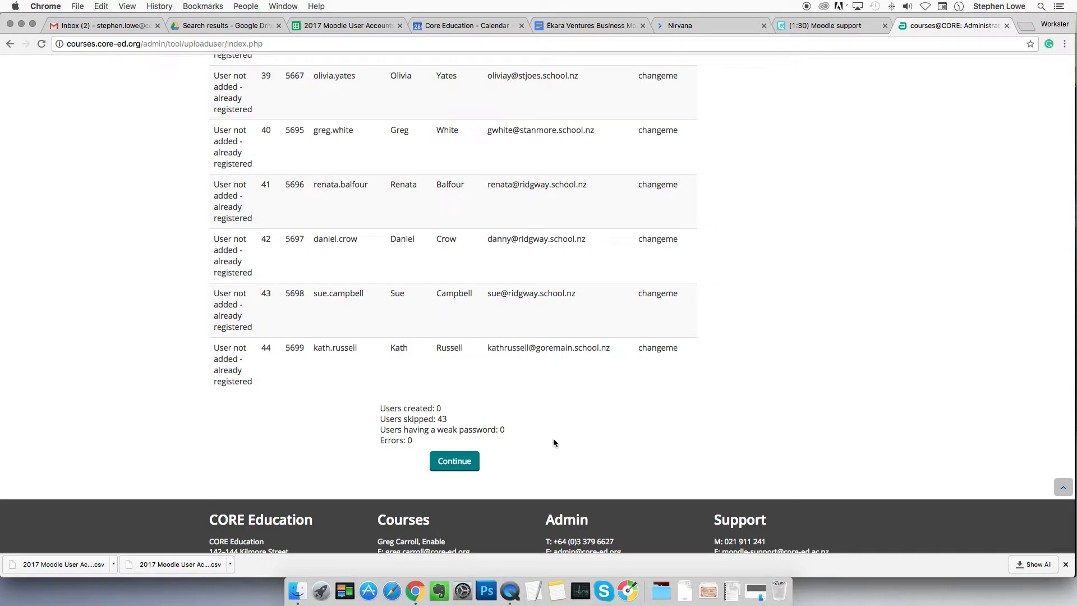
pyautogui.moveTo(474, 416)
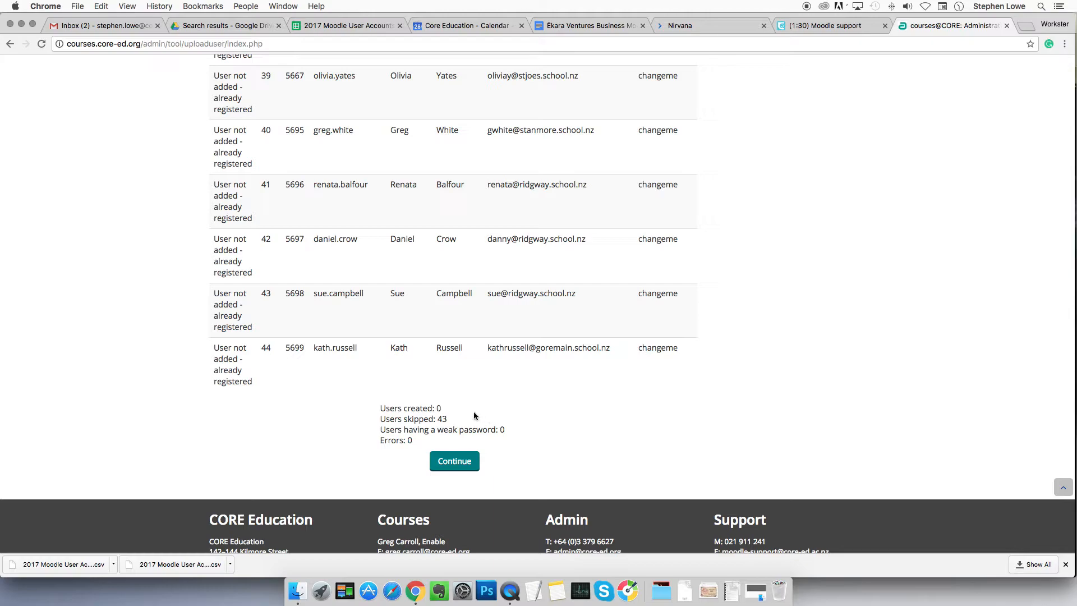
pyautogui.moveTo(444, 410)
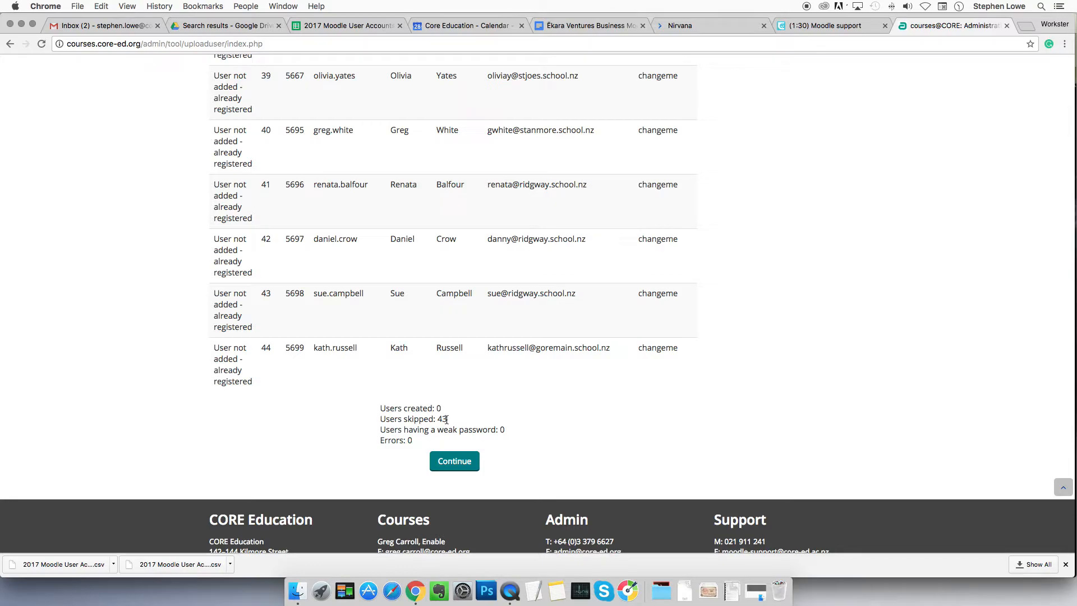
pyautogui.scroll(3)
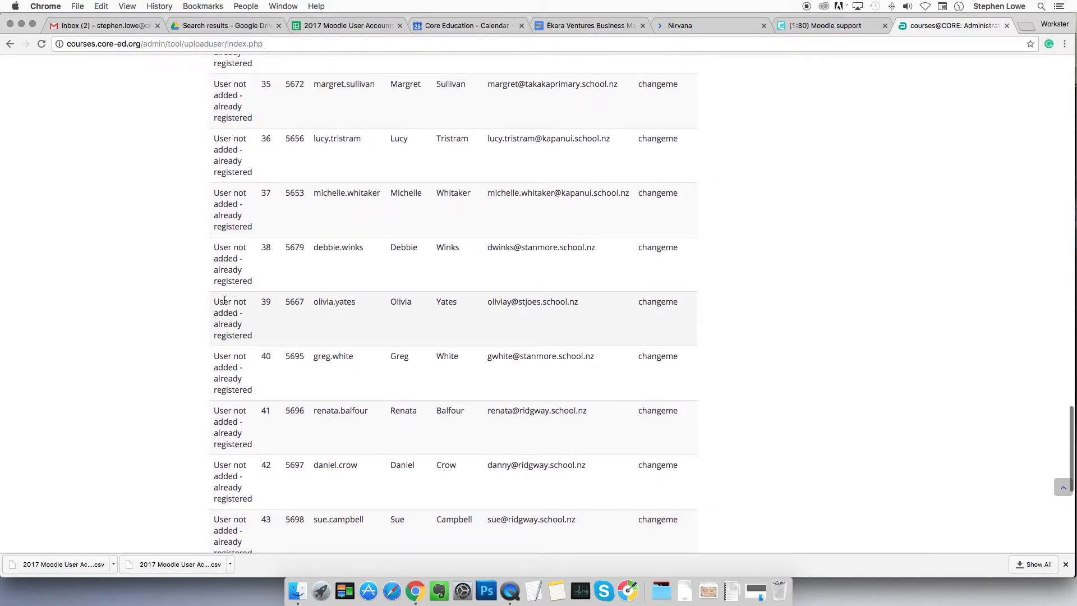
pyautogui.moveTo(260, 339)
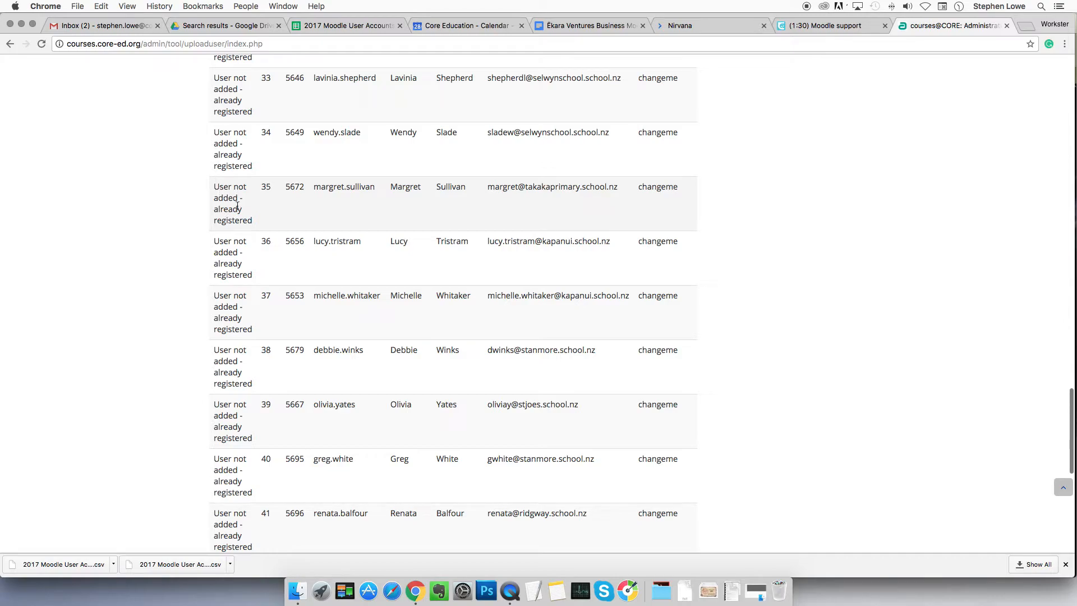
pyautogui.moveTo(551, 197)
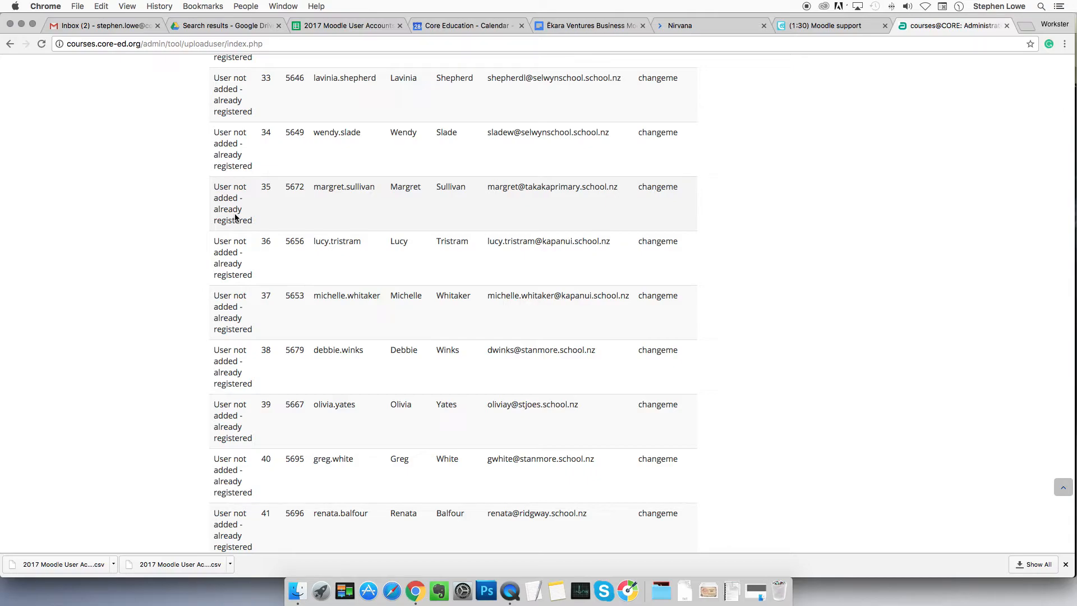
pyautogui.moveTo(313, 190)
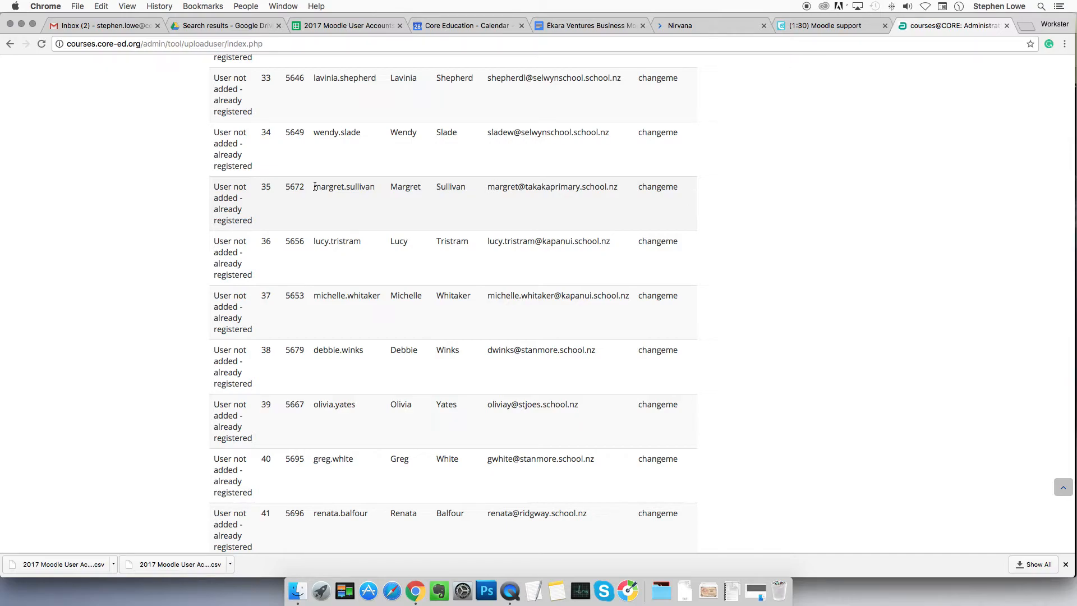
pyautogui.moveTo(376, 188)
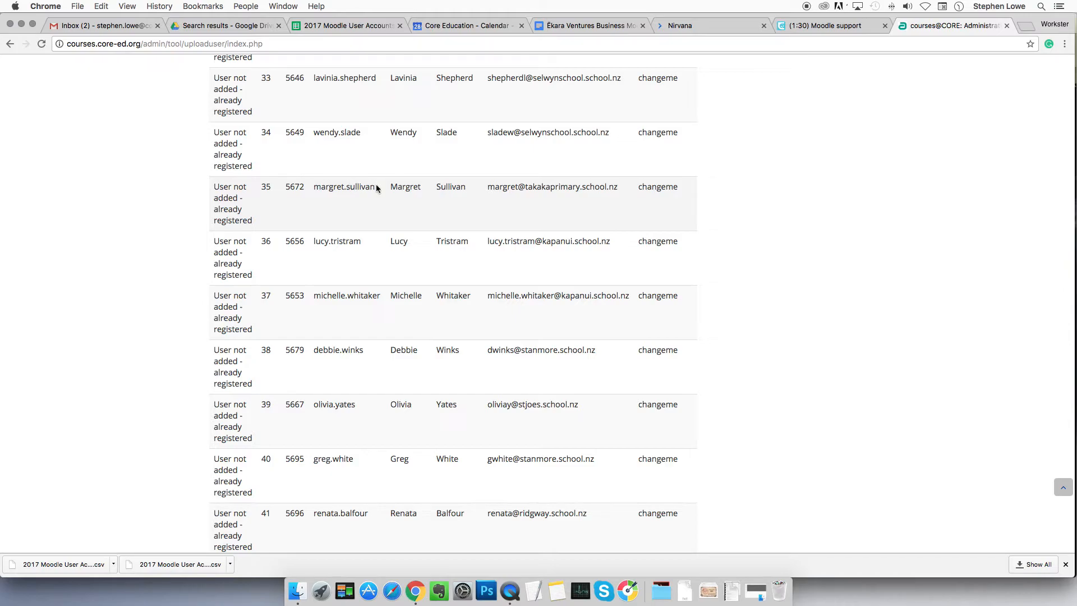
pyautogui.moveTo(484, 189)
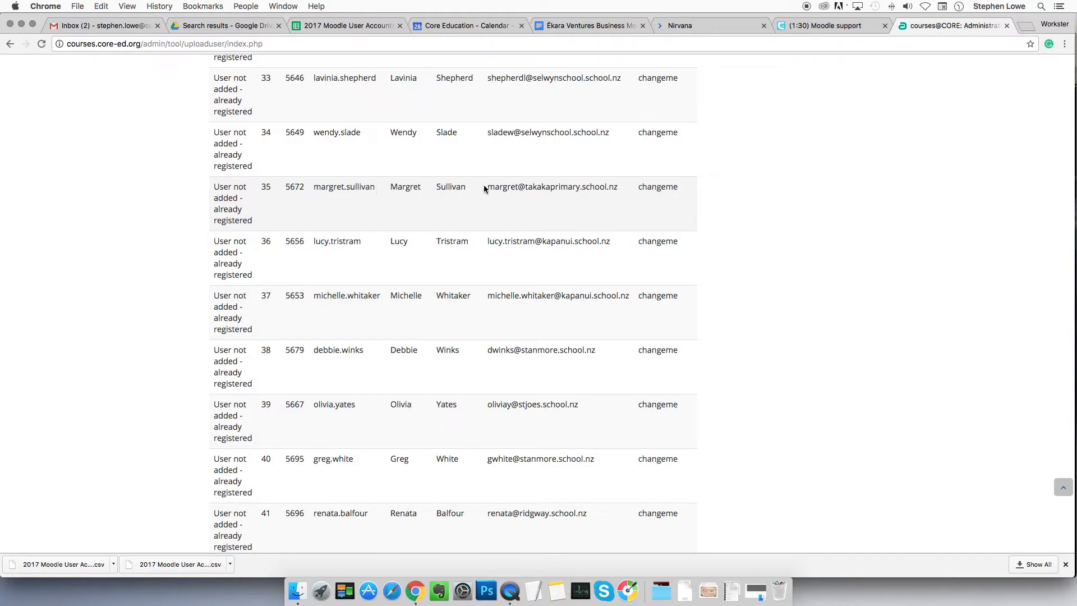
pyautogui.moveTo(563, 187)
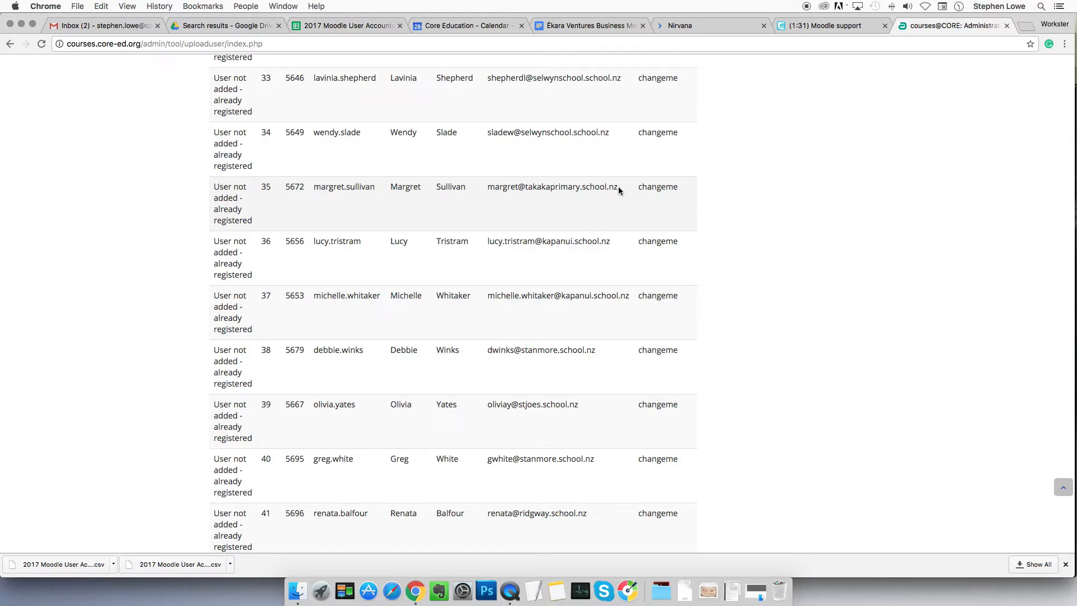
pyautogui.moveTo(398, 202)
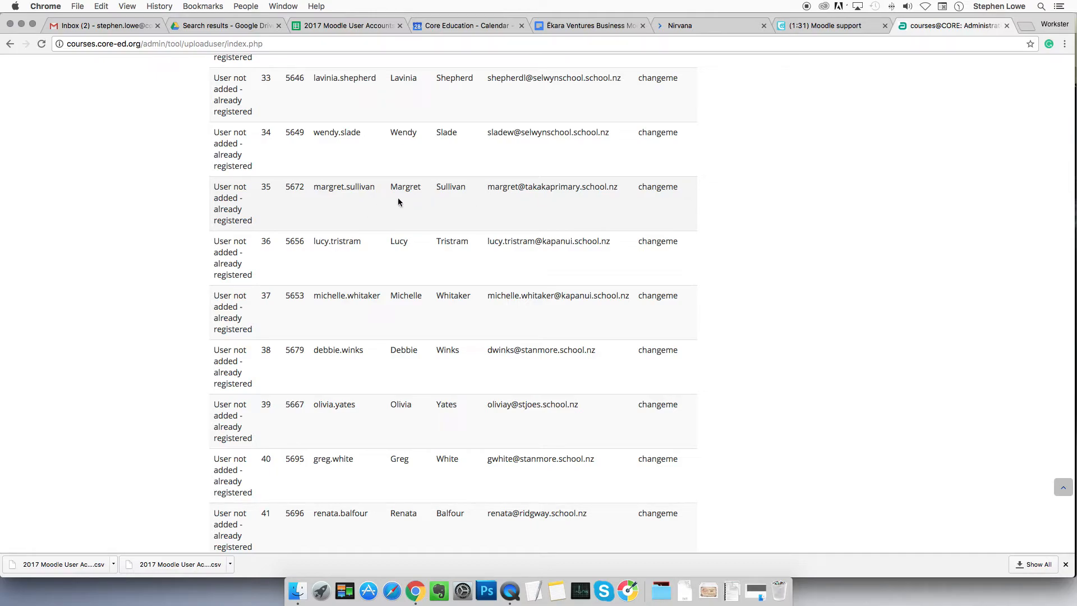
pyautogui.moveTo(616, 187)
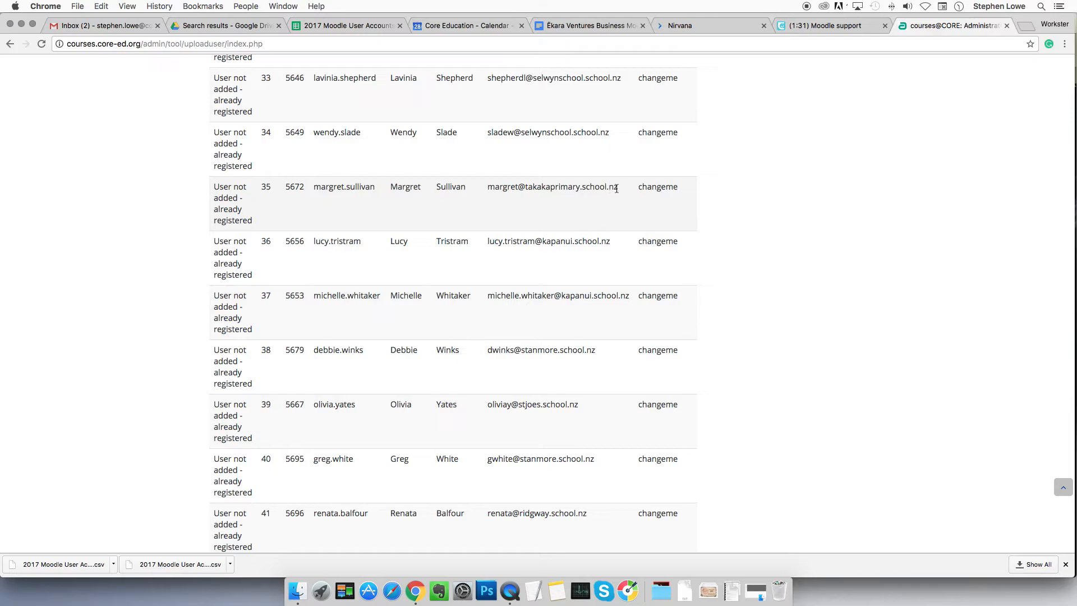
pyautogui.doubleClick(552, 186)
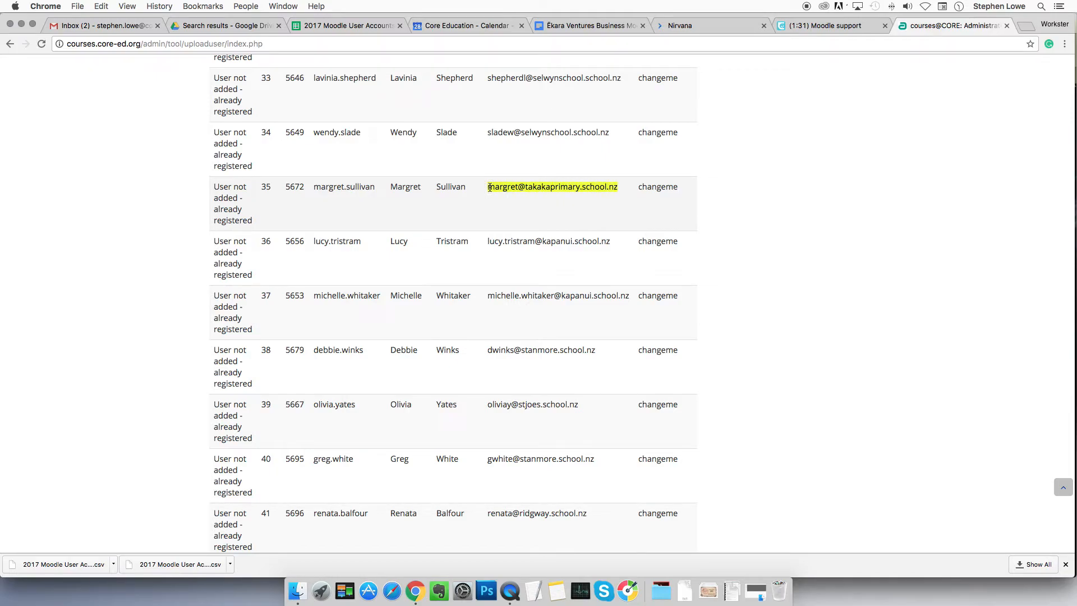
pyautogui.scroll(3)
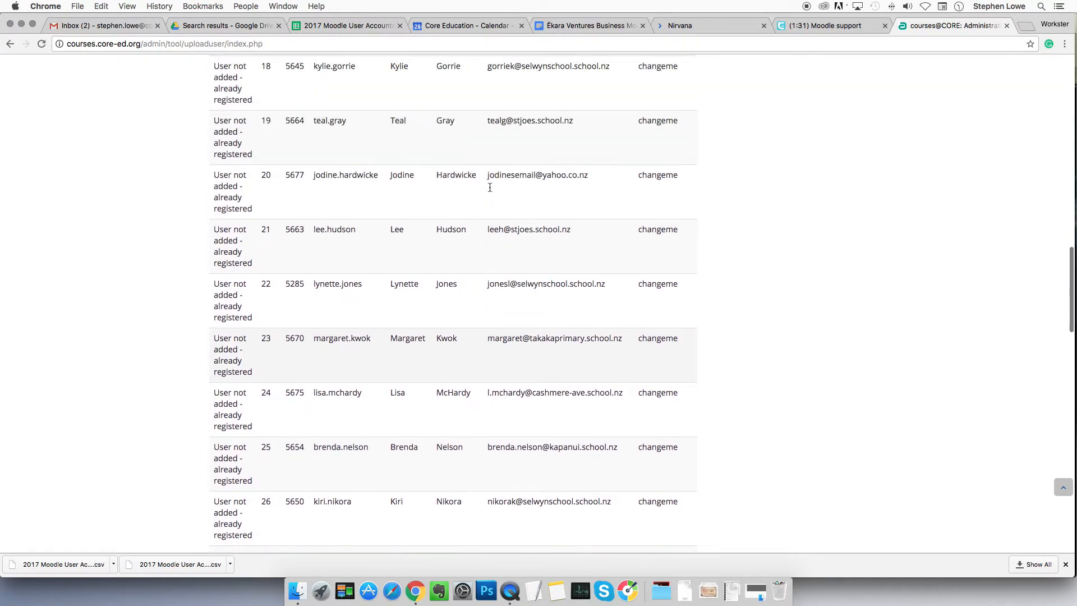
pyautogui.scroll(-3)
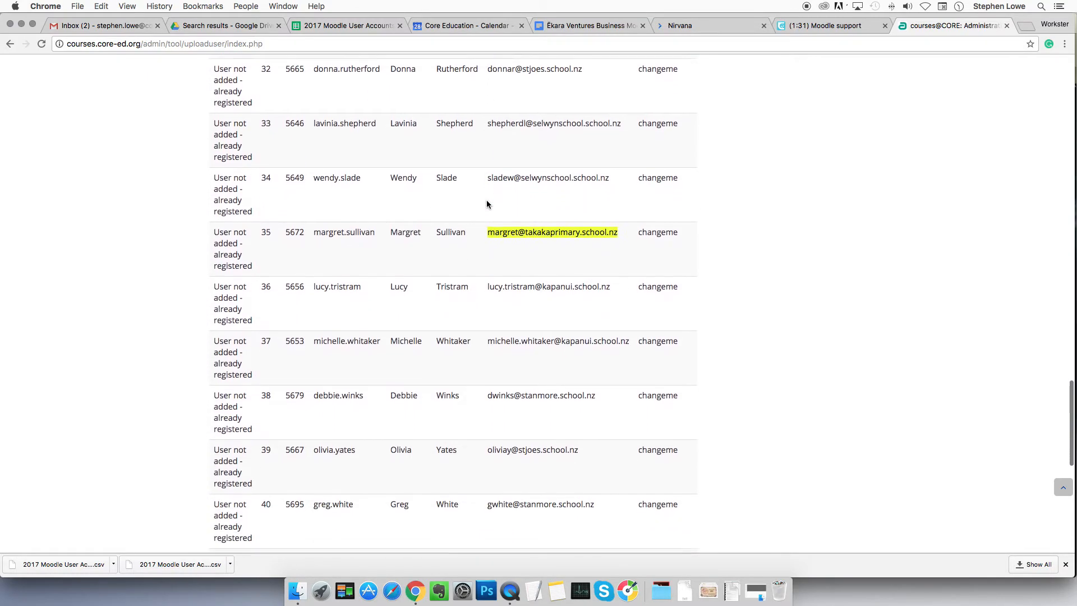
pyautogui.scroll(-3)
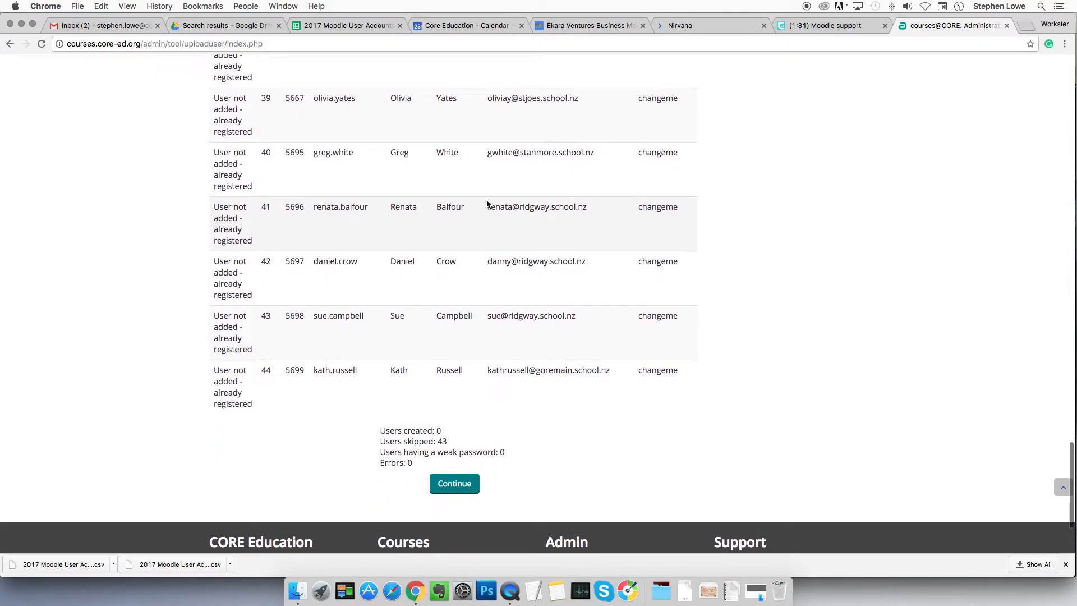
pyautogui.scroll(3)
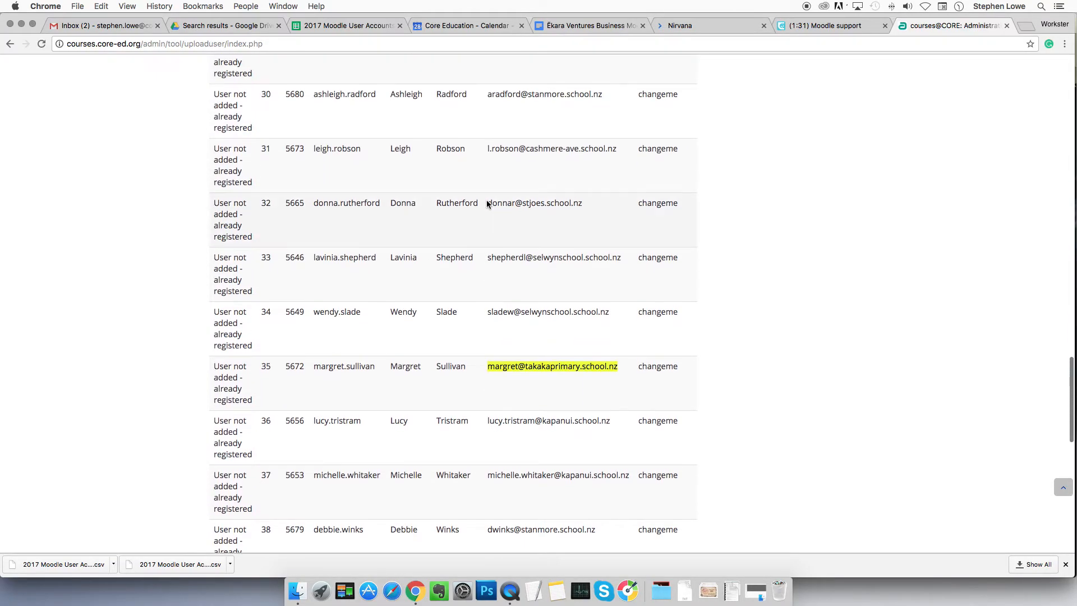
pyautogui.scroll(3)
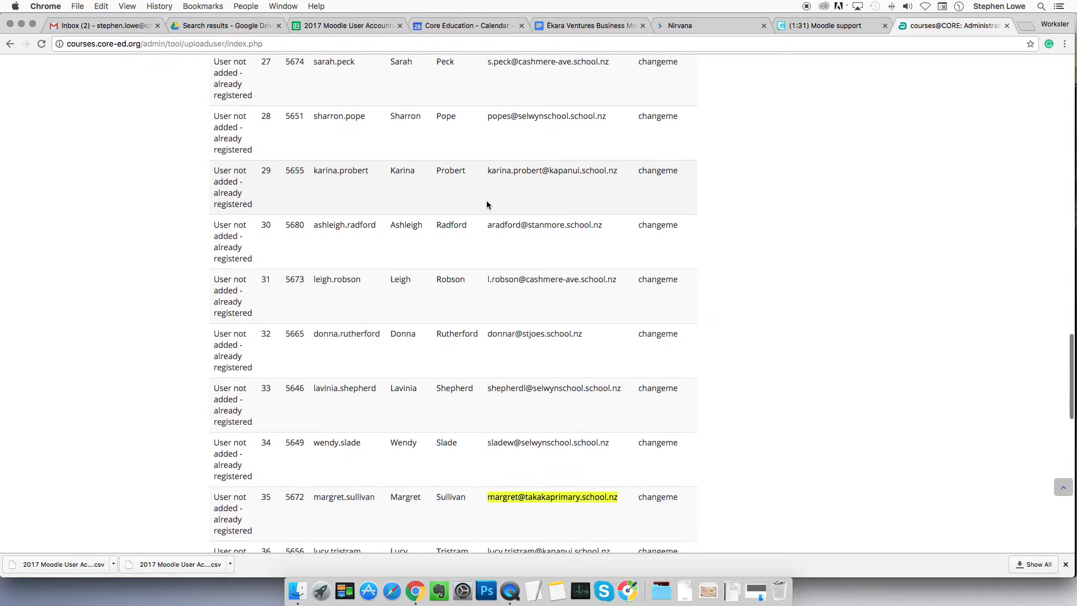
pyautogui.scroll(3)
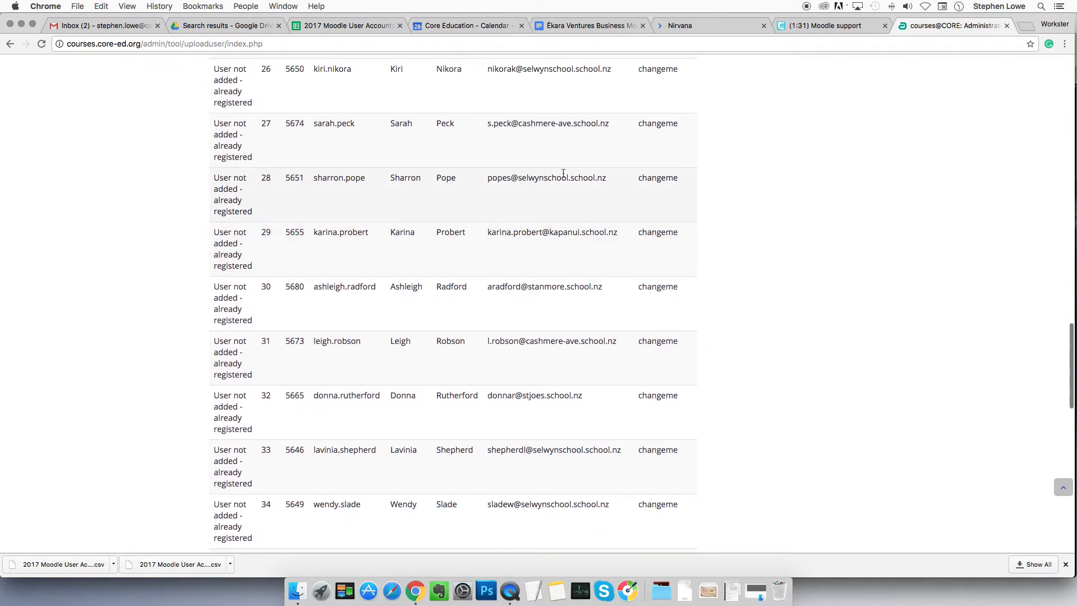
pyautogui.moveTo(398, 188)
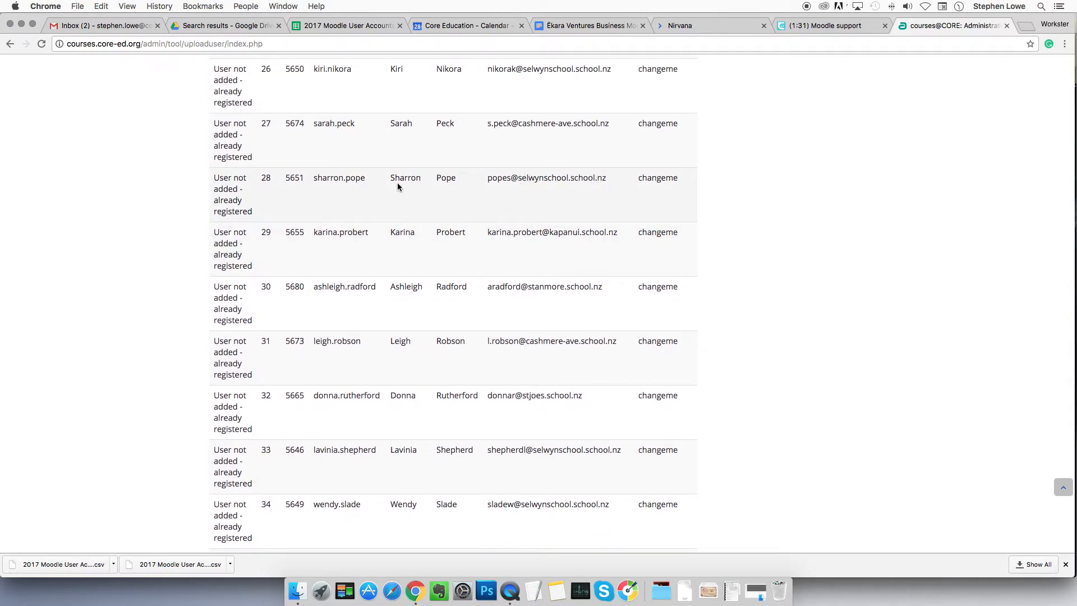
pyautogui.moveTo(366, 184)
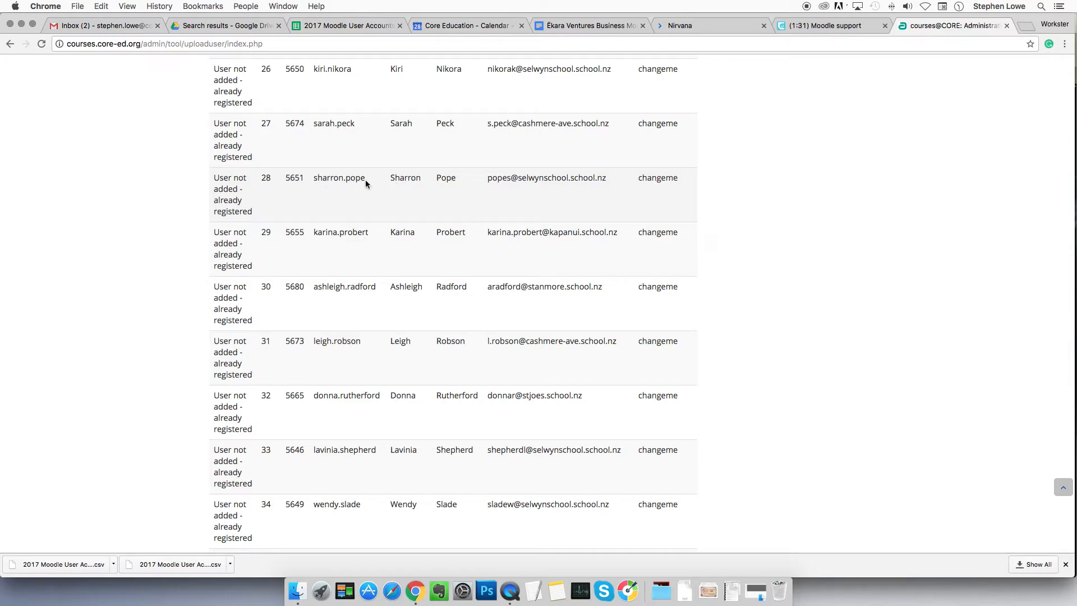
pyautogui.moveTo(487, 178)
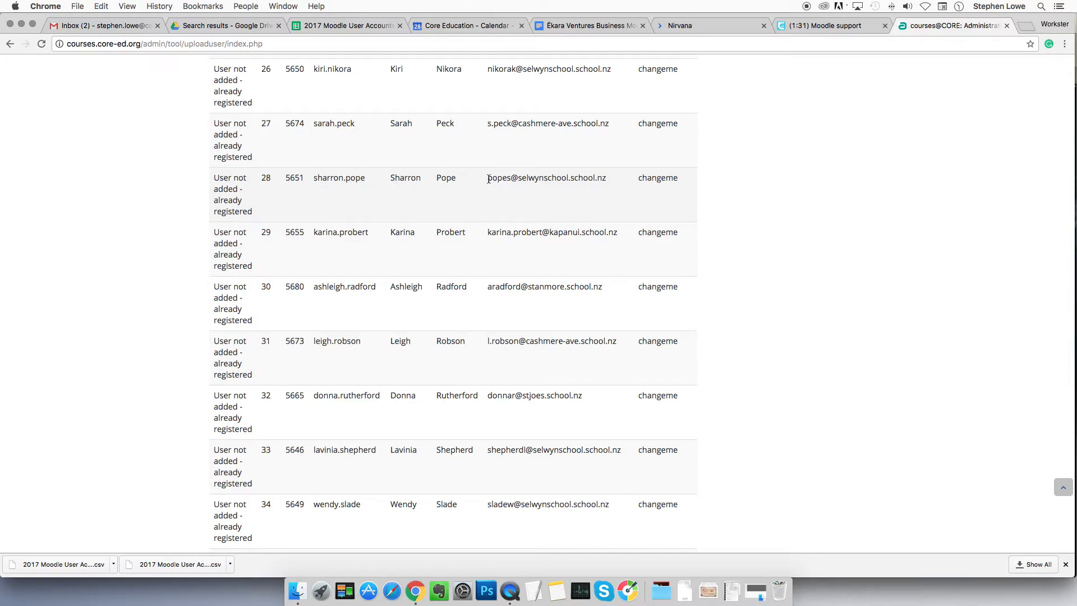
pyautogui.moveTo(331, 187)
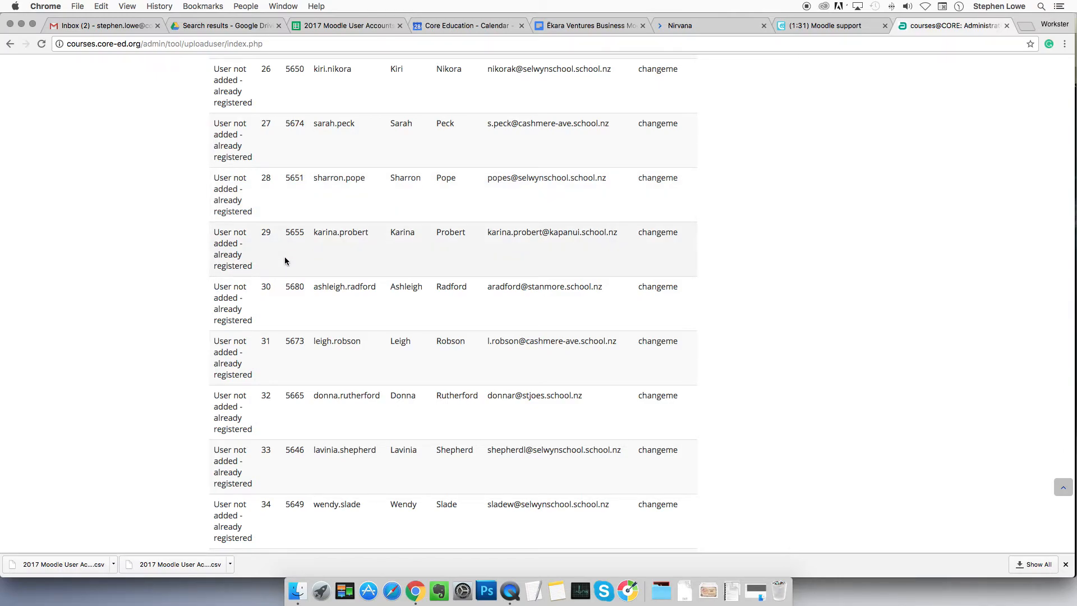
pyautogui.scroll(3)
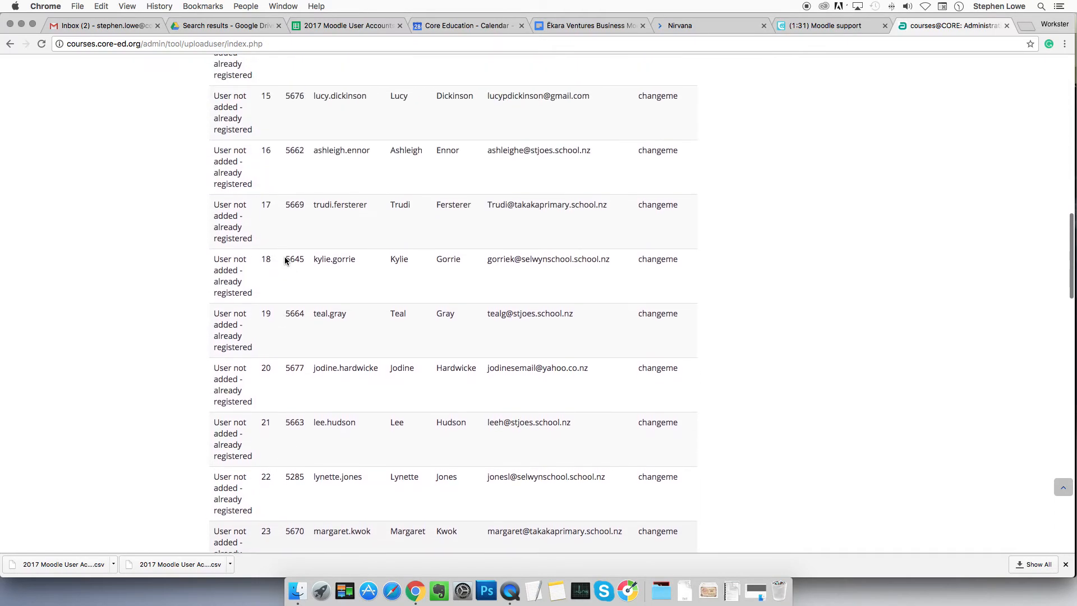
pyautogui.scroll(3)
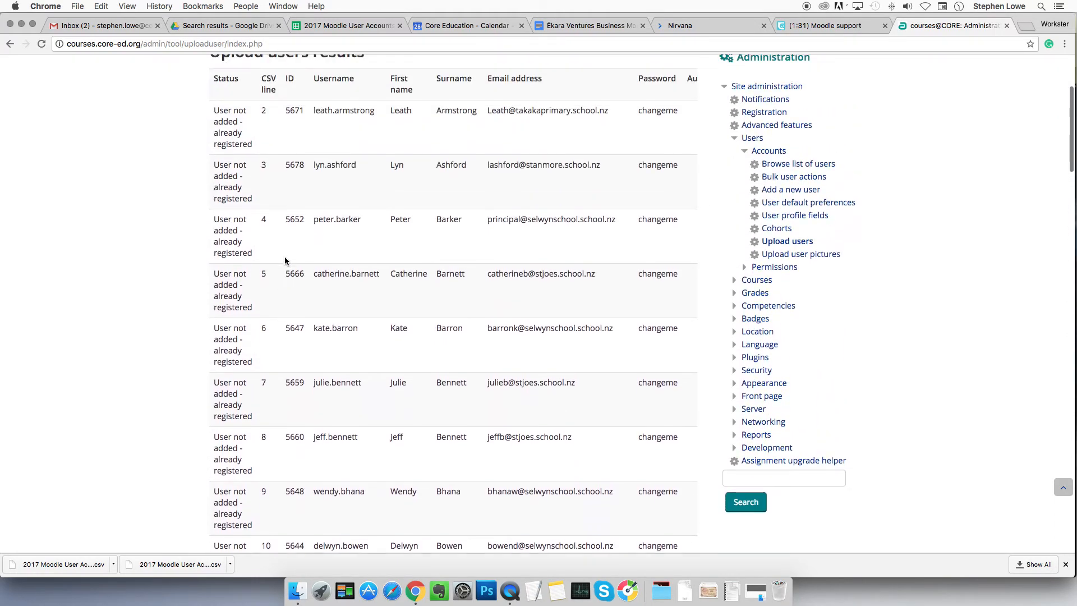
pyautogui.scroll(3)
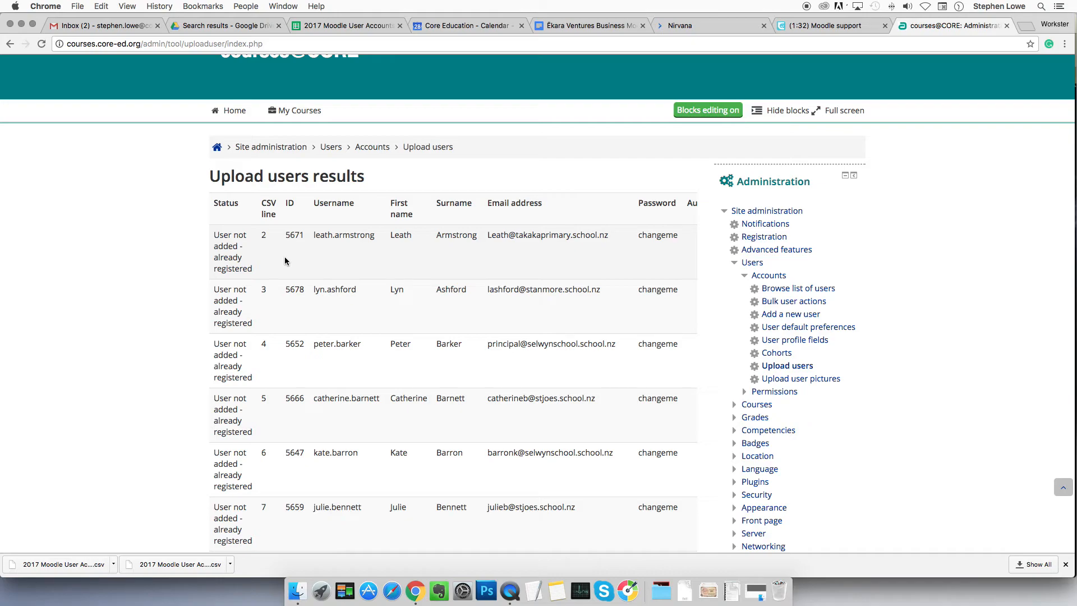
pyautogui.moveTo(365, 36)
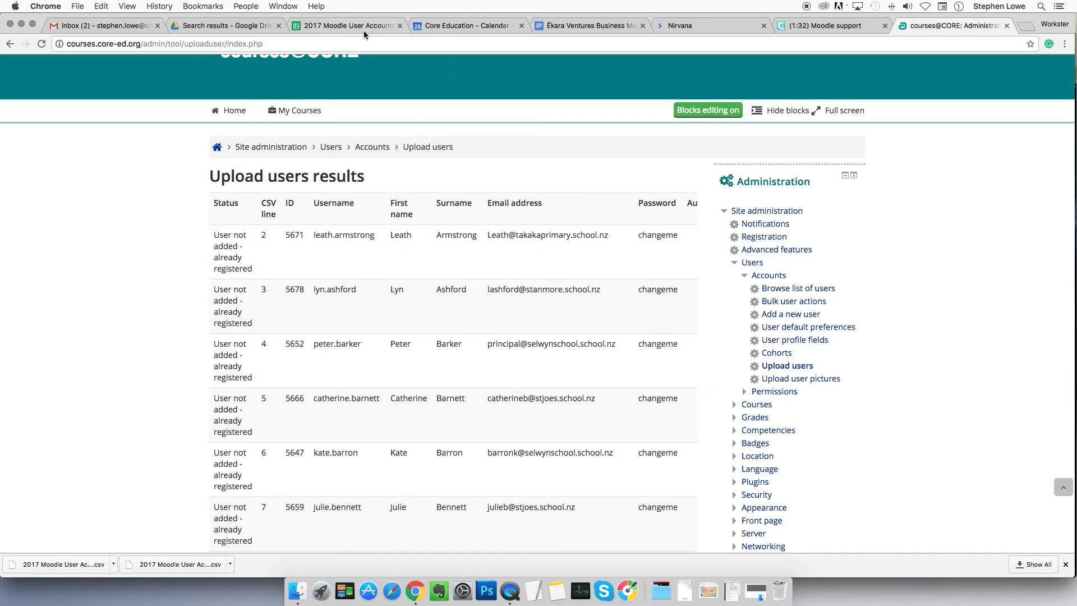
# - Scroll the MLP 2017-1 sheet to its last row, 44, and back up
pyautogui.click(346, 26)
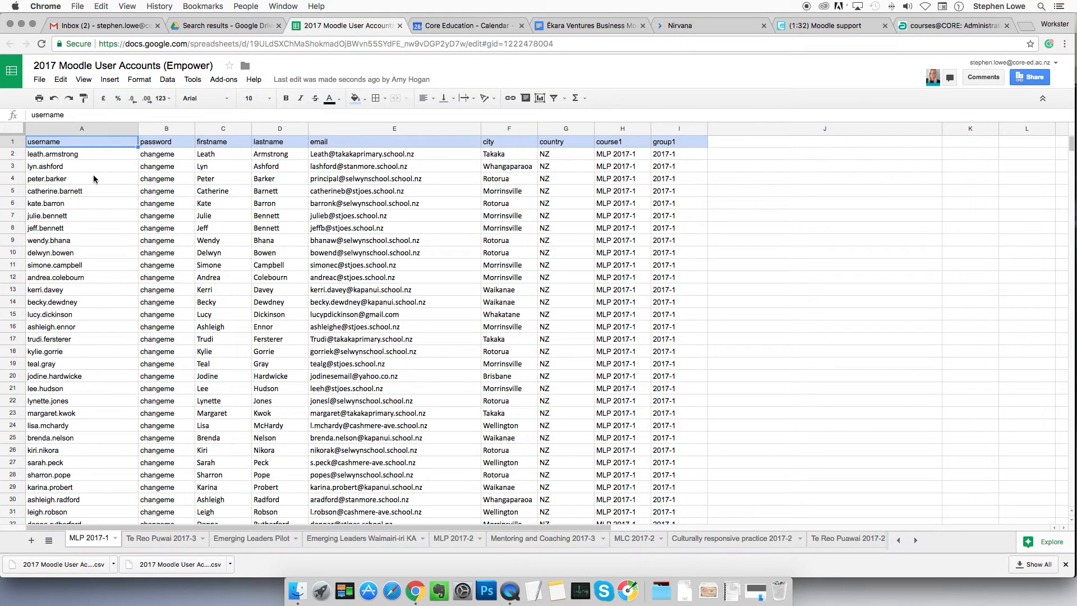
pyautogui.scroll(-3)
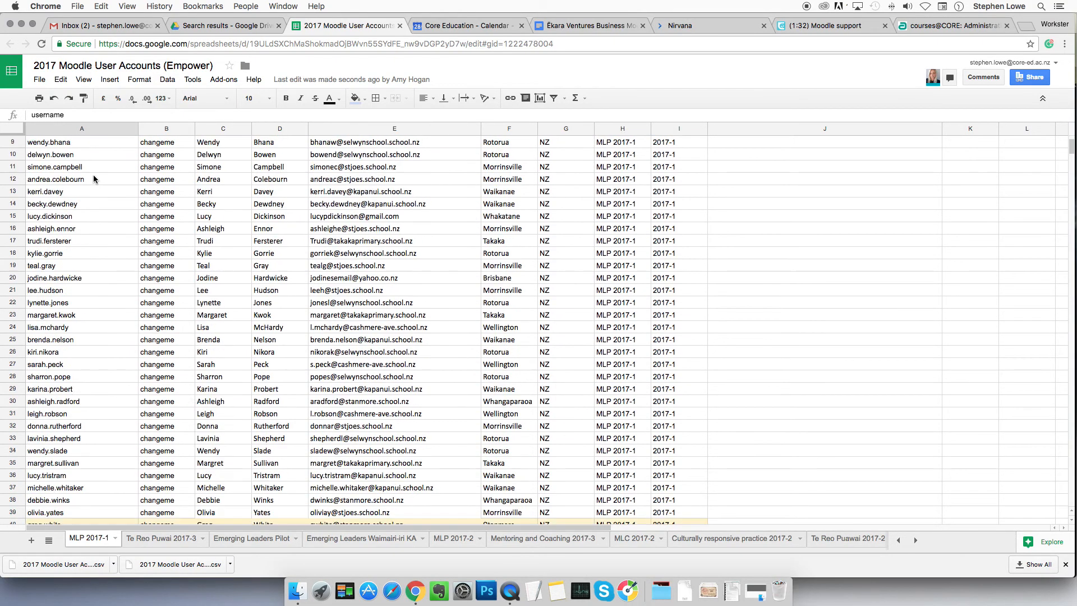
pyautogui.scroll(-3)
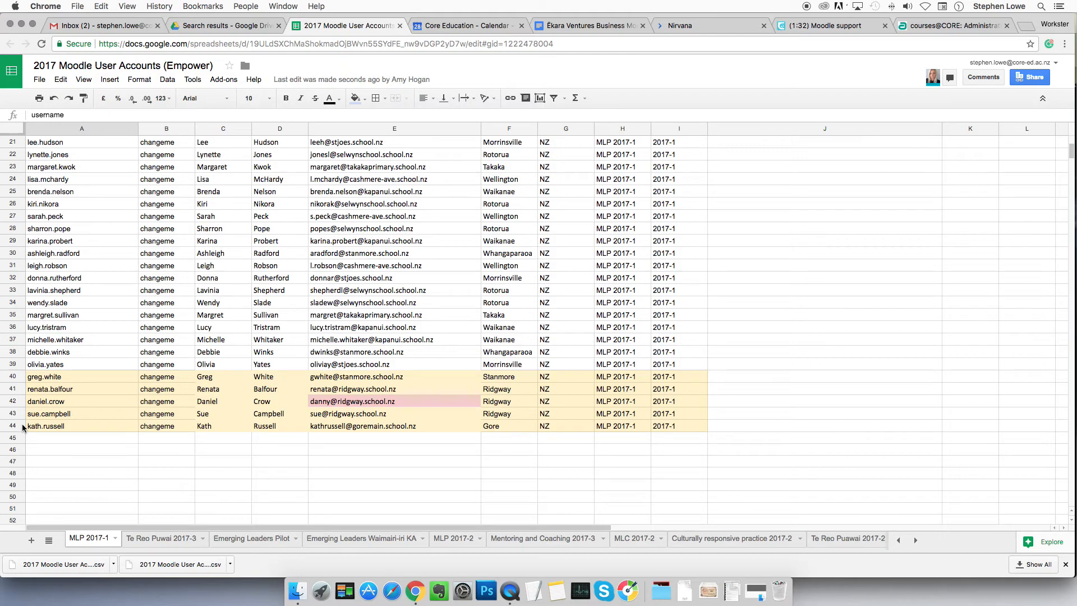
pyautogui.moveTo(43, 347)
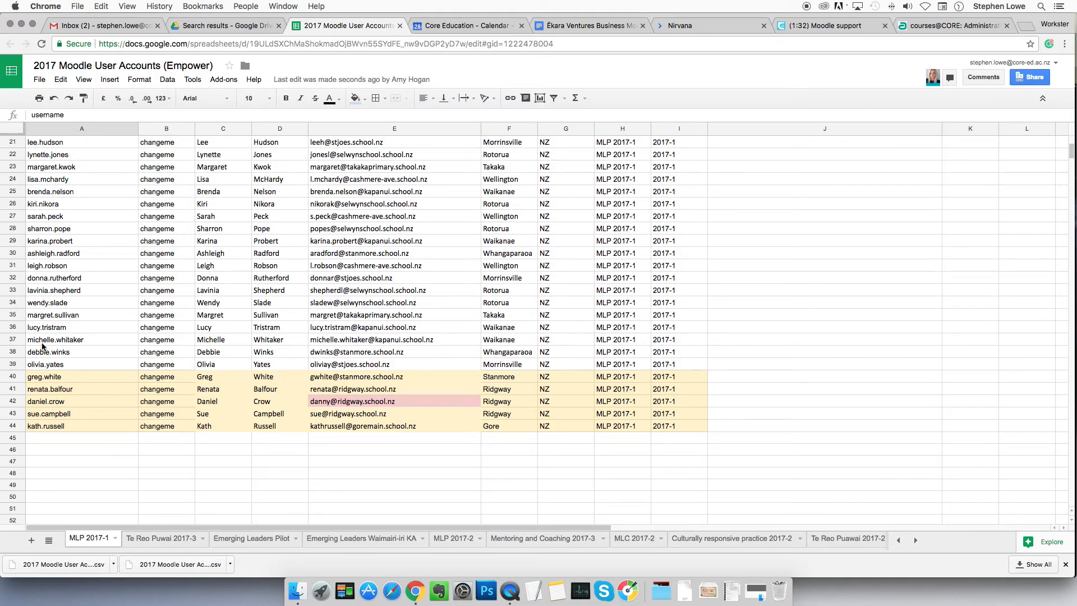
pyautogui.scroll(3)
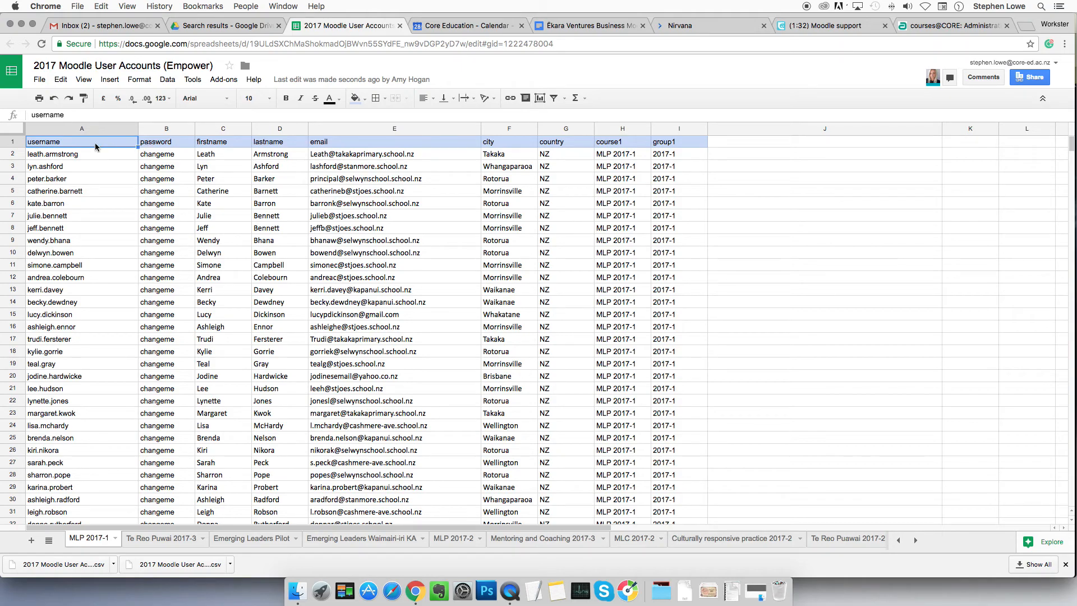
pyautogui.scroll(-3)
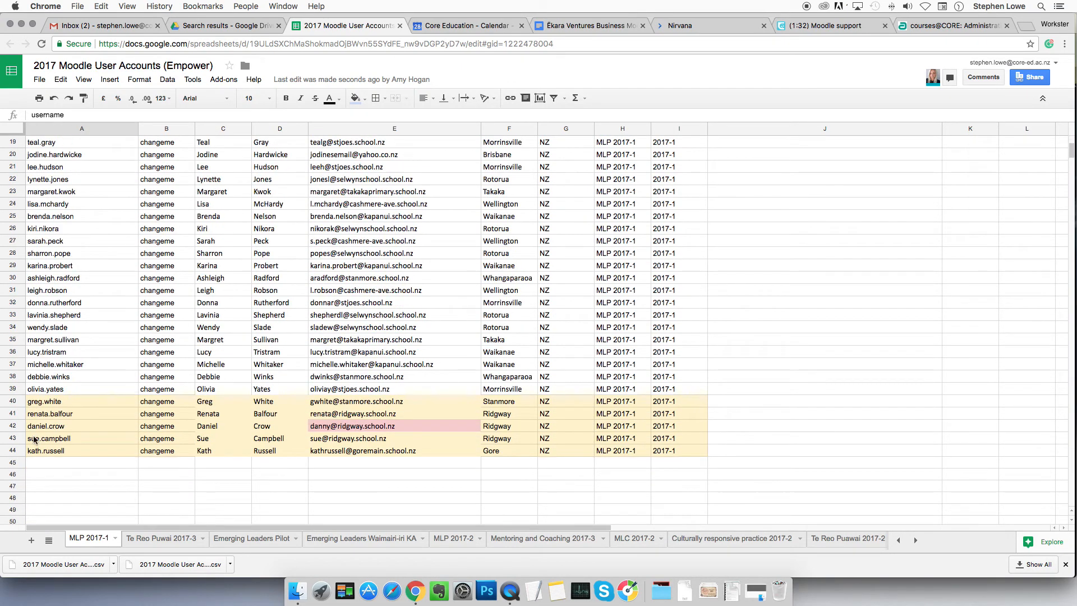
pyautogui.scroll(3)
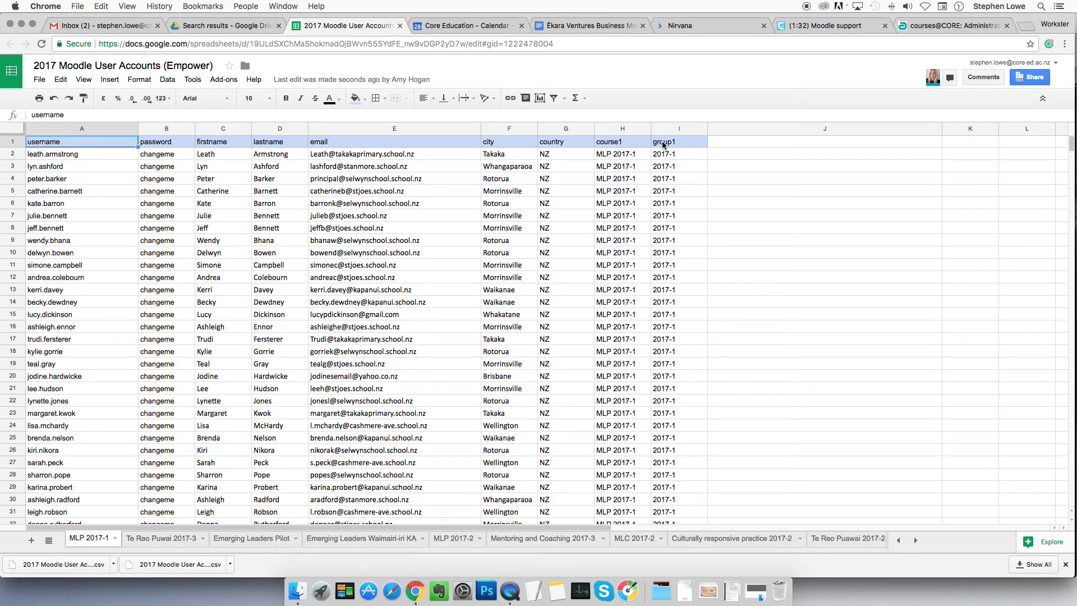
pyautogui.moveTo(665, 157)
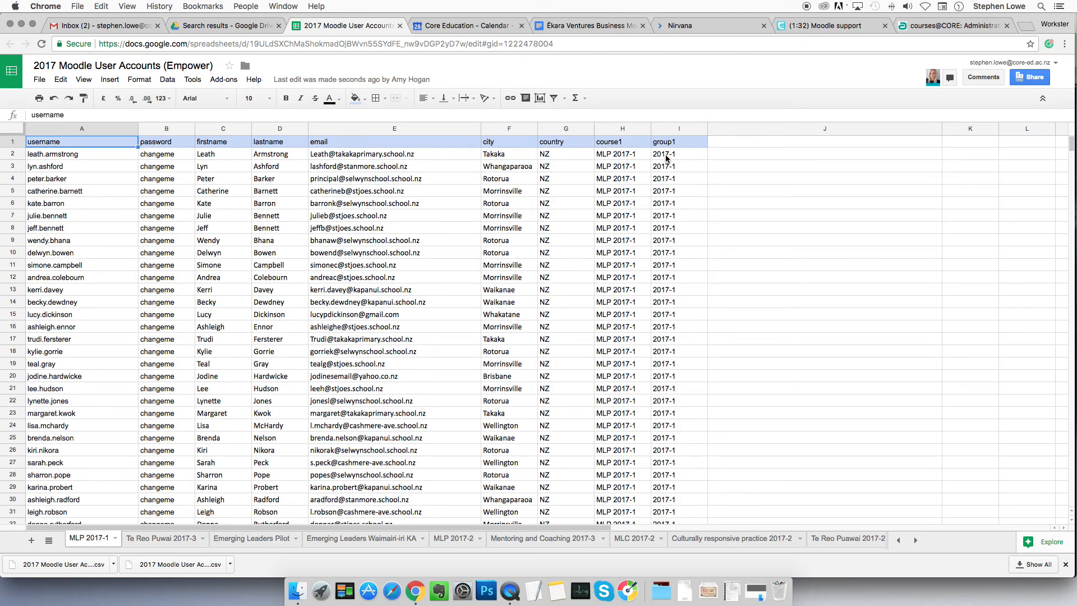
pyautogui.moveTo(347, 184)
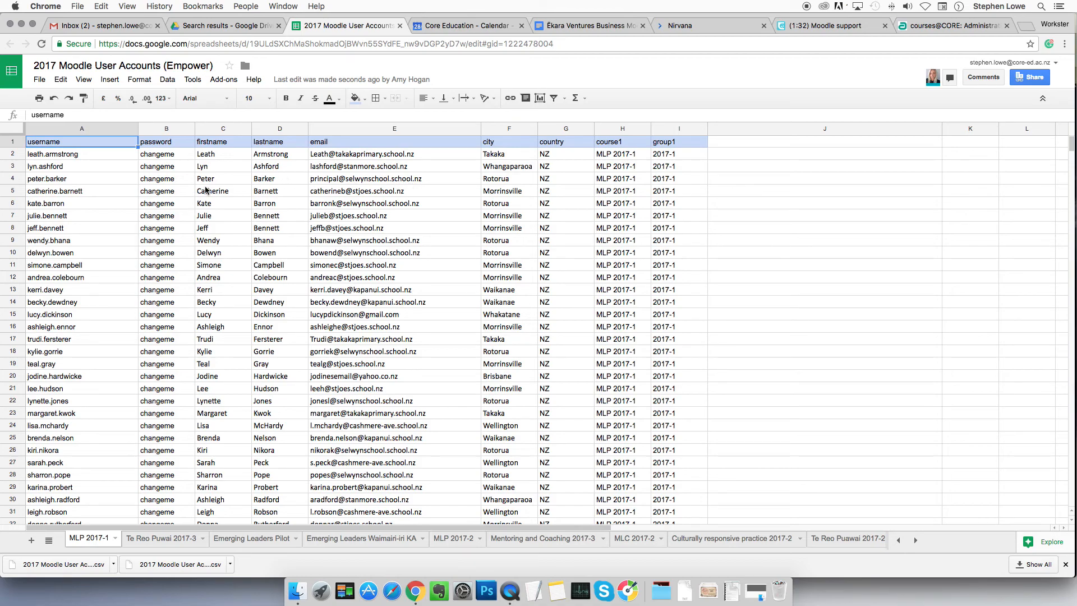
pyautogui.moveTo(275, 187)
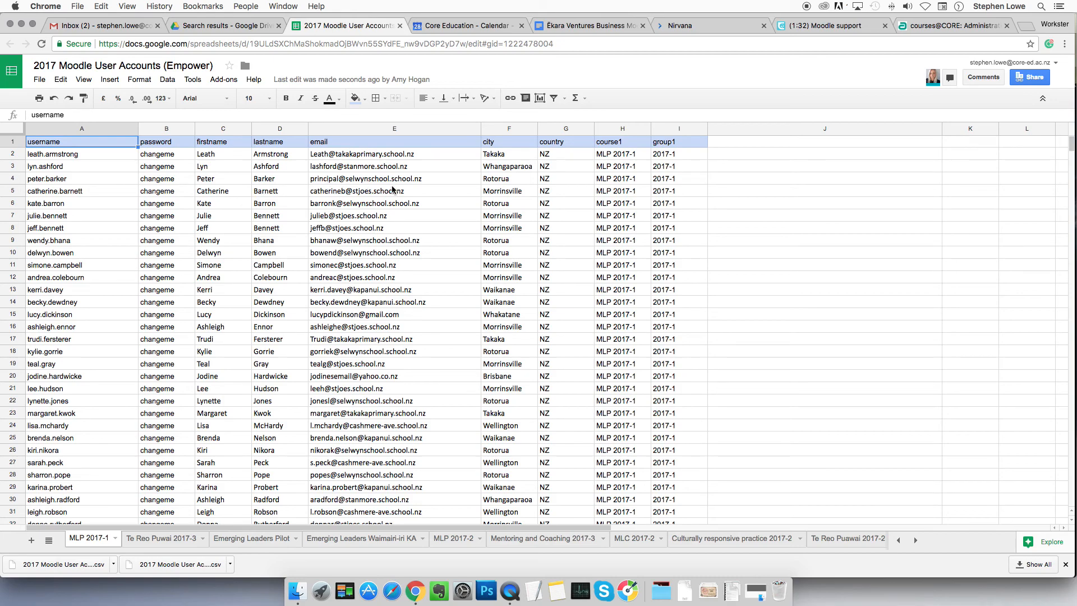
pyautogui.moveTo(402, 182)
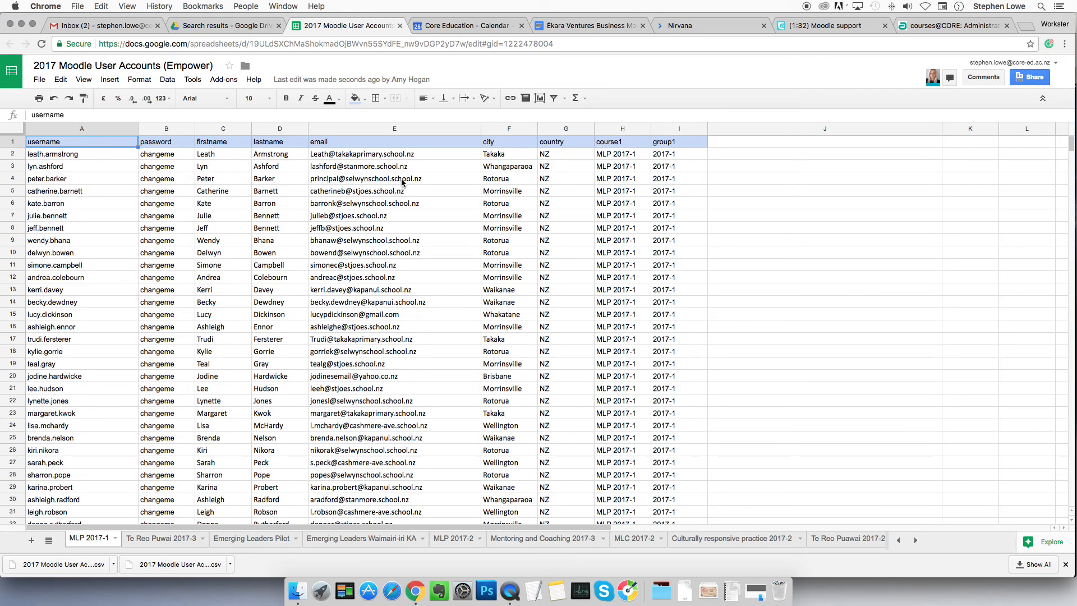